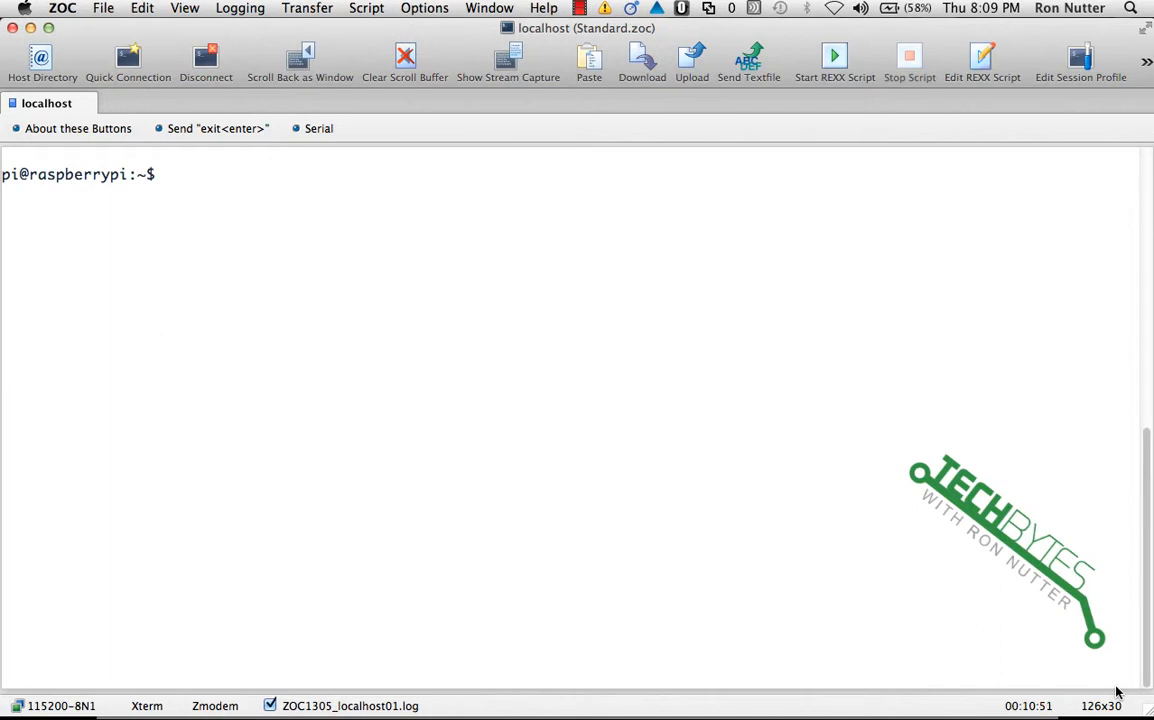
- Start an unfiltered sudo tshark packet capture on the Raspberry Pi
{"action": "type", "text": "sudo"}
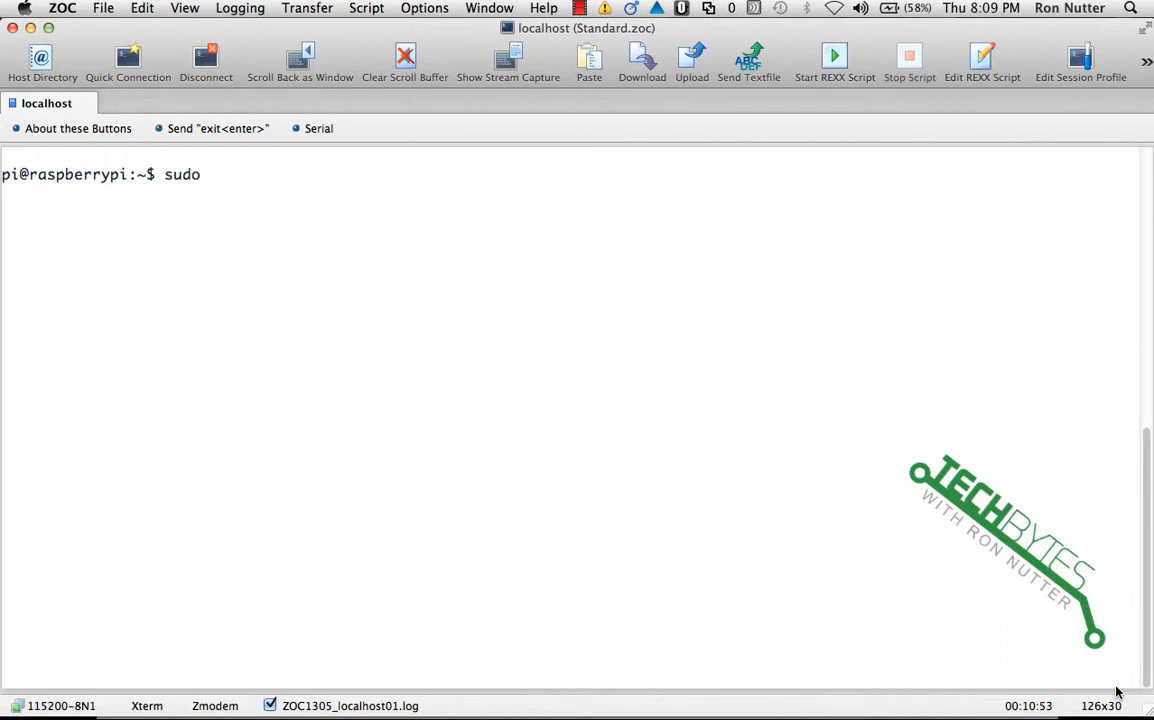
{"action": "type", "text": "tshark"}
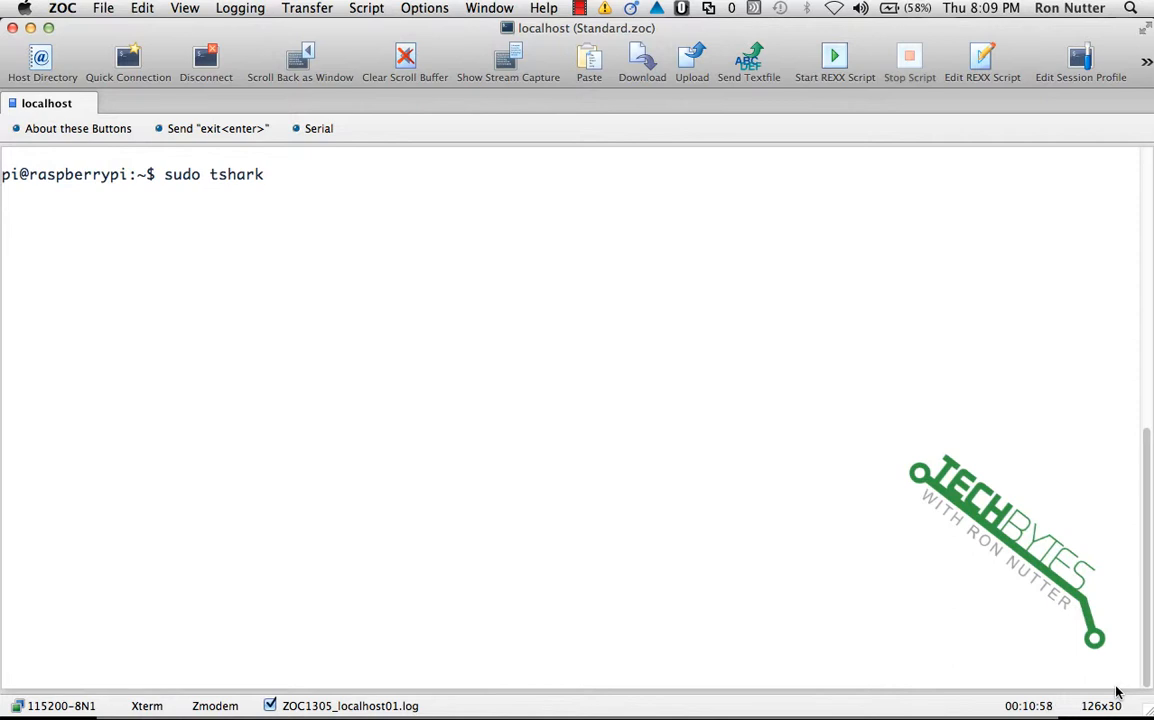
{"action": "key", "text": "enter"}
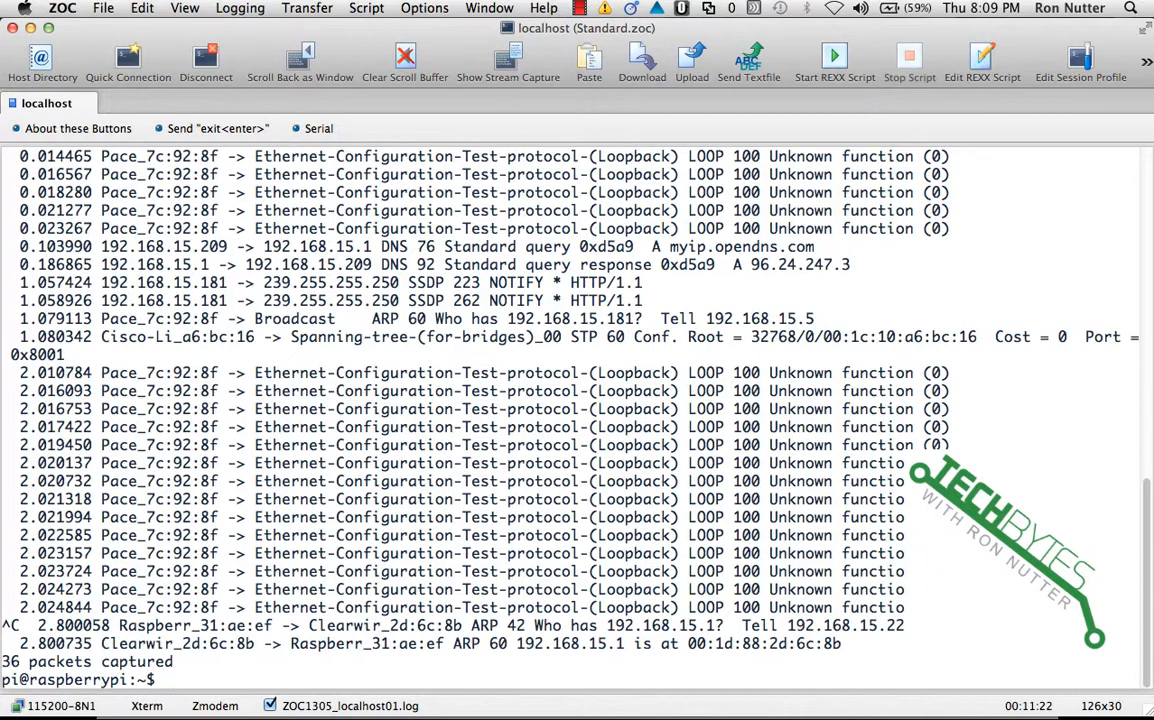
{"action": "mouse_move", "coordinate": [108, 388]}
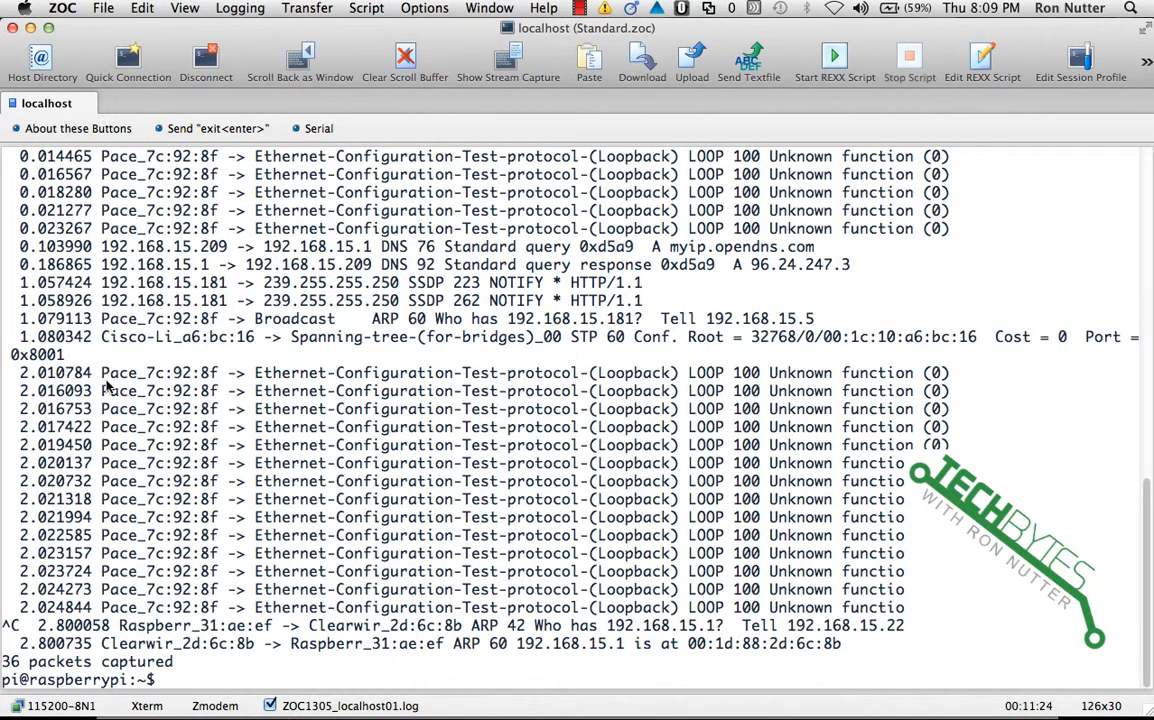
{"action": "mouse_move", "coordinate": [358, 378]}
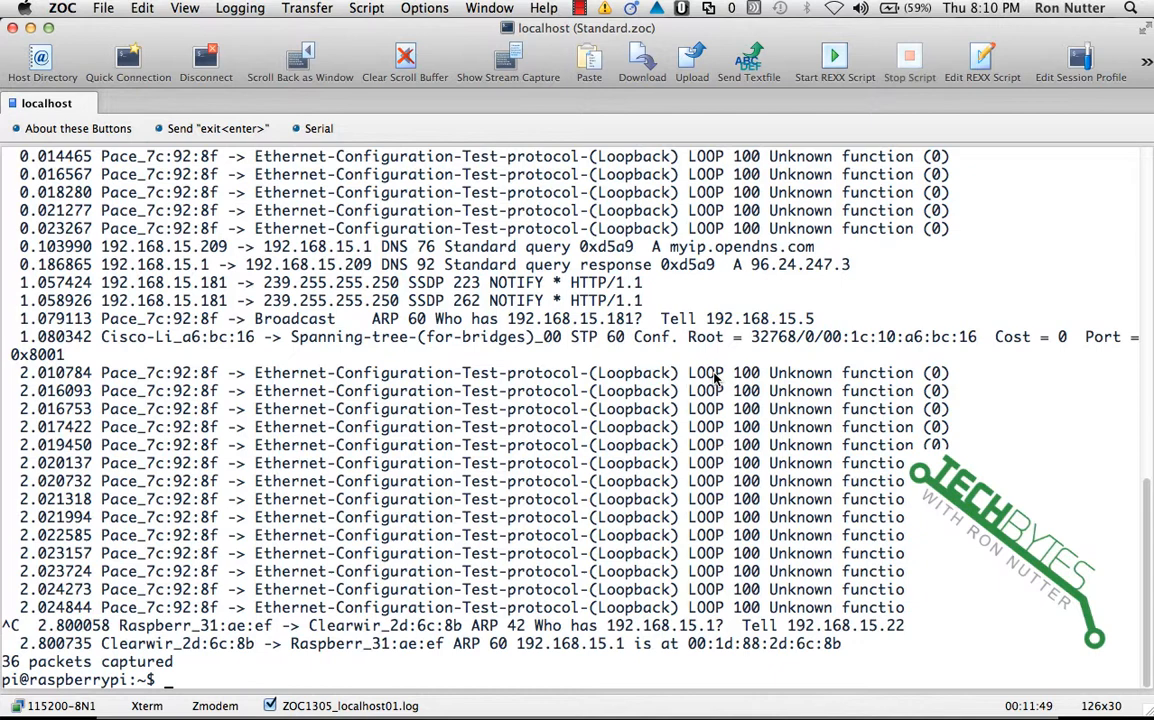
- Run sudo tshark -R "not loop" and scroll through the ARP and spanning-tree packets
{"action": "type", "text": "sudo"}
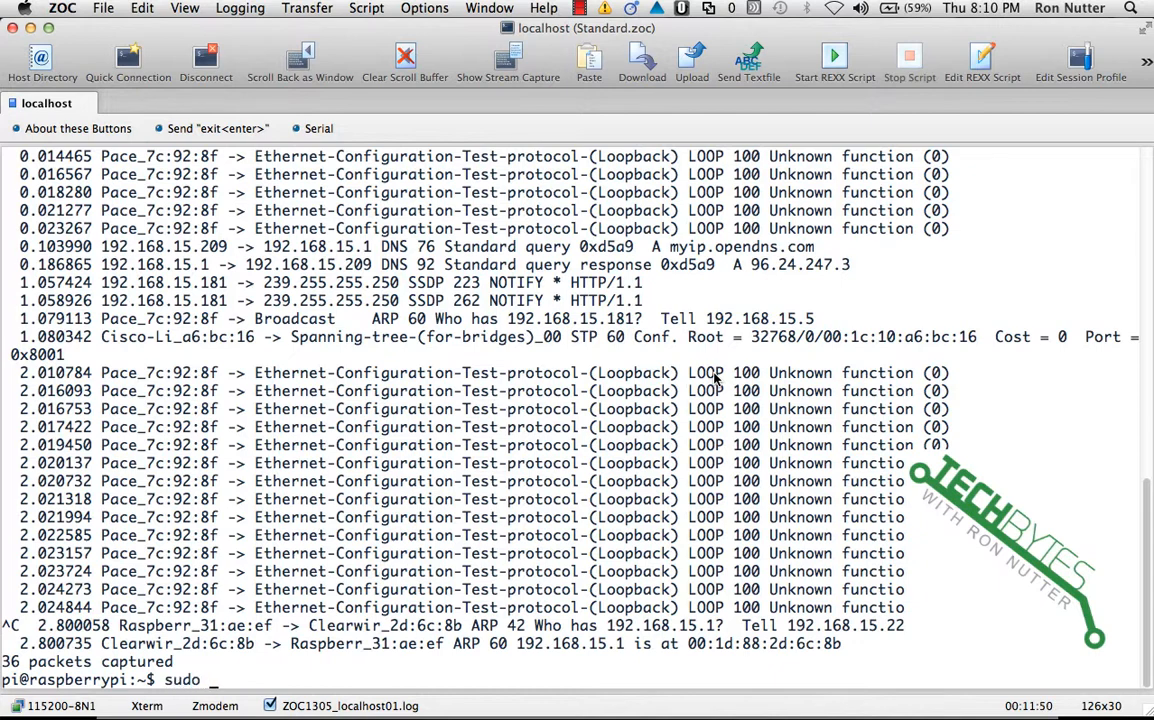
{"action": "type", "text": "tshark"}
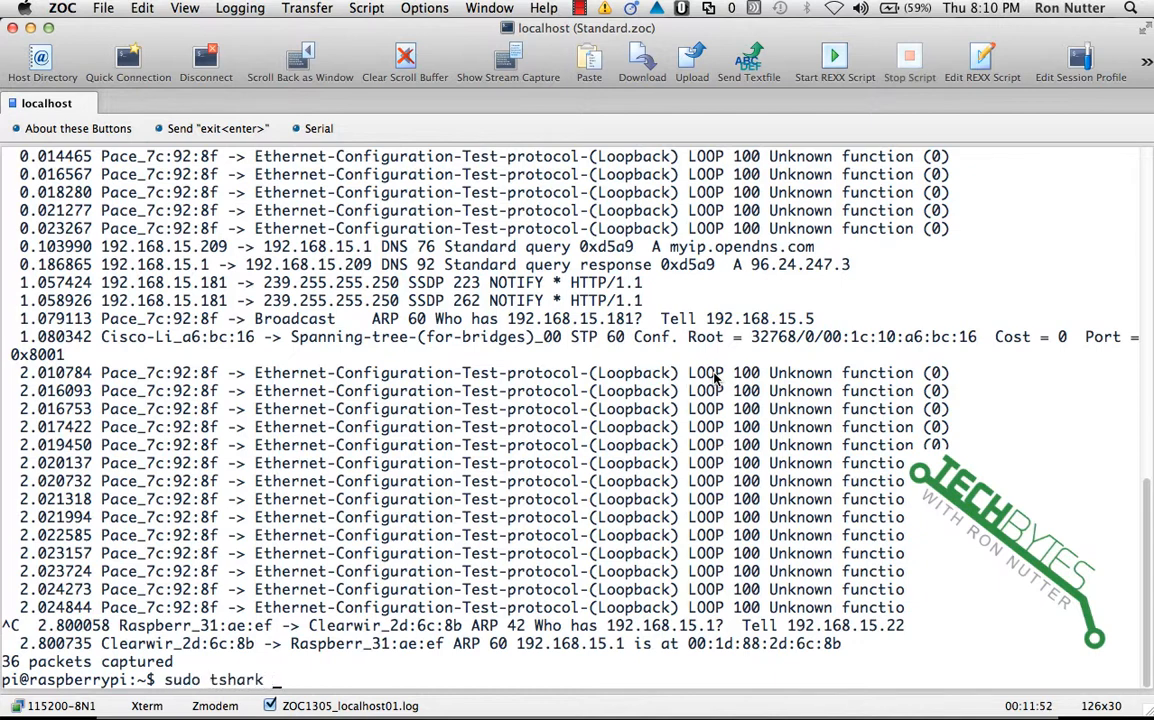
{"action": "type", "text": "-R"}
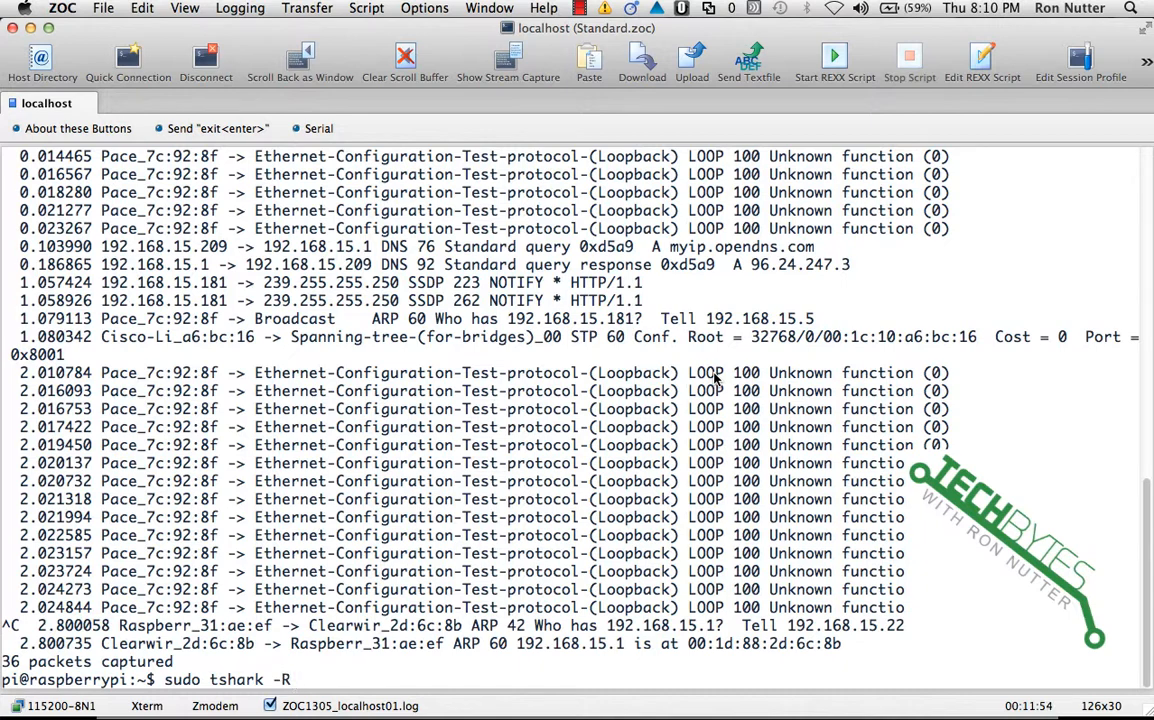
{"action": "type", "text": "\""}
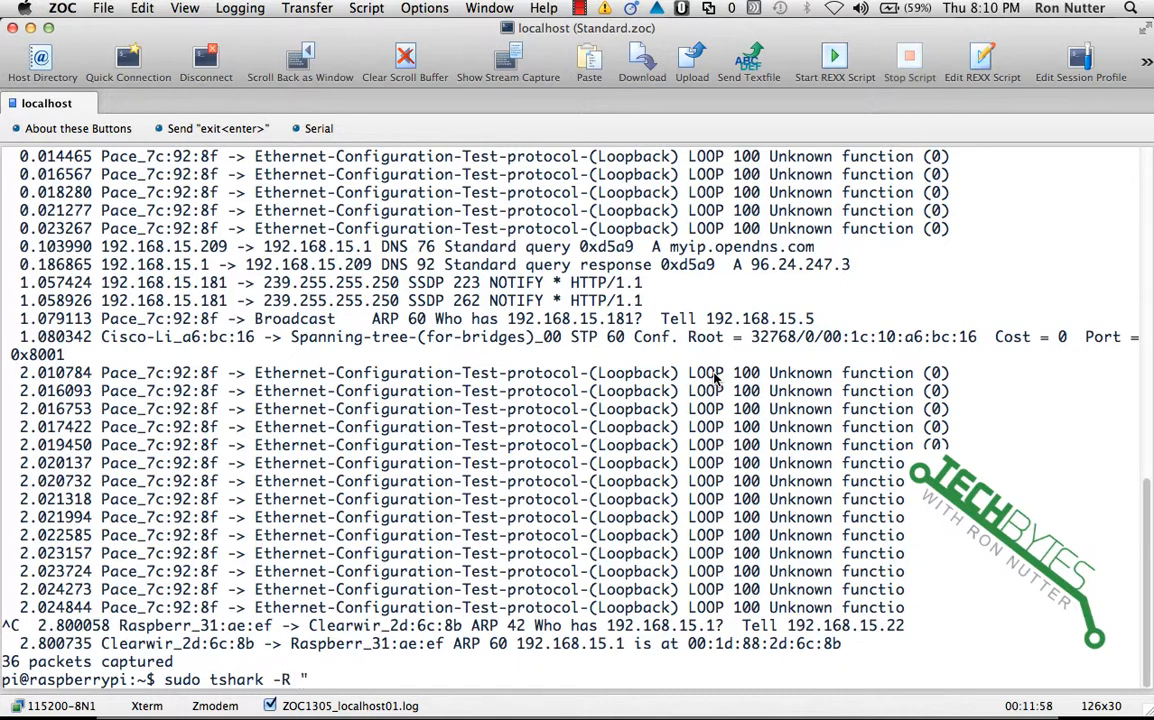
{"action": "type", "text": "not"}
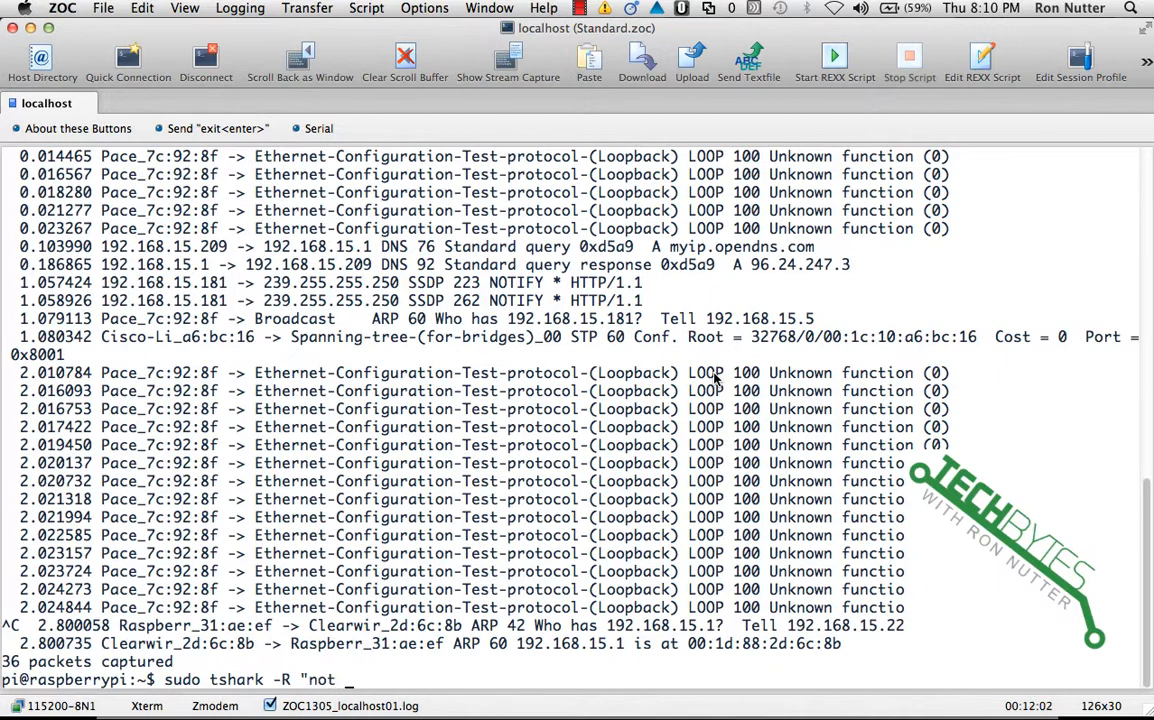
{"action": "type", "text": "loop"}
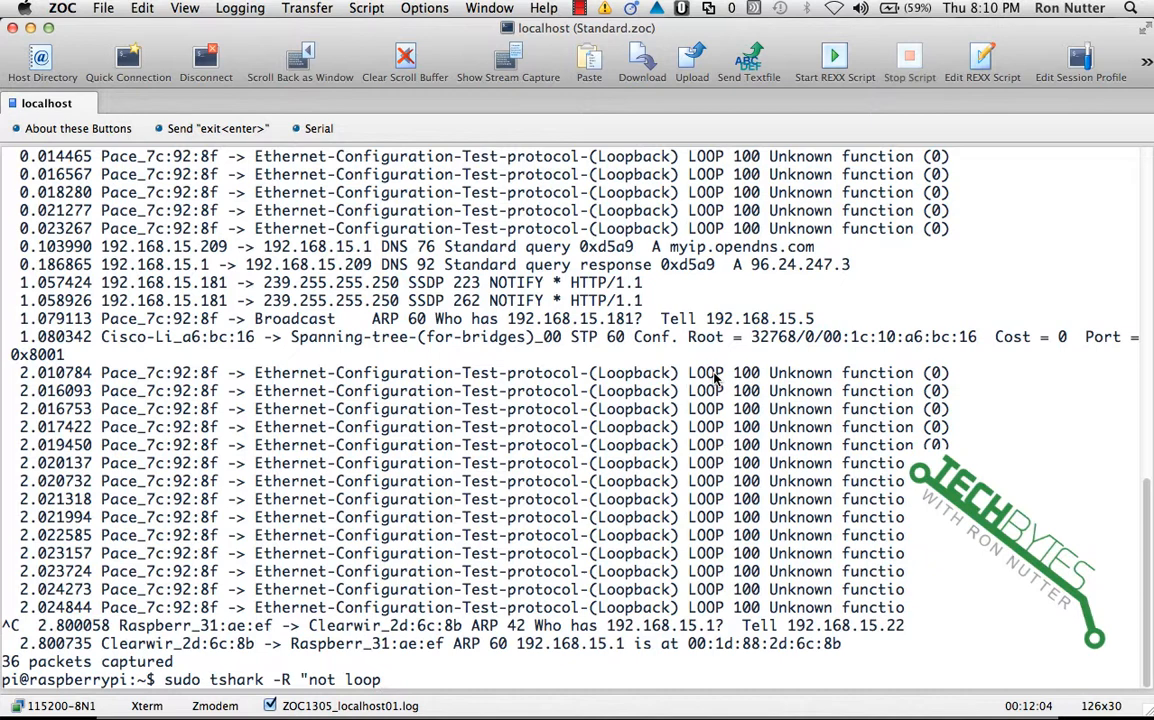
{"action": "mouse_move", "coordinate": [729, 390]}
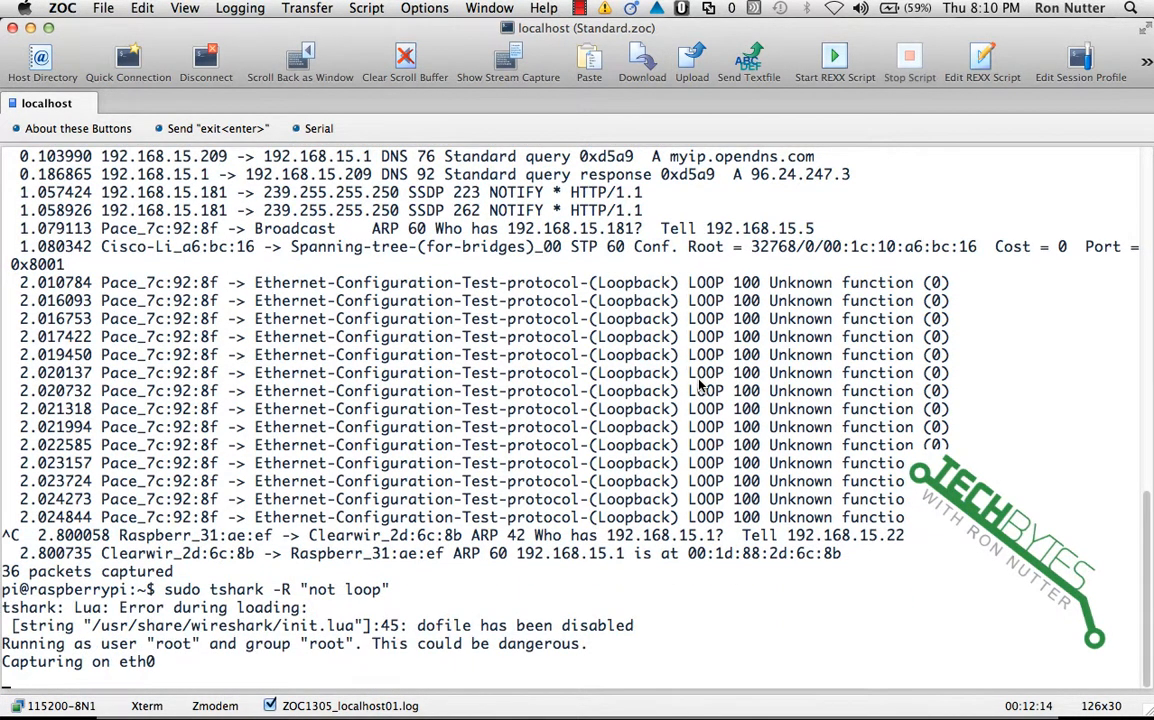
{"action": "scroll", "scroll_direction": "down", "scroll_amount": 3}
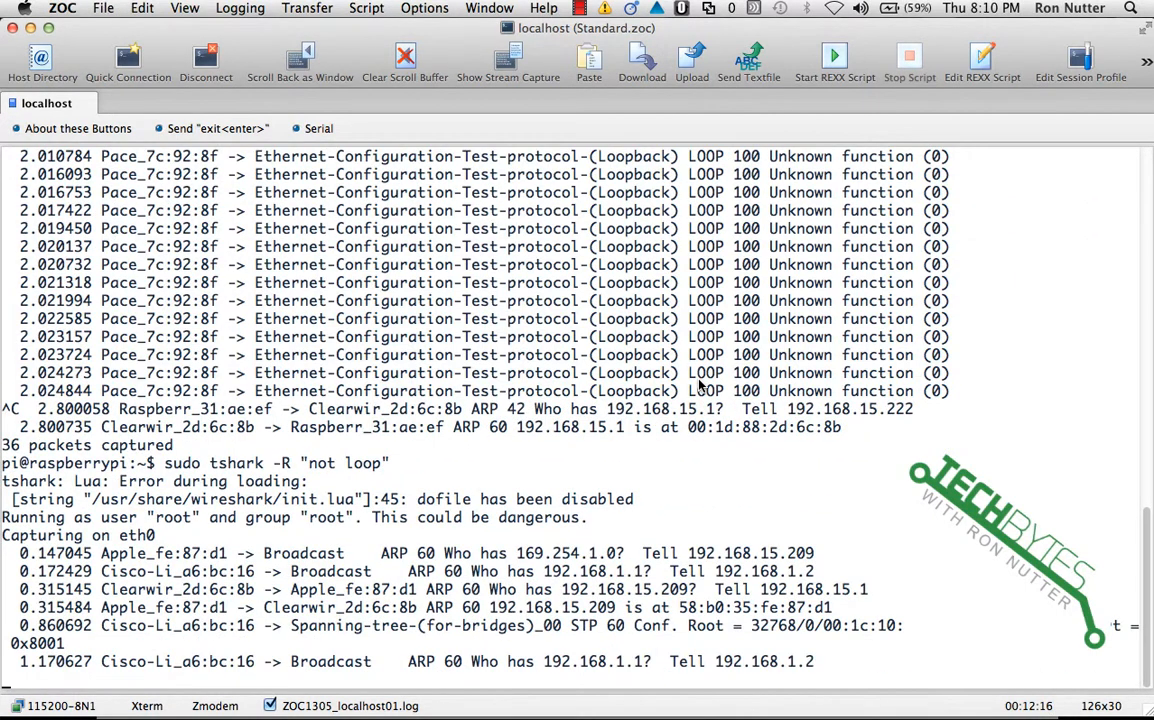
{"action": "scroll", "scroll_direction": "down", "scroll_amount": 3}
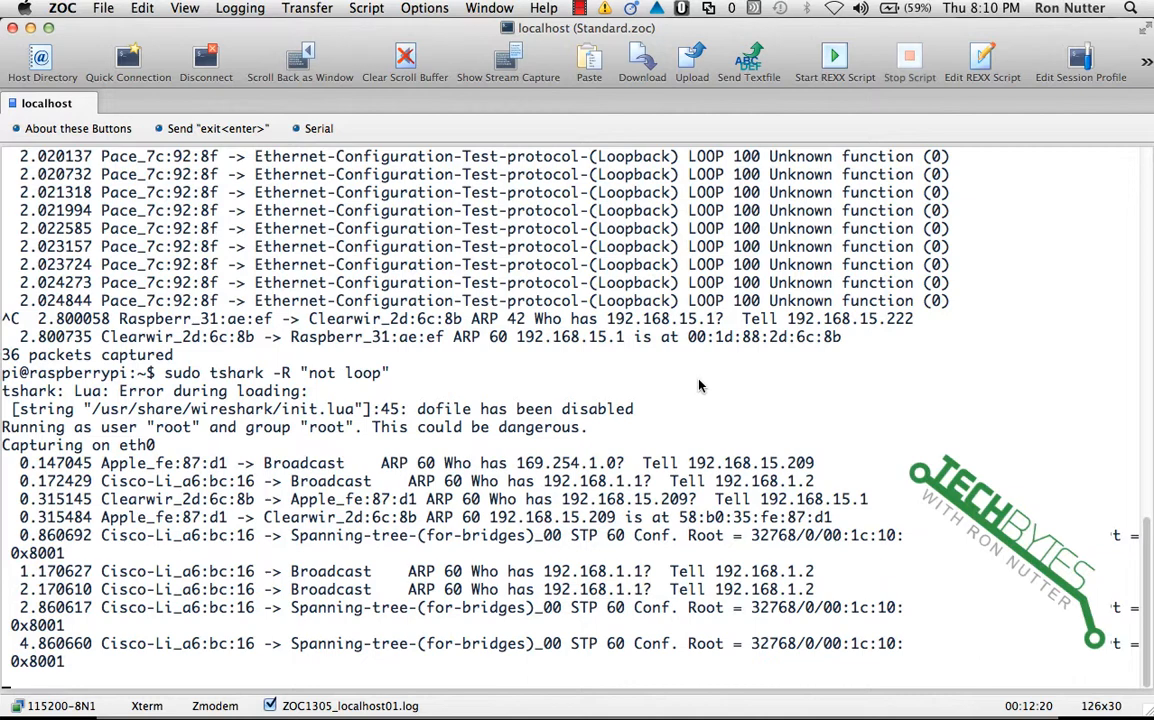
{"action": "scroll", "scroll_direction": "down", "scroll_amount": 3}
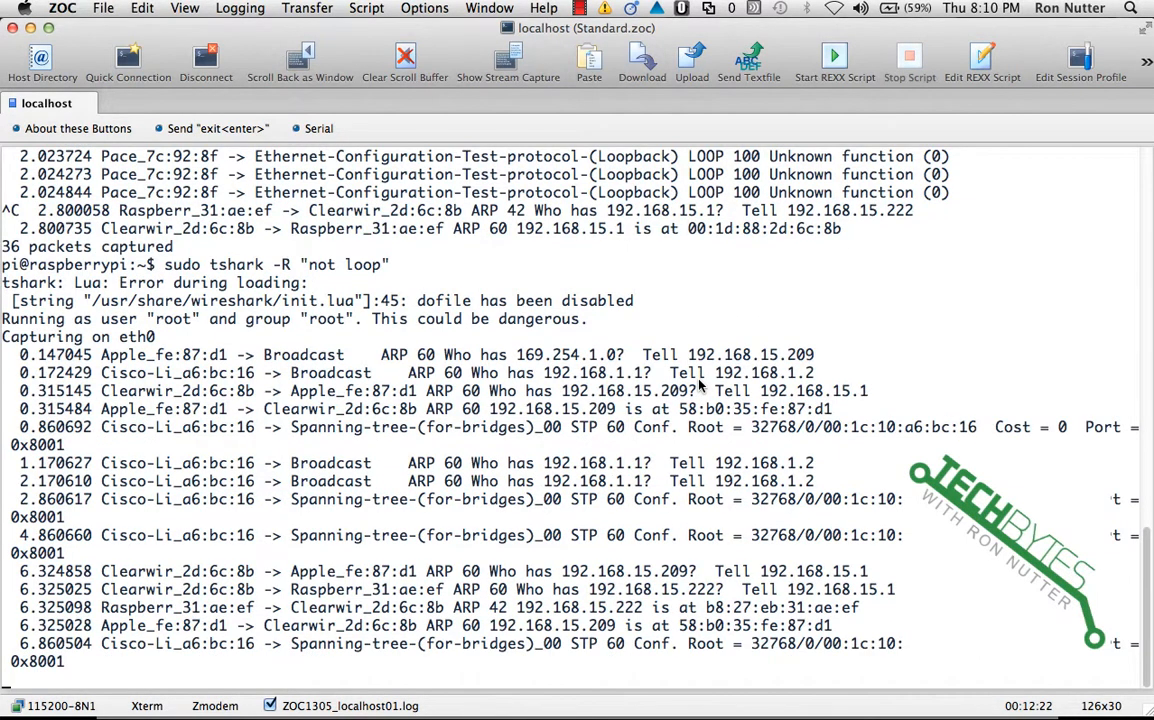
{"action": "scroll", "scroll_direction": "down", "scroll_amount": 3}
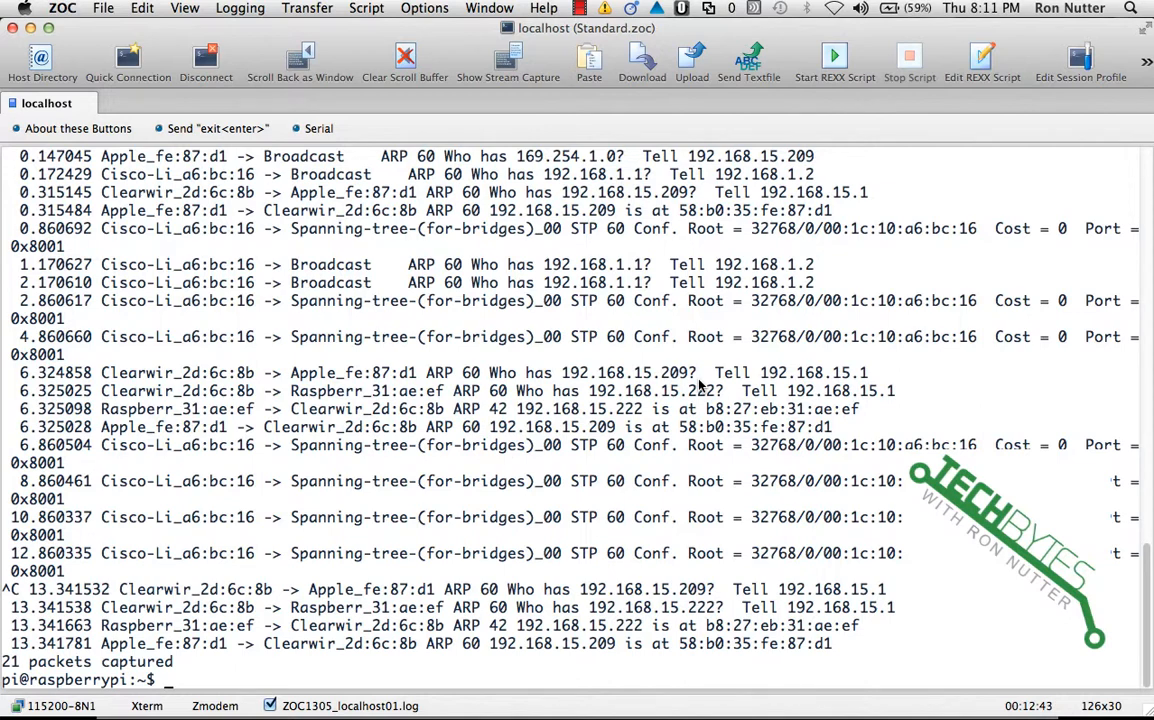
{"action": "mouse_move", "coordinate": [418, 202]}
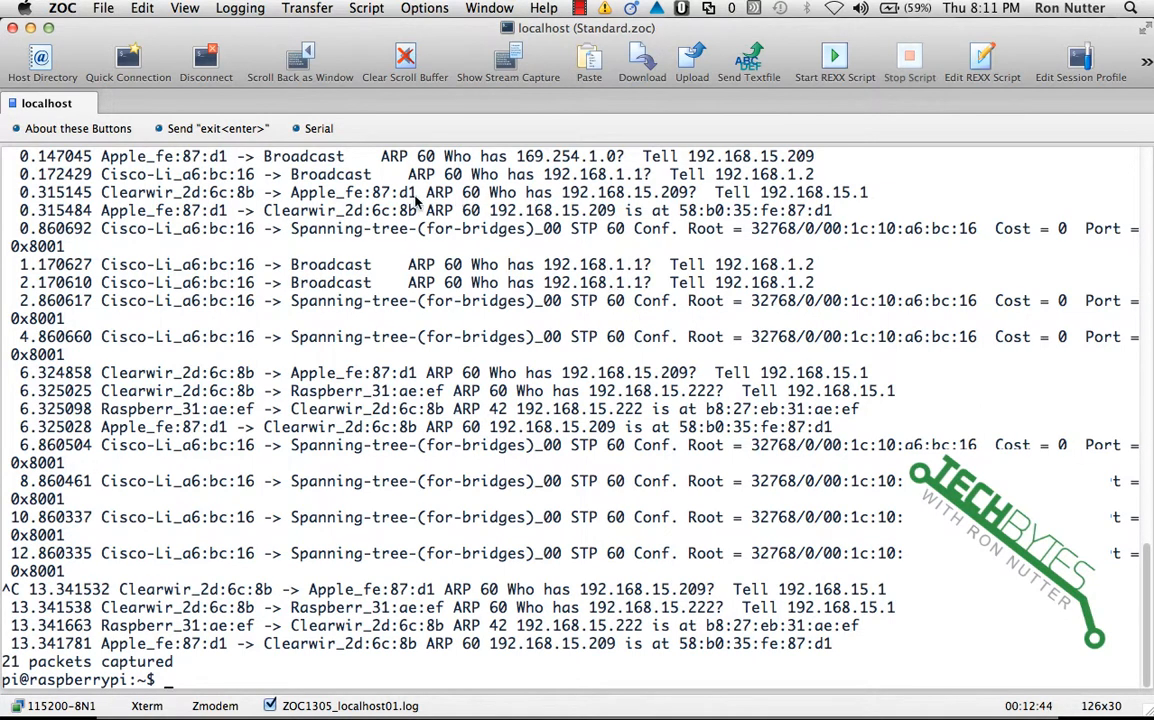
{"action": "mouse_move", "coordinate": [148, 199]}
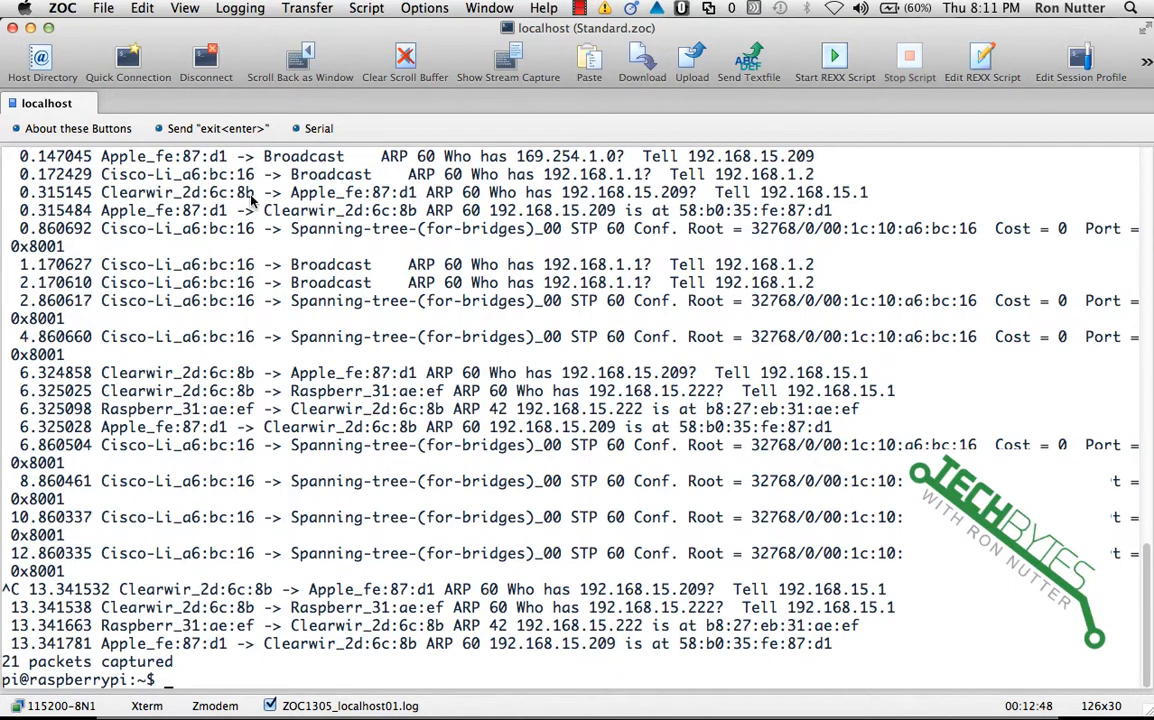
{"action": "mouse_move", "coordinate": [639, 197]}
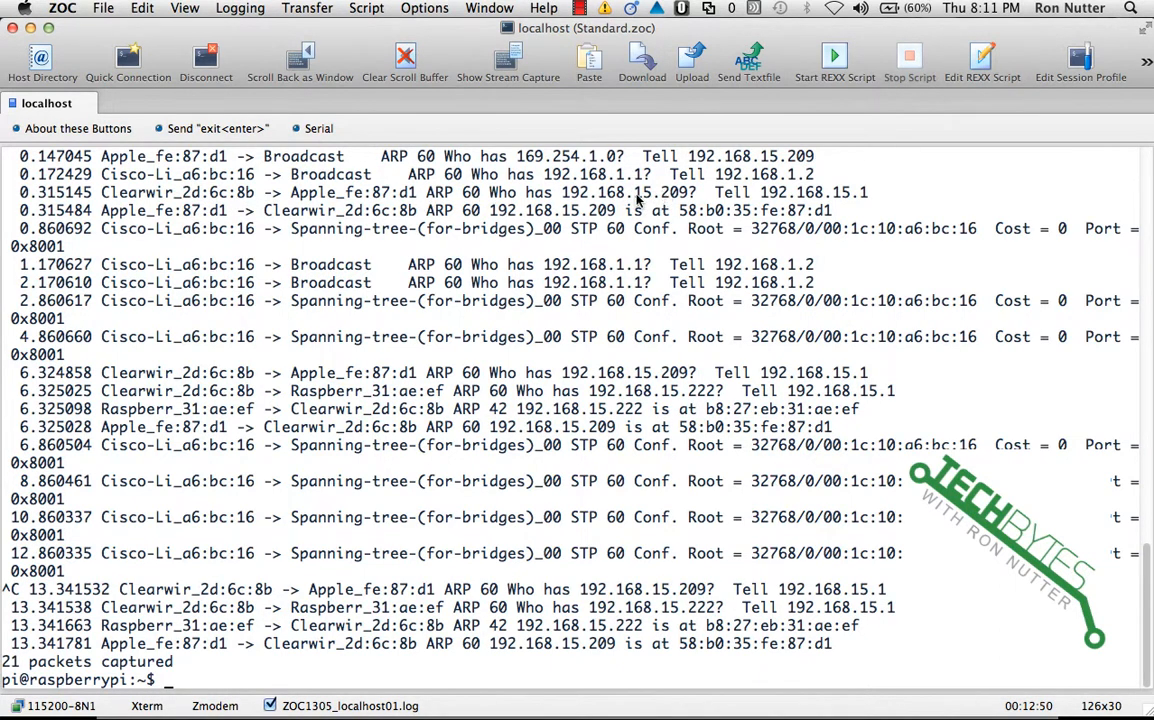
{"action": "mouse_move", "coordinate": [830, 205]}
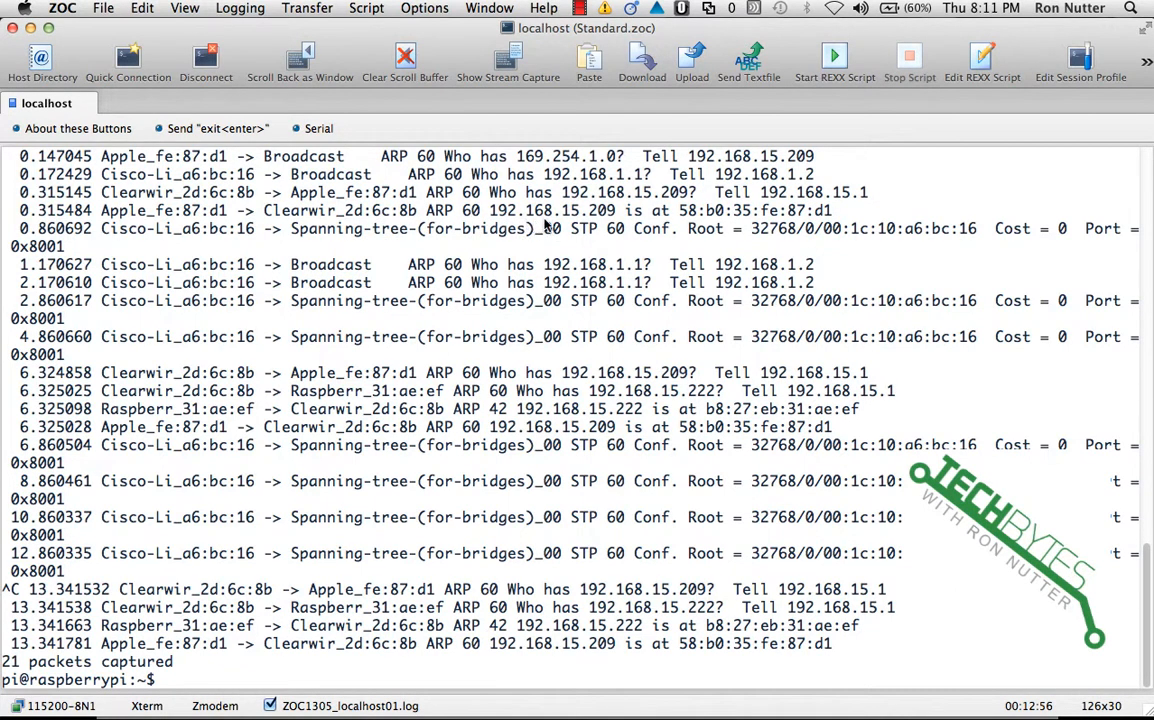
{"action": "mouse_move", "coordinate": [595, 228]}
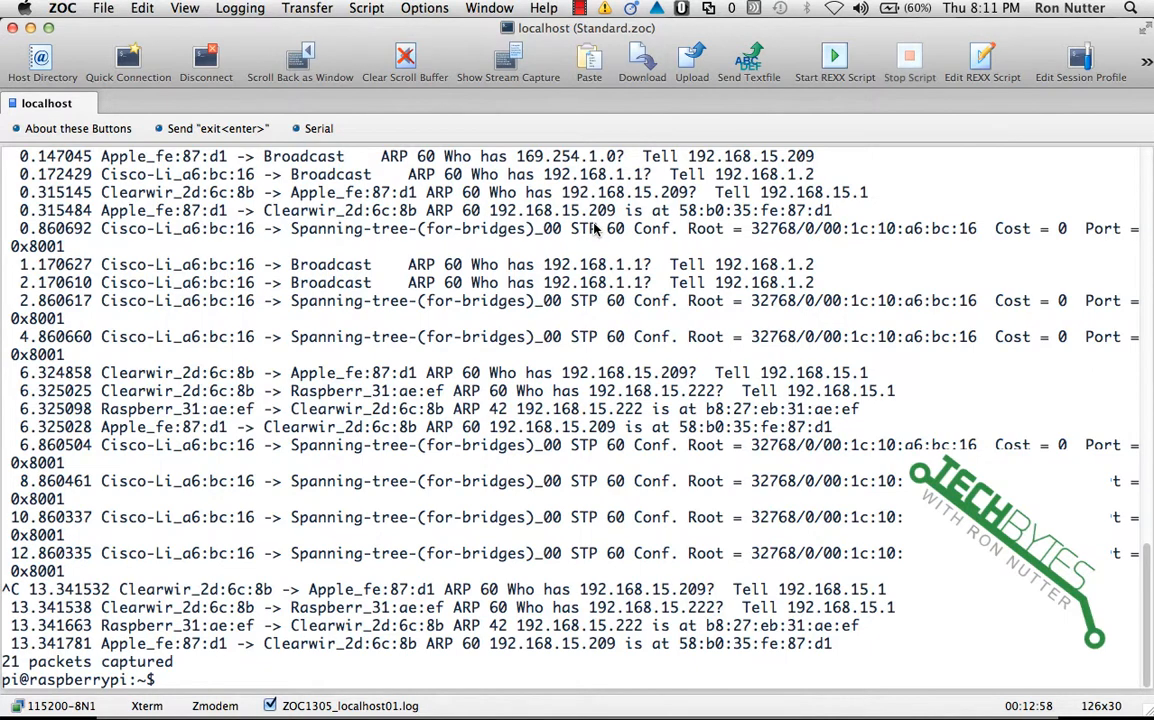
{"action": "mouse_move", "coordinate": [650, 222]}
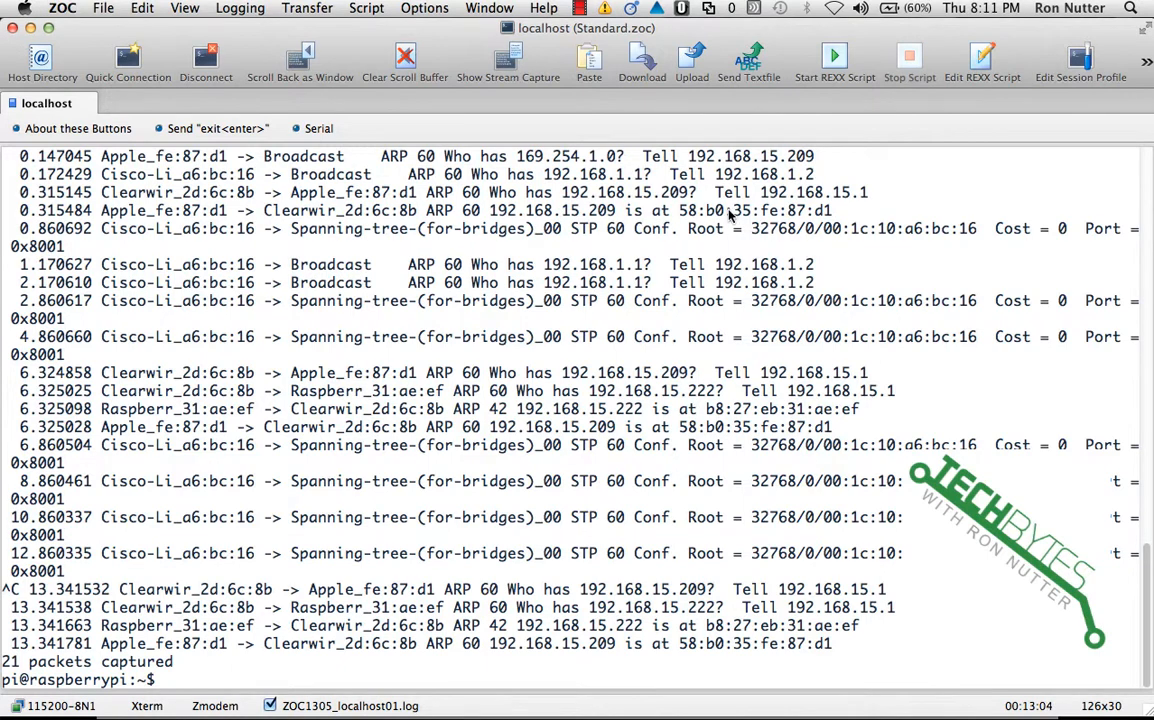
{"action": "mouse_move", "coordinate": [590, 260]}
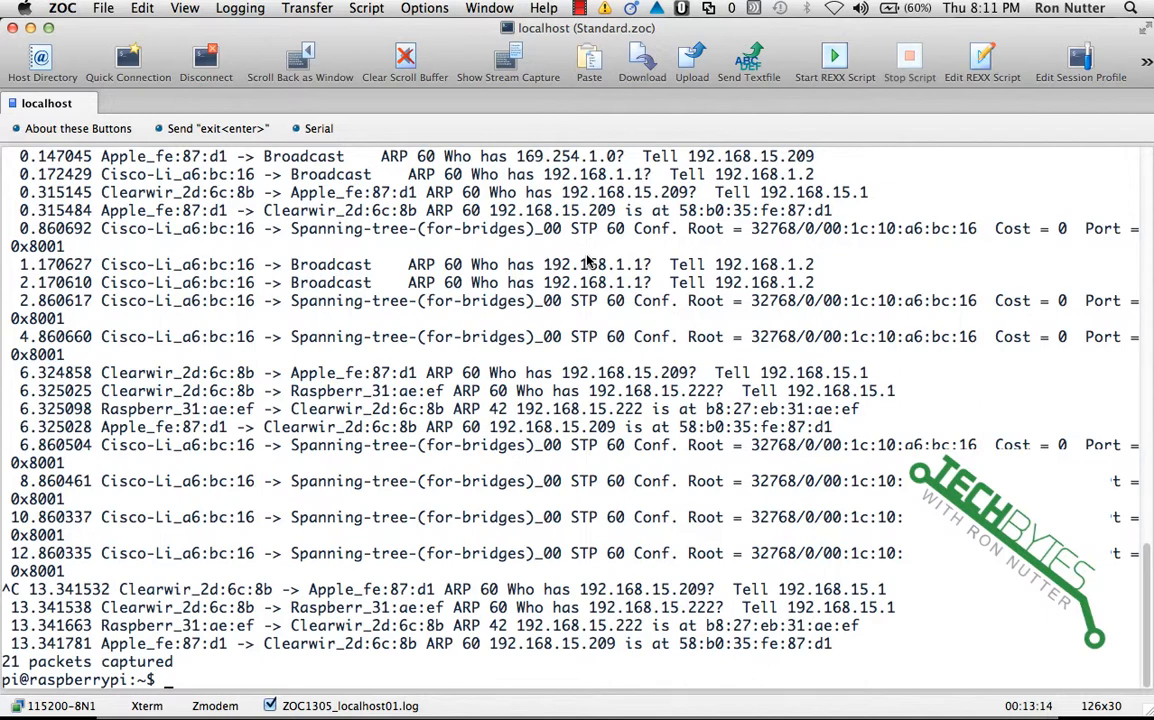
- Run sudo tshark -R "arp" and follow the ARP packets as they scroll by
{"action": "type", "text": "sudo"}
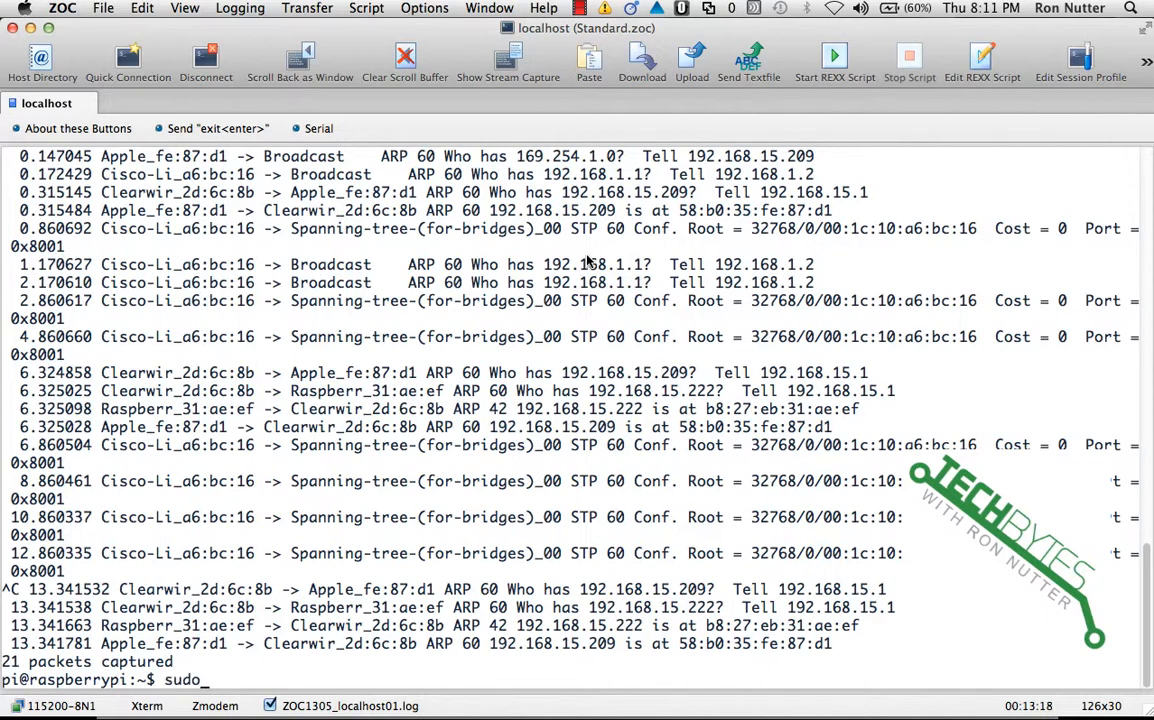
{"action": "type", "text": "tas"}
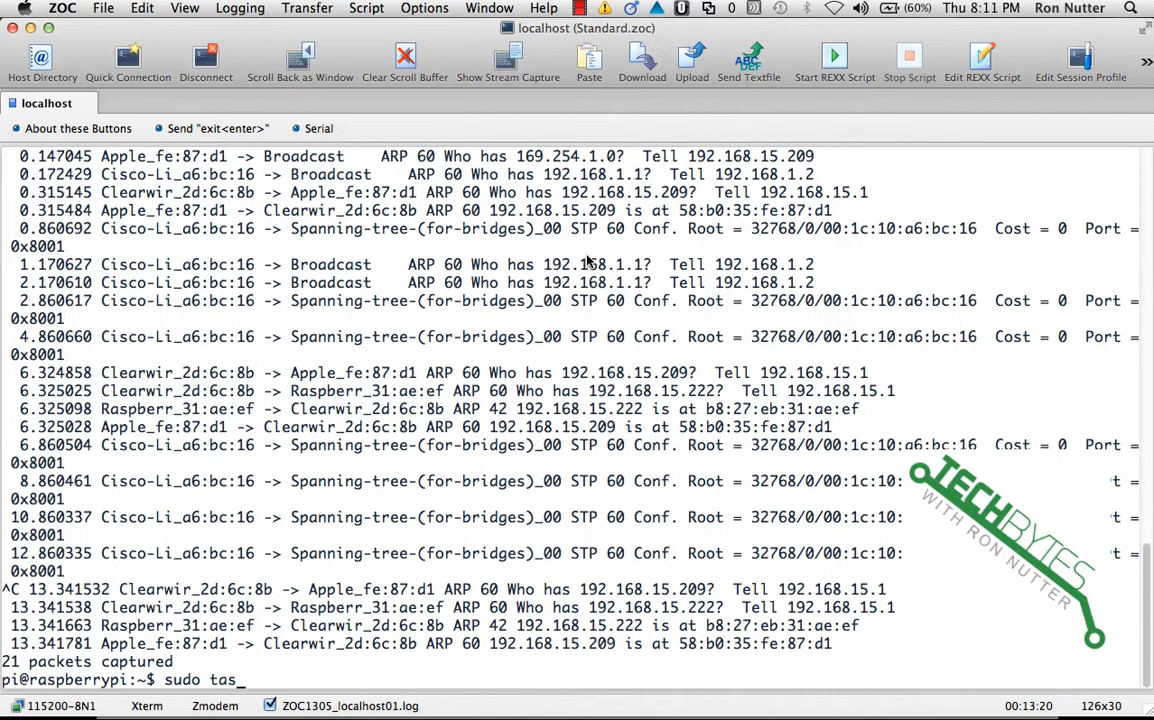
{"action": "type", "text": "hark"}
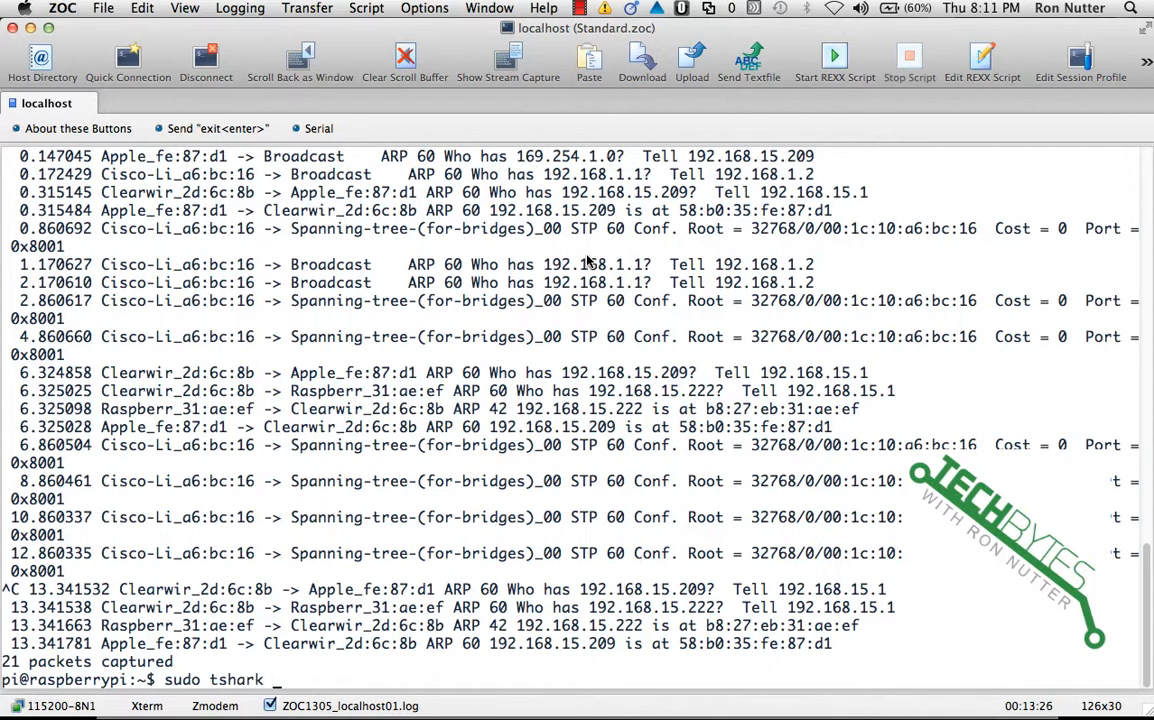
{"action": "type", "text": "-R \""}
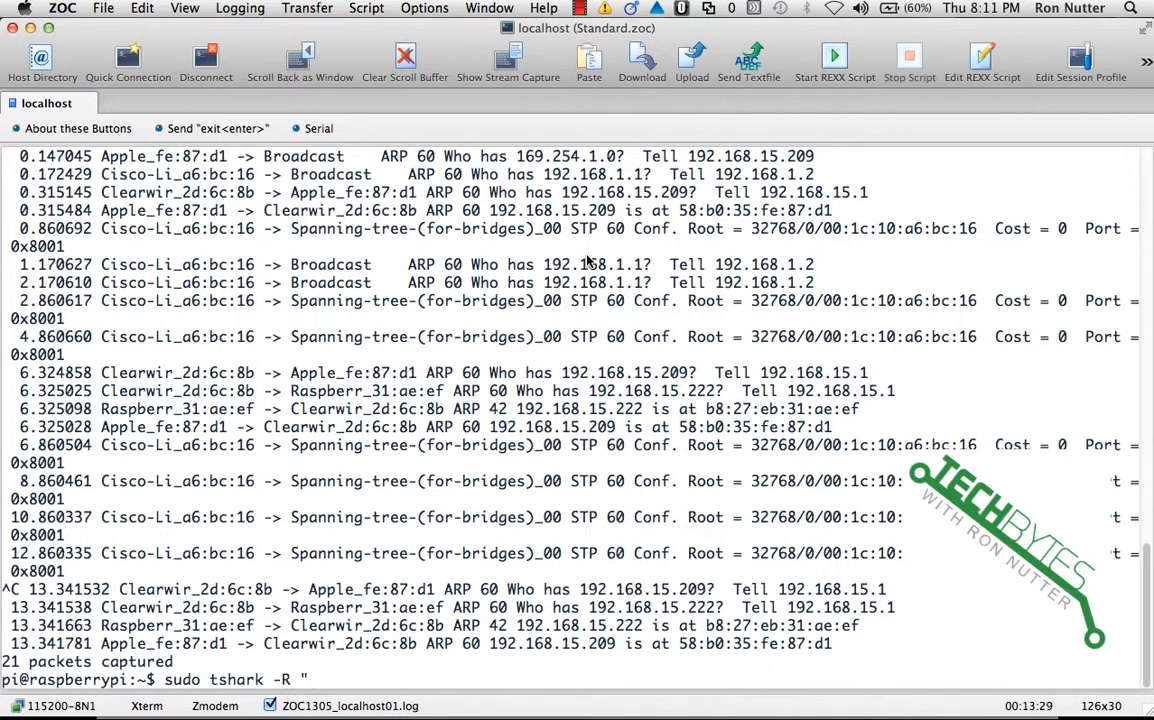
{"action": "type", "text": "arp\""}
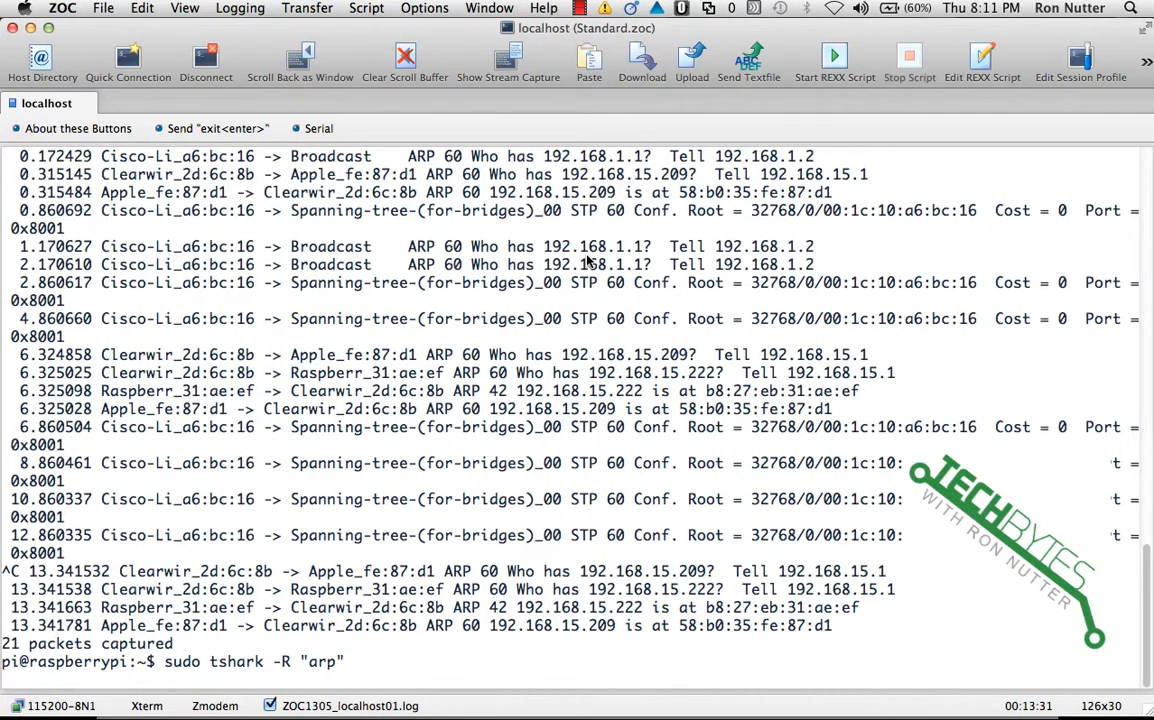
{"action": "key", "text": "Return"}
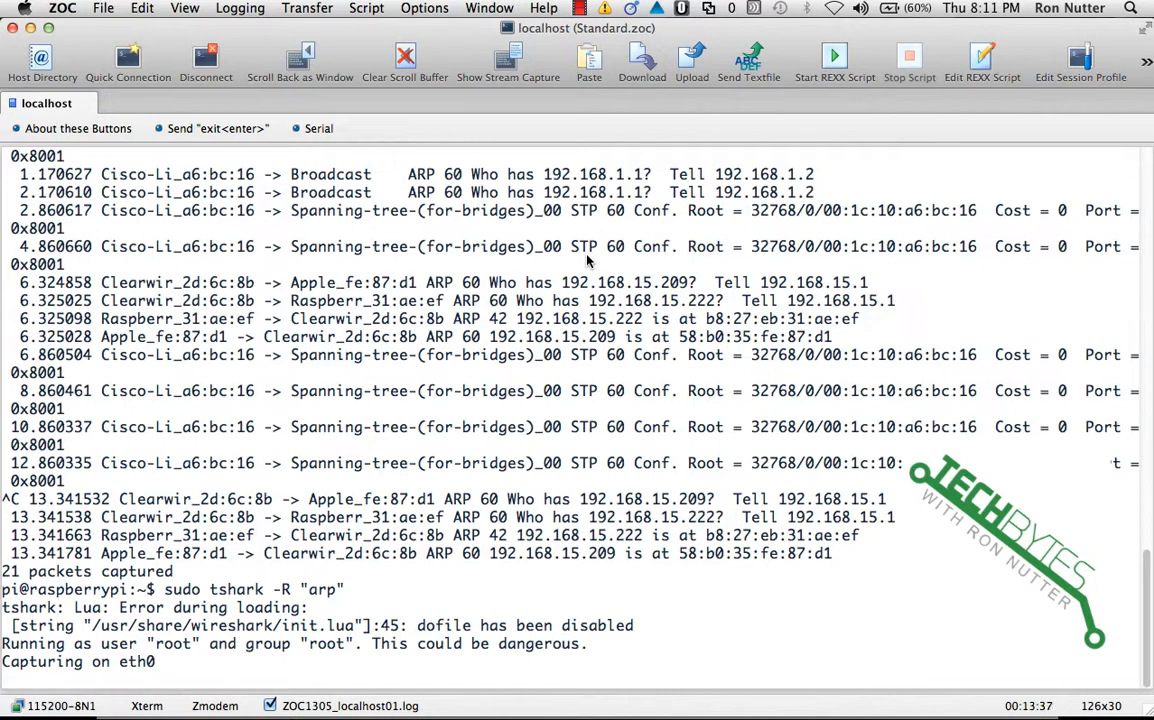
{"action": "scroll", "scroll_direction": "down", "scroll_amount": 3}
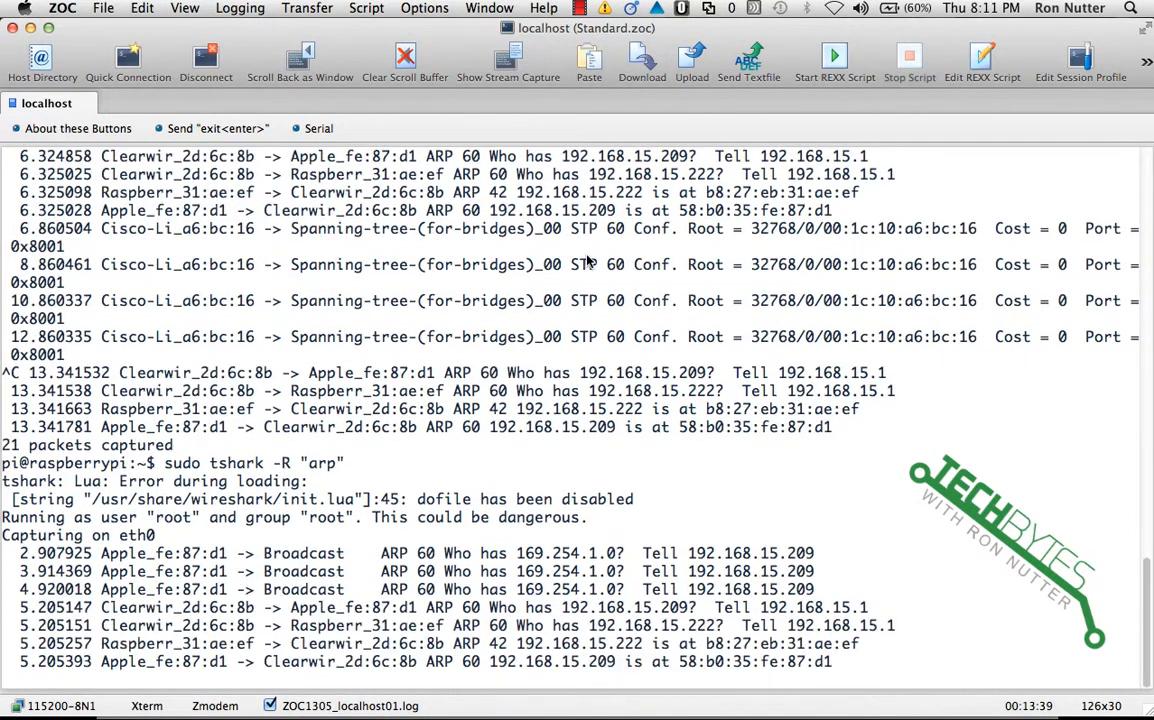
{"action": "scroll", "scroll_direction": "down", "scroll_amount": 3}
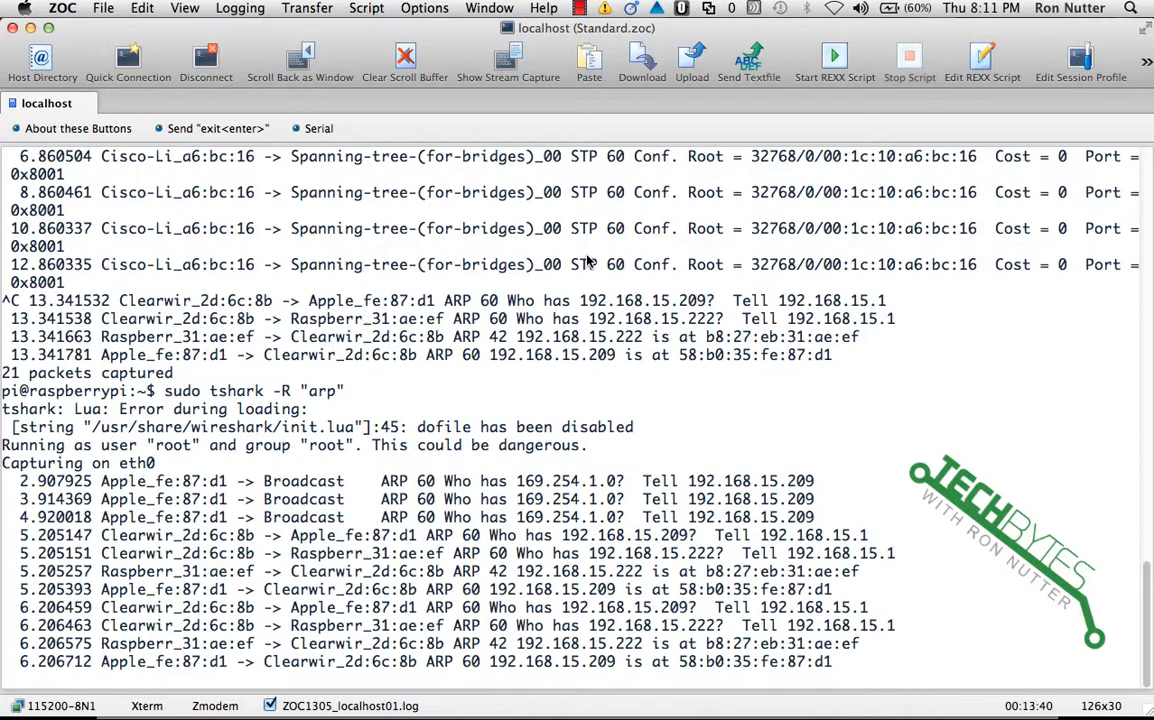
{"action": "scroll", "scroll_direction": "down", "scroll_amount": 3}
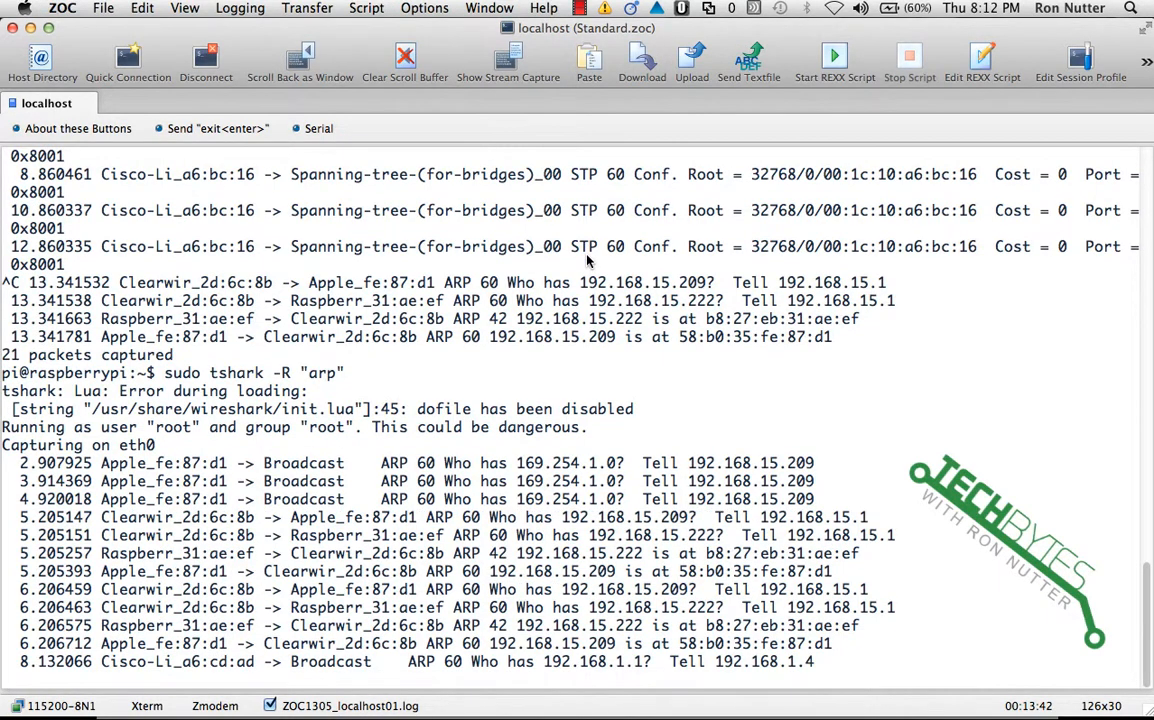
{"action": "scroll", "scroll_direction": "down", "scroll_amount": 3}
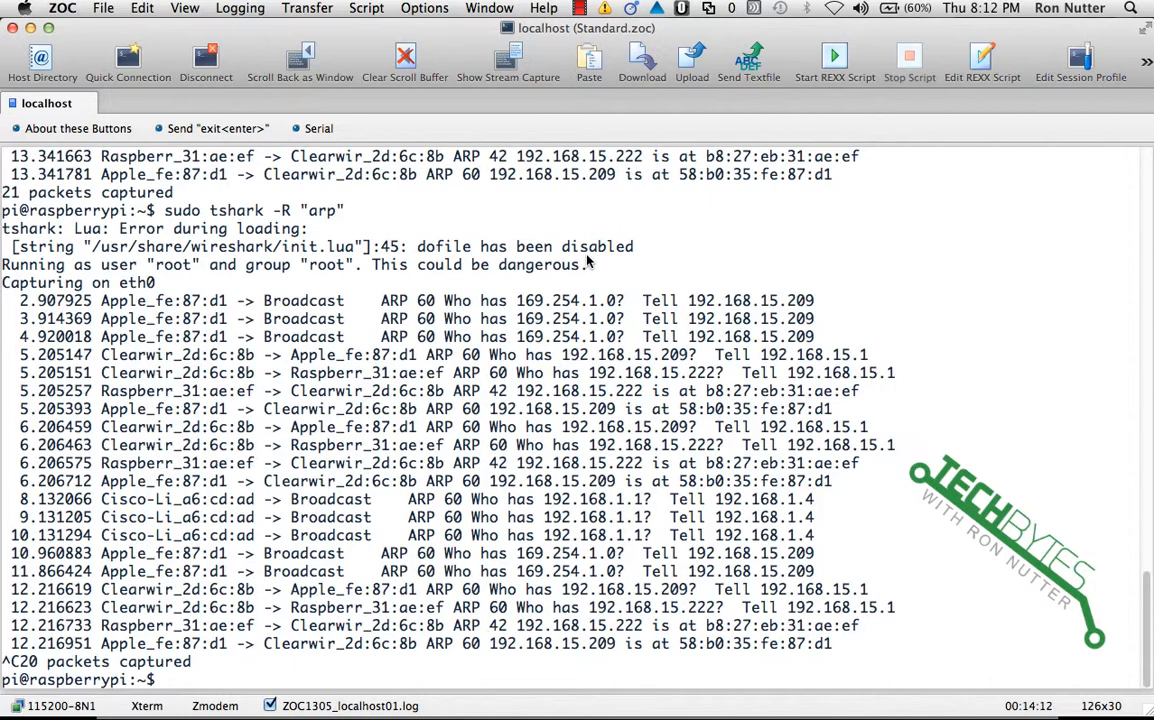
- Run tshark with filter "not loop and not arp", first with -c 10, then without it
{"action": "type", "text": "sudo tshark -R \"not loop and not arp\" -c"}
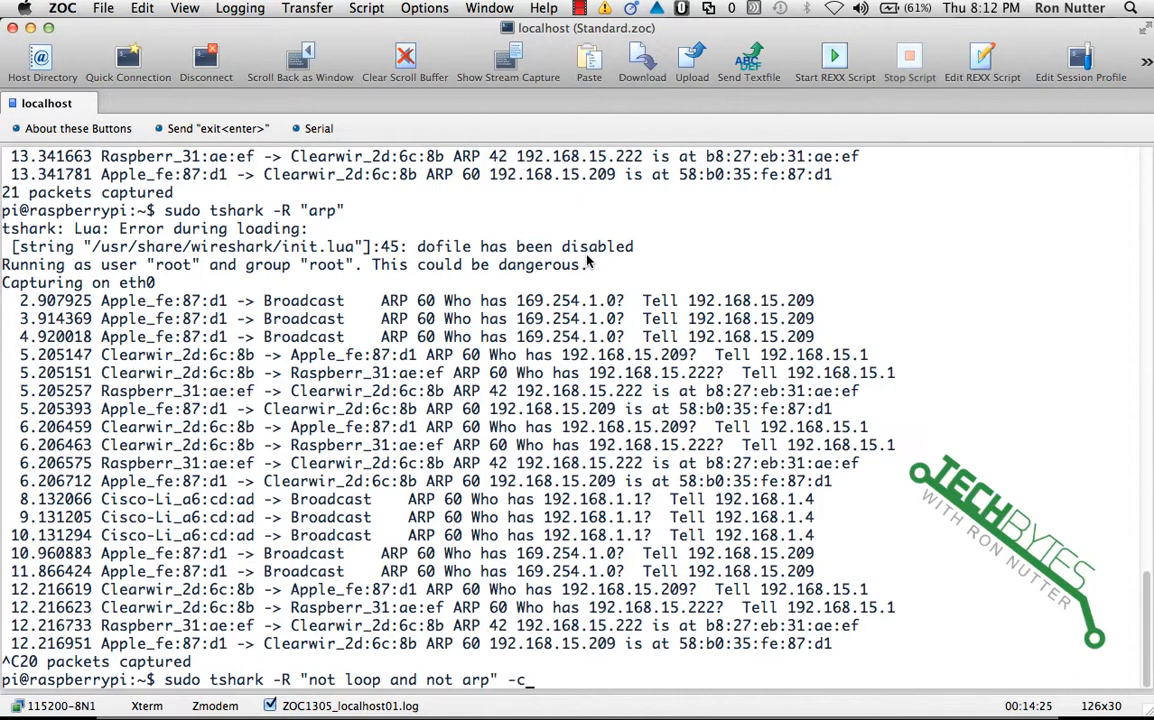
{"action": "type", "text": "10"}
{"action": "type", "text": "sudo tshark -R \"not loop and not arp\""}
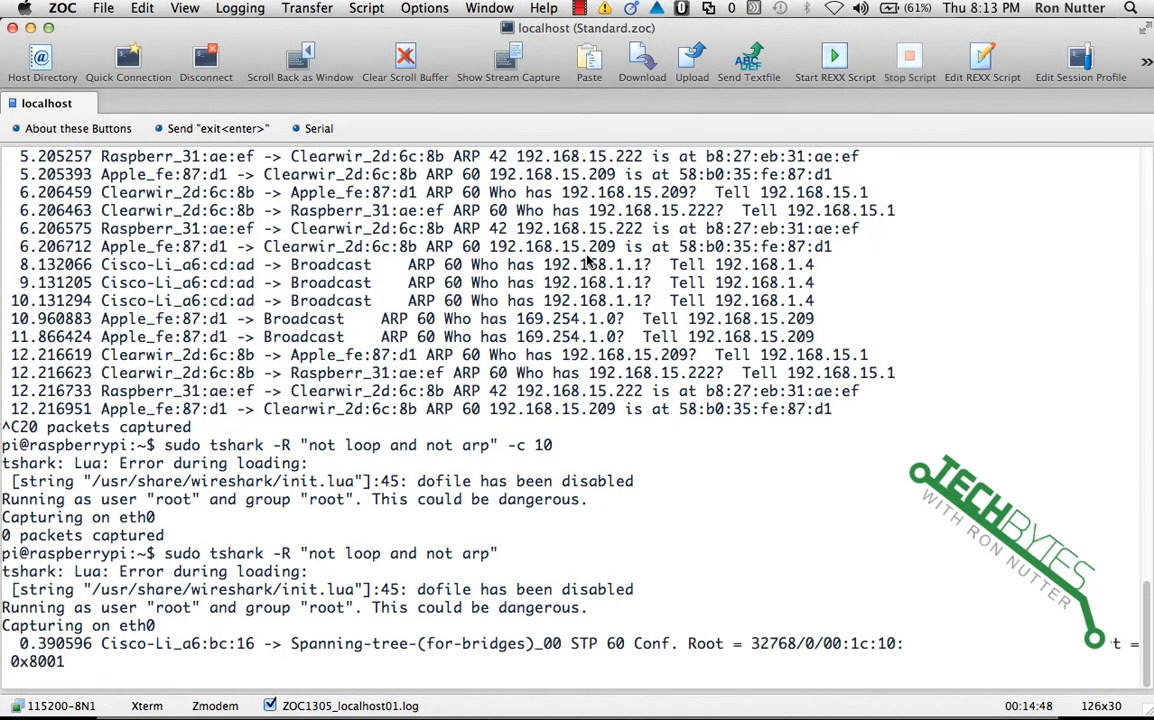
{"action": "scroll", "scroll_direction": "down", "scroll_amount": 3}
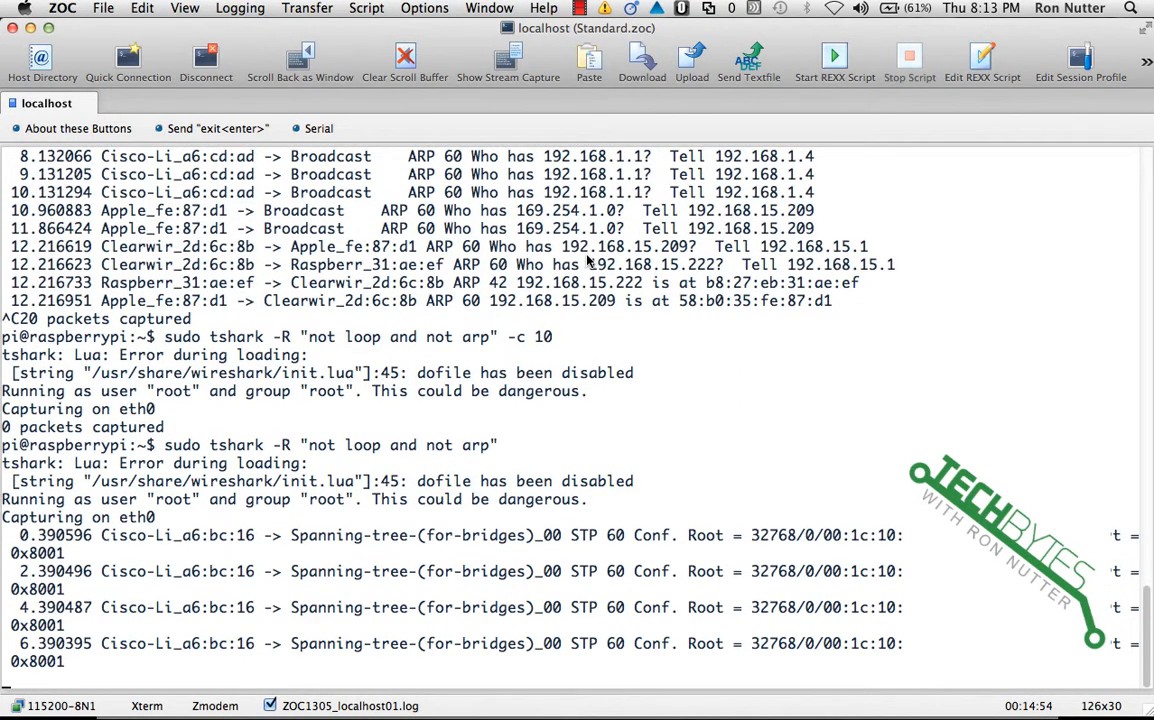
{"action": "scroll", "scroll_direction": "down", "scroll_amount": 3}
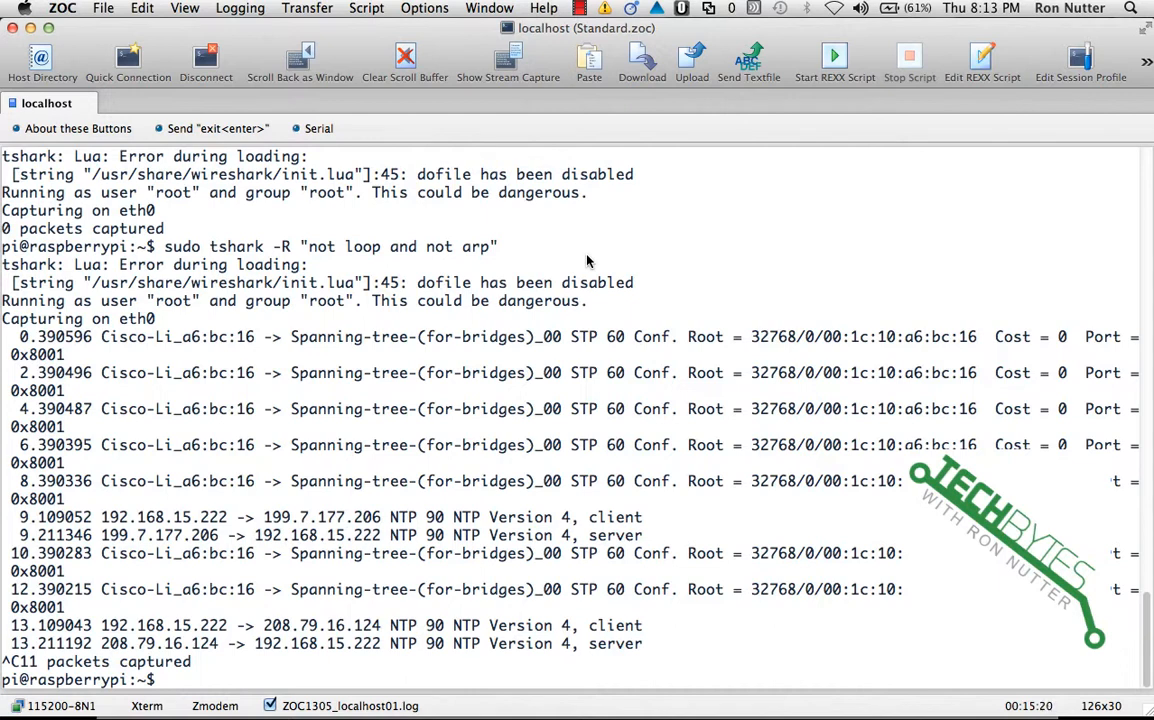
- Run sudo tshark -R "stp" and follow the 13 spanning-tree packets
{"action": "type", "text": "sudo tshark -R \"stp"}
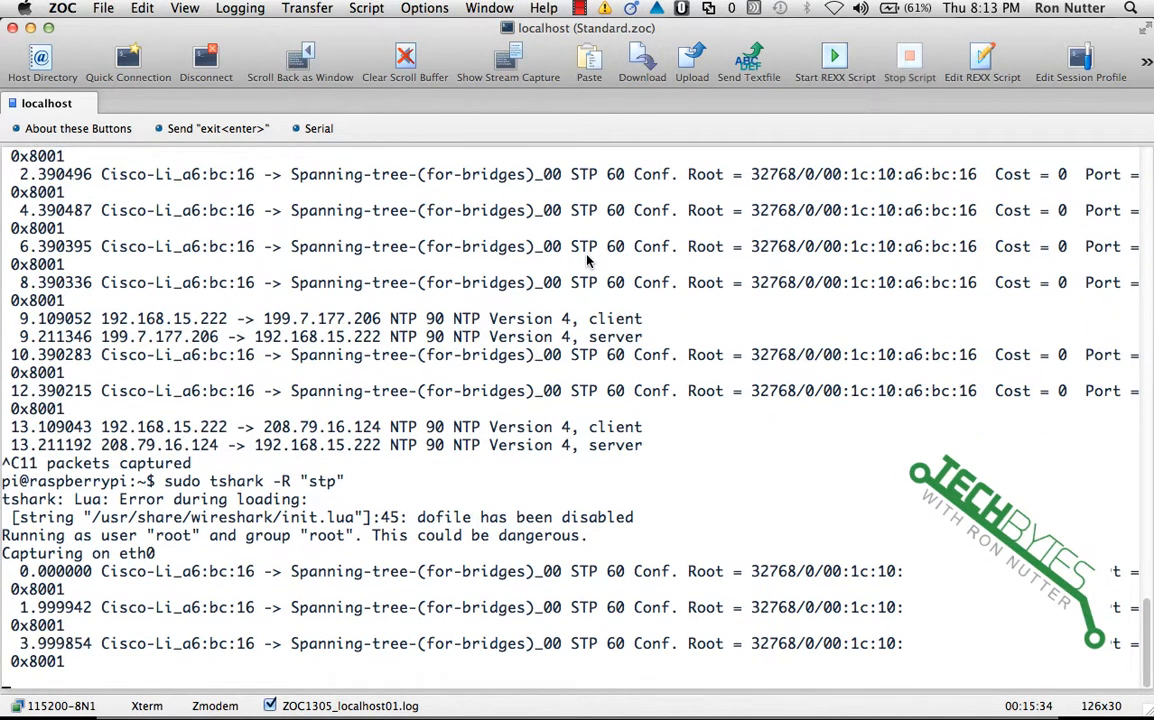
{"action": "scroll", "scroll_direction": "down", "scroll_amount": 3}
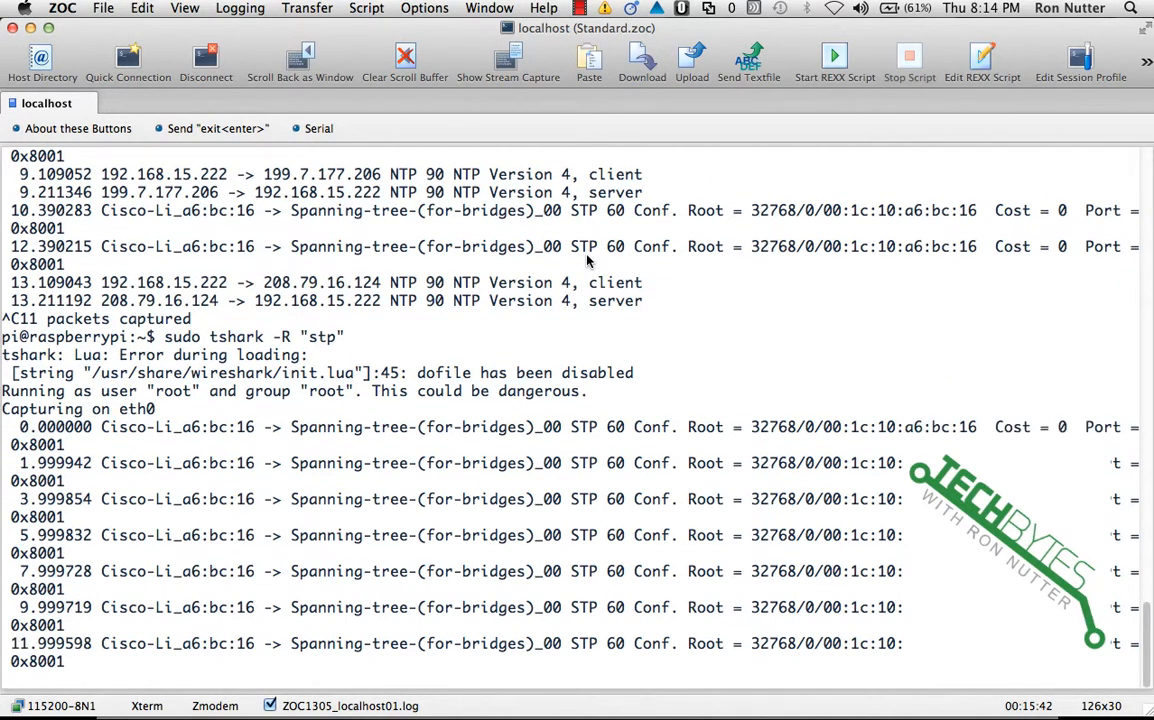
{"action": "scroll", "scroll_direction": "down", "scroll_amount": 3}
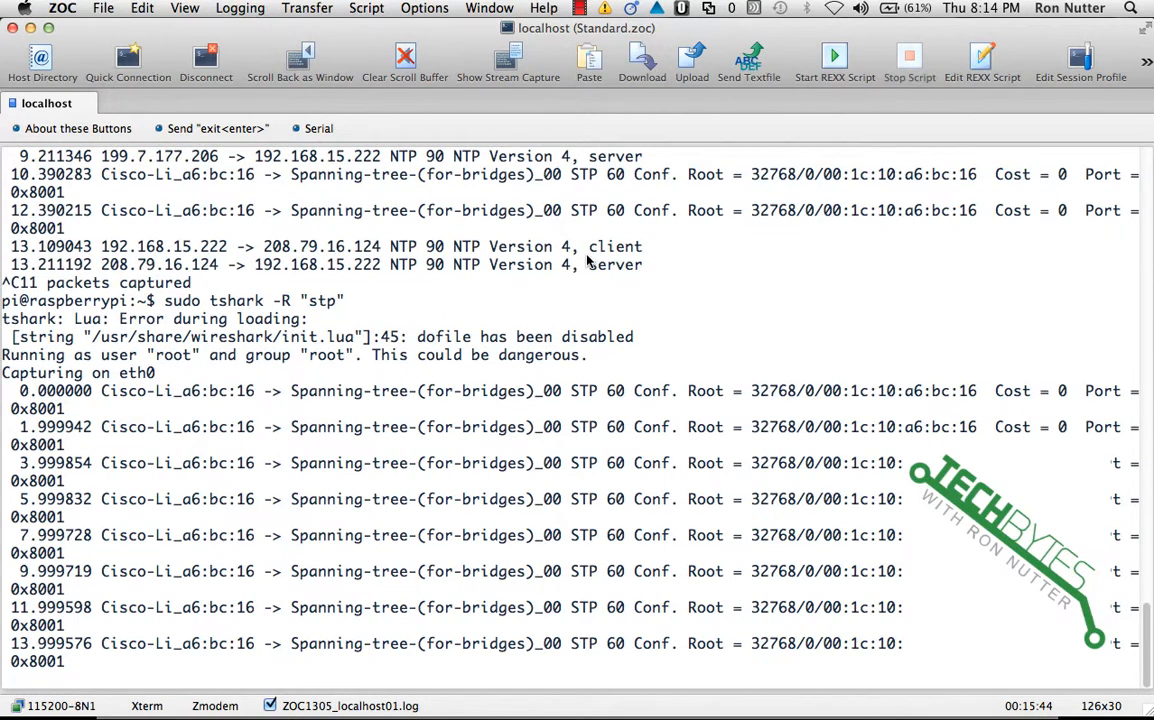
{"action": "scroll", "scroll_direction": "down", "scroll_amount": 3}
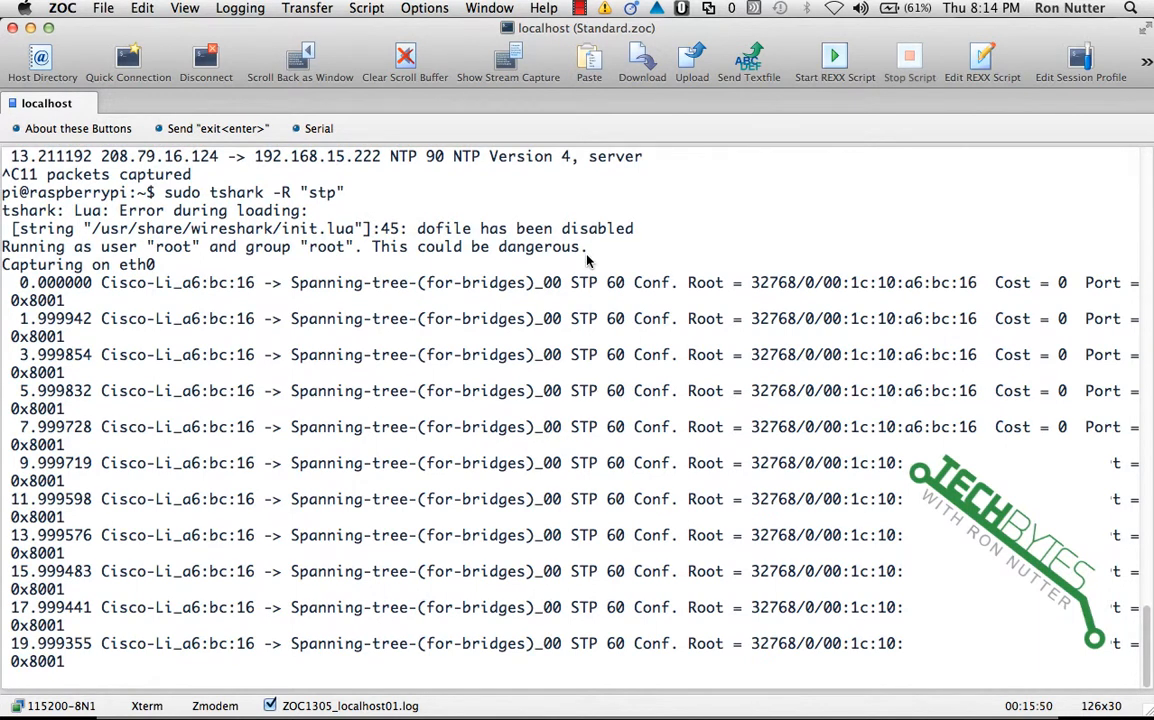
{"action": "scroll", "scroll_direction": "down", "scroll_amount": 3}
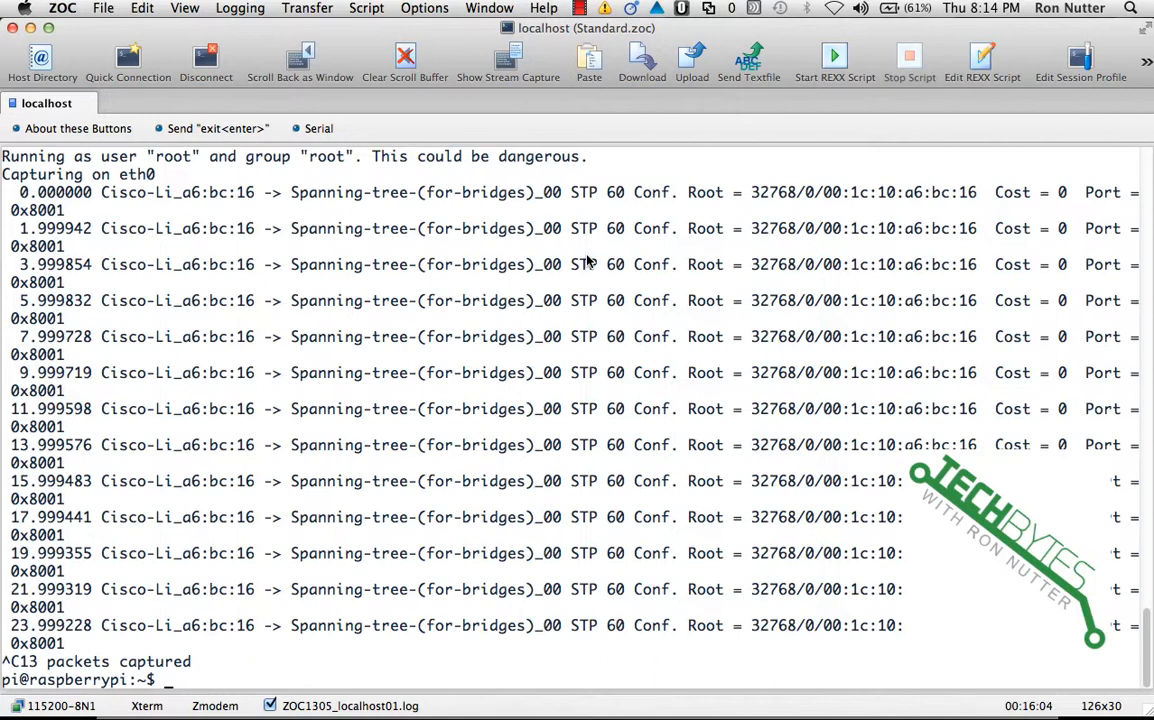
{"action": "type", "text": "sudo"}
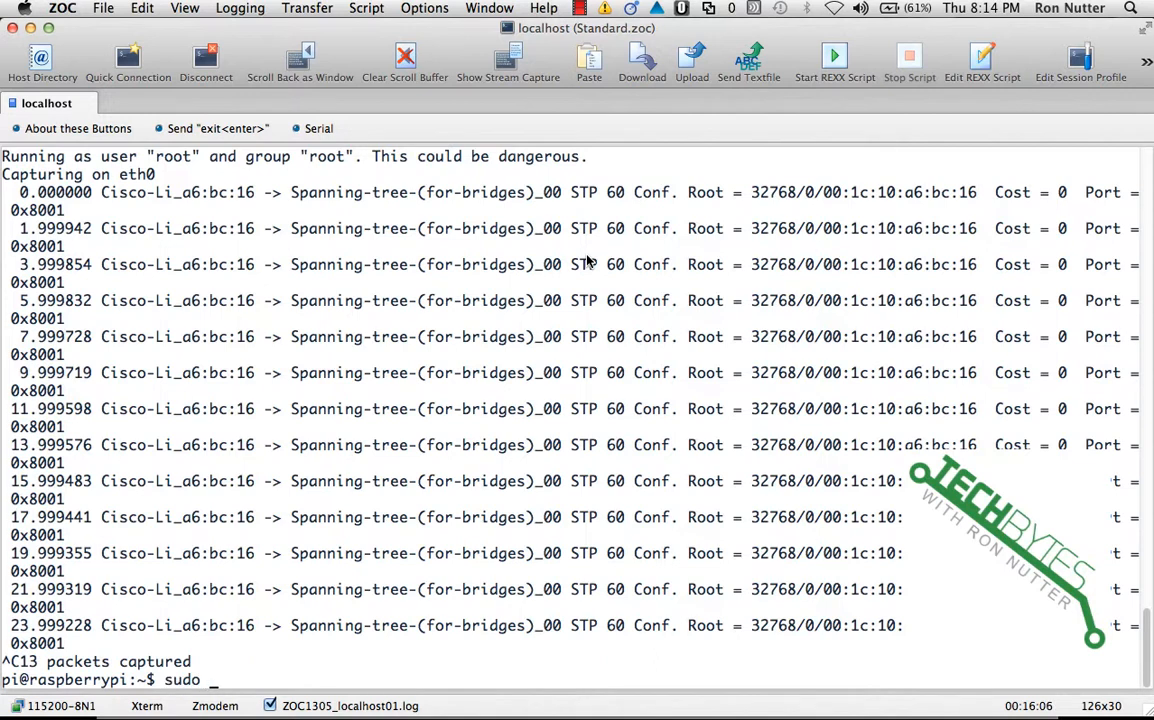
- Run tshark -R "not loop and not arp and not stp" and view the NTP and DNS packets
{"action": "type", "text": "tshark"}
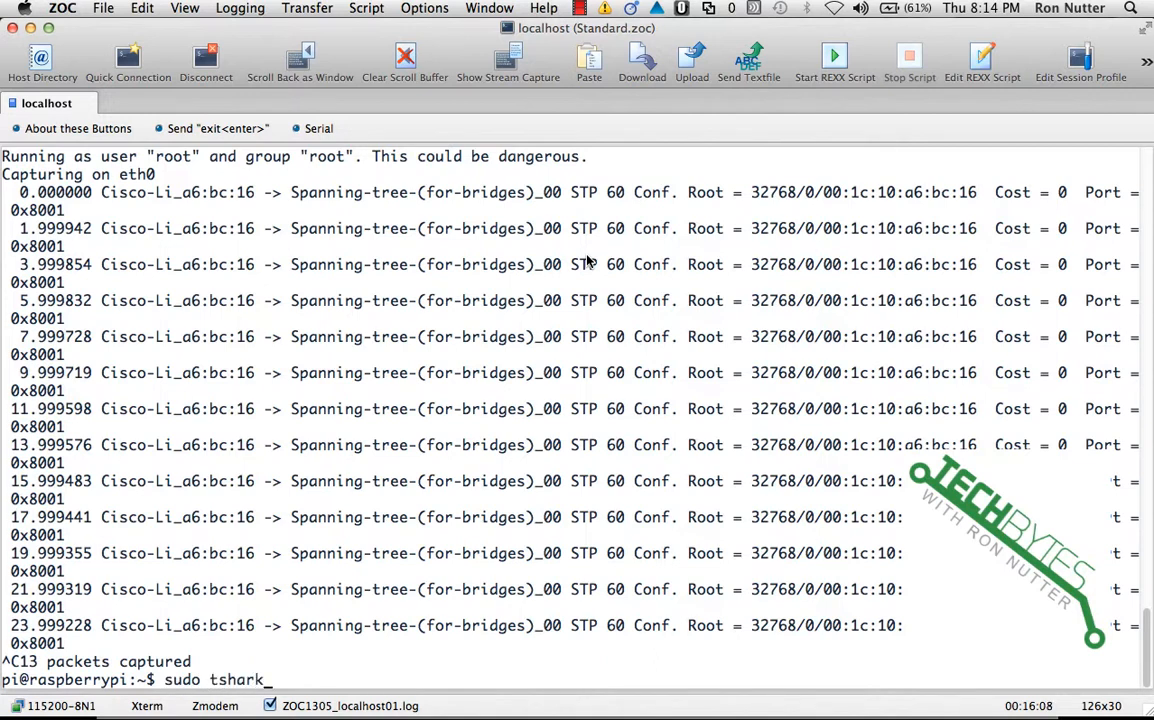
{"action": "type", "text": "-R"}
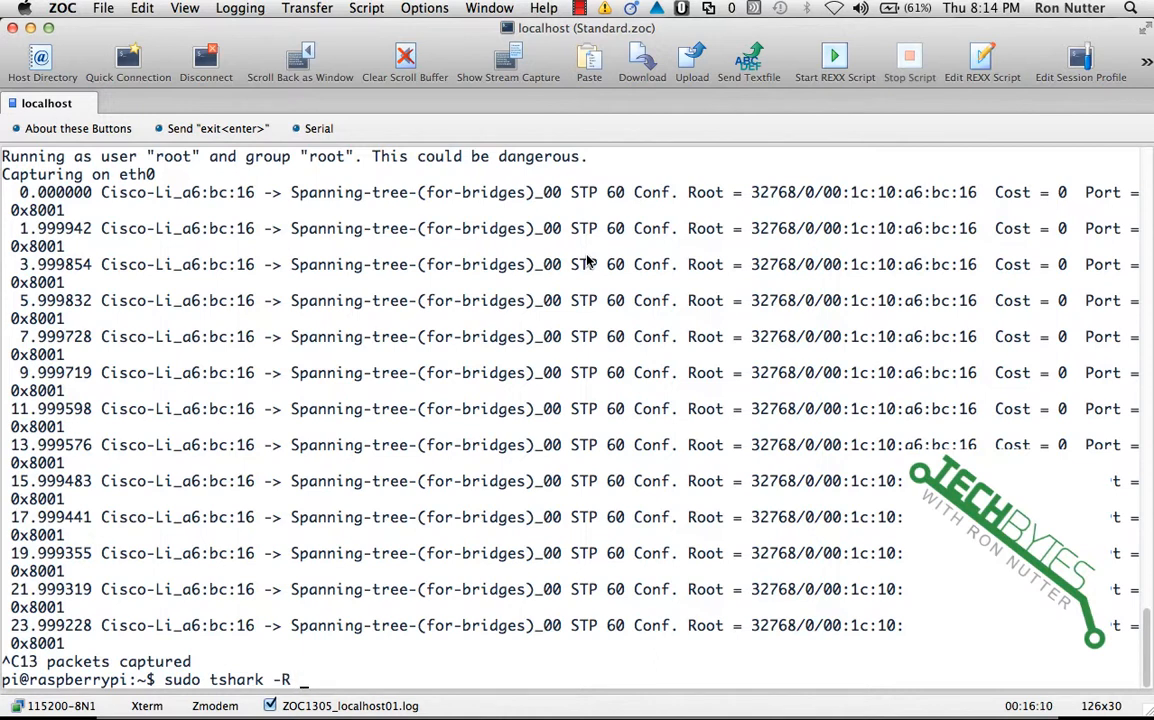
{"action": "type", "text": "\"not loop and not arp a"}
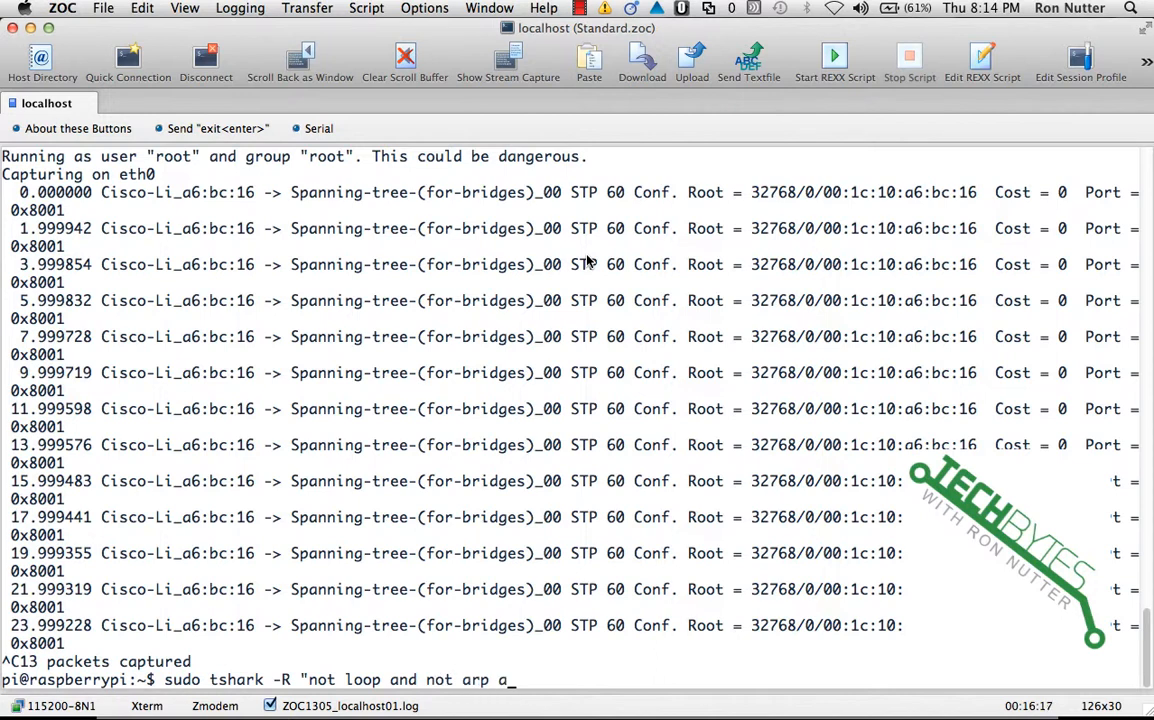
{"action": "type", "text": "nd not stp\""}
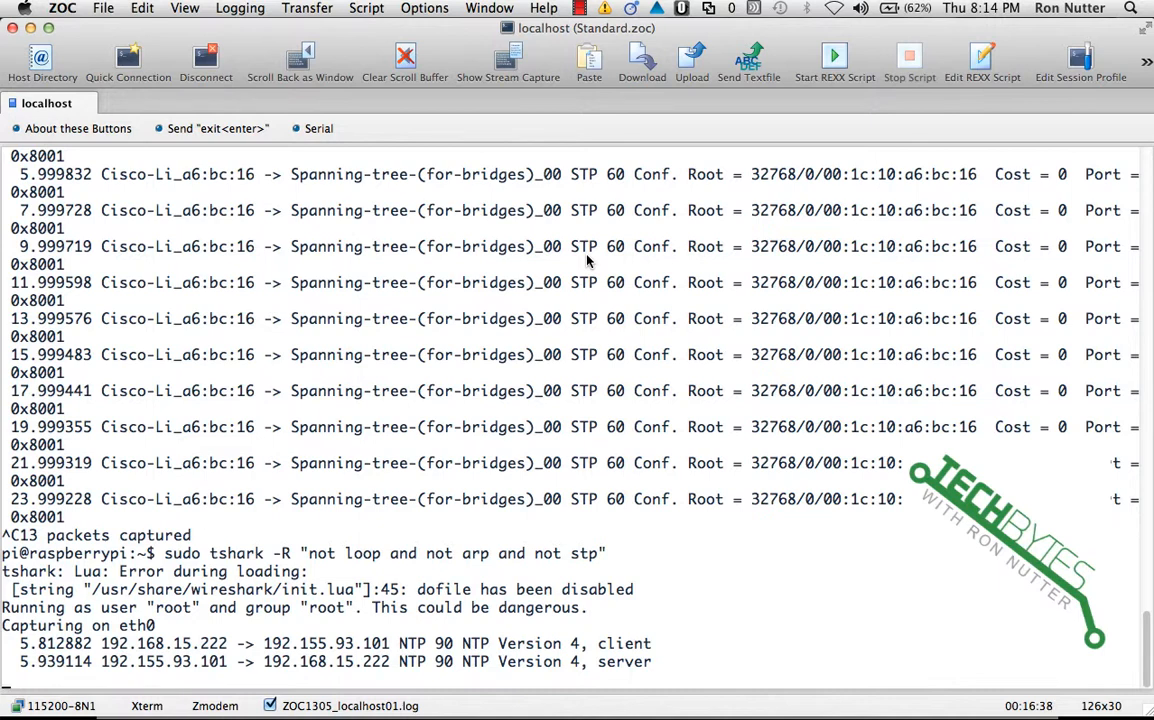
{"action": "scroll", "scroll_direction": "down", "scroll_amount": 3}
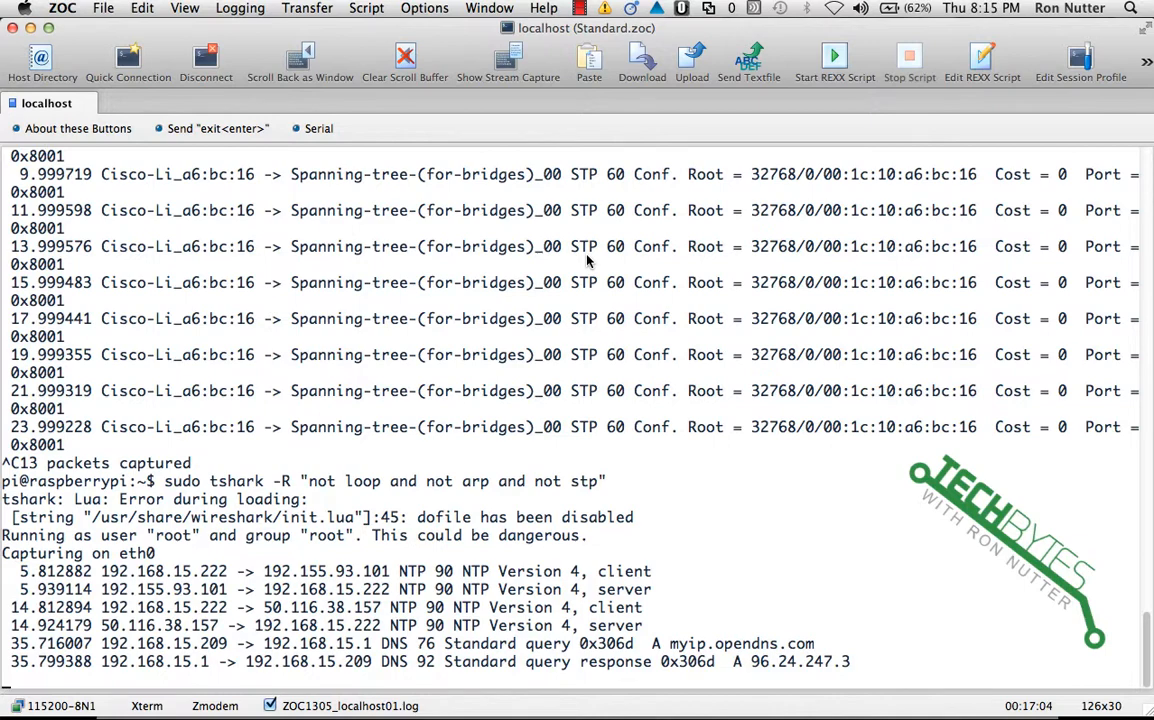
- Stop the capture at 6 packets and type sudo tshark -R "udp.port = 53 or tcp.port = 53"
{"action": "key", "text": "ctrl+c"}
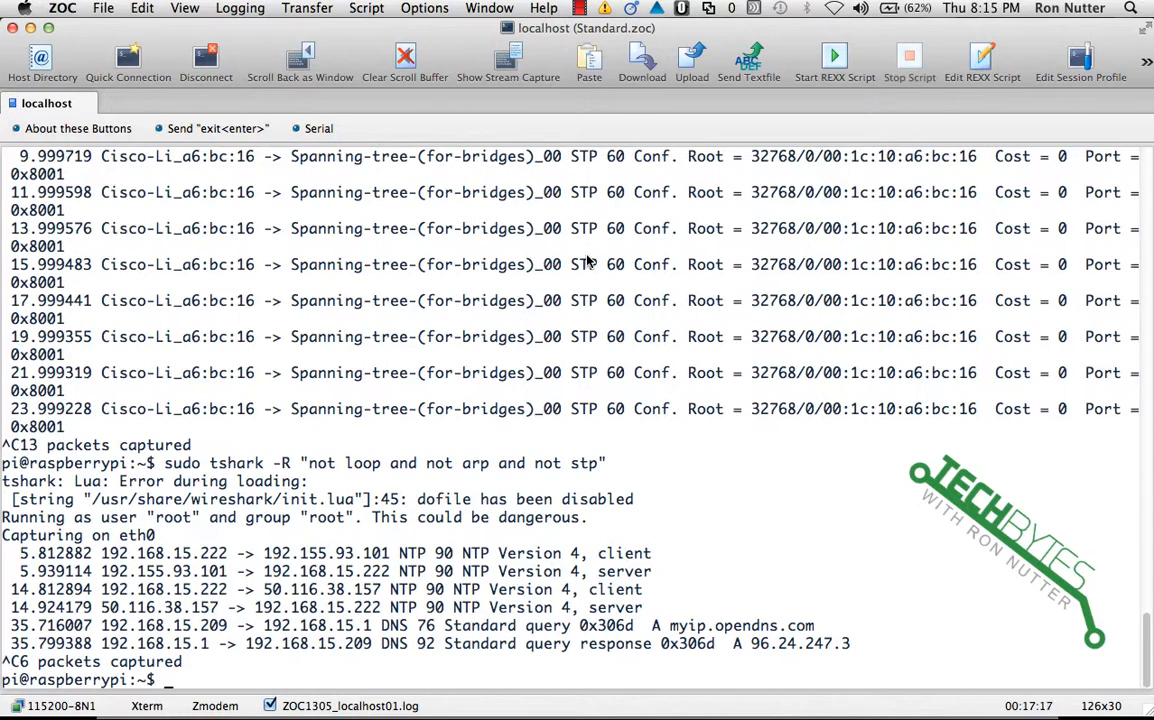
{"action": "type", "text": "sudo tshark -"}
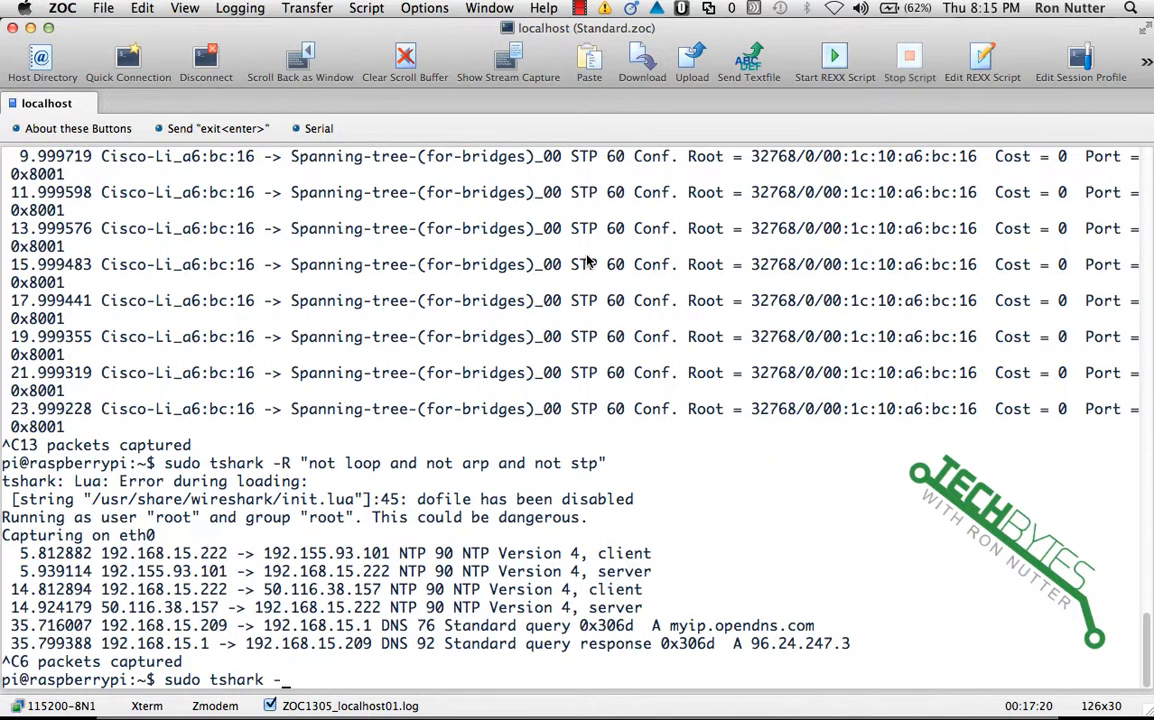
{"action": "type", "text": "R \""}
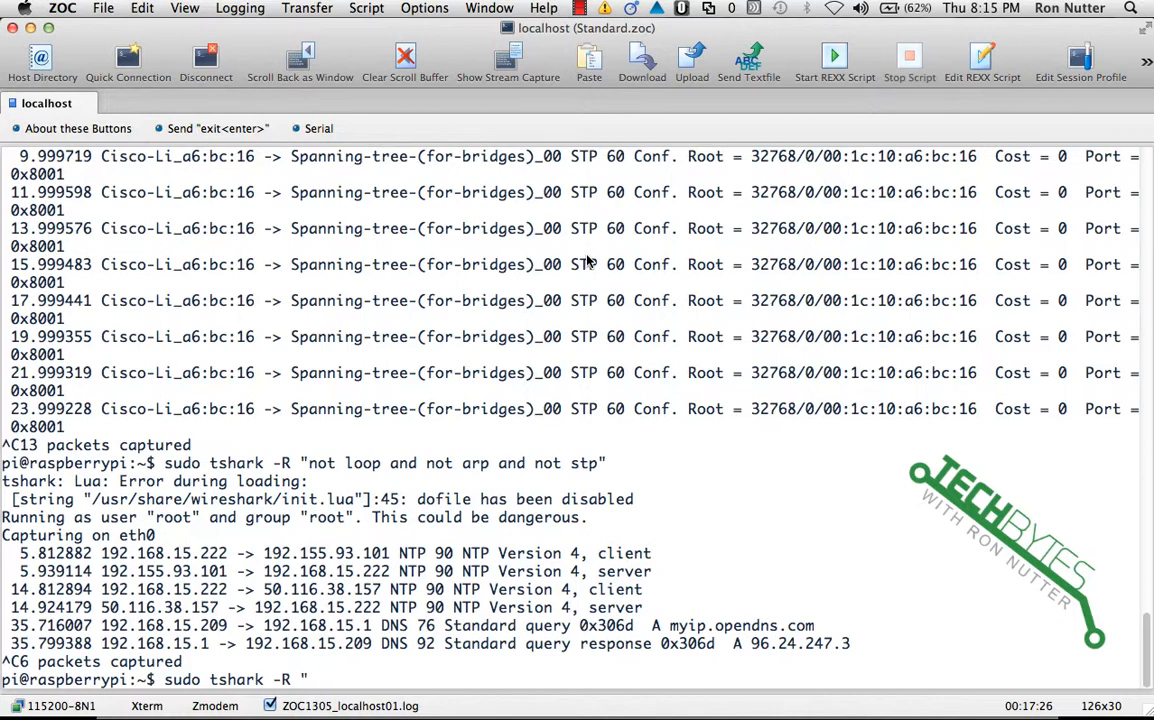
{"action": "type", "text": "udp."}
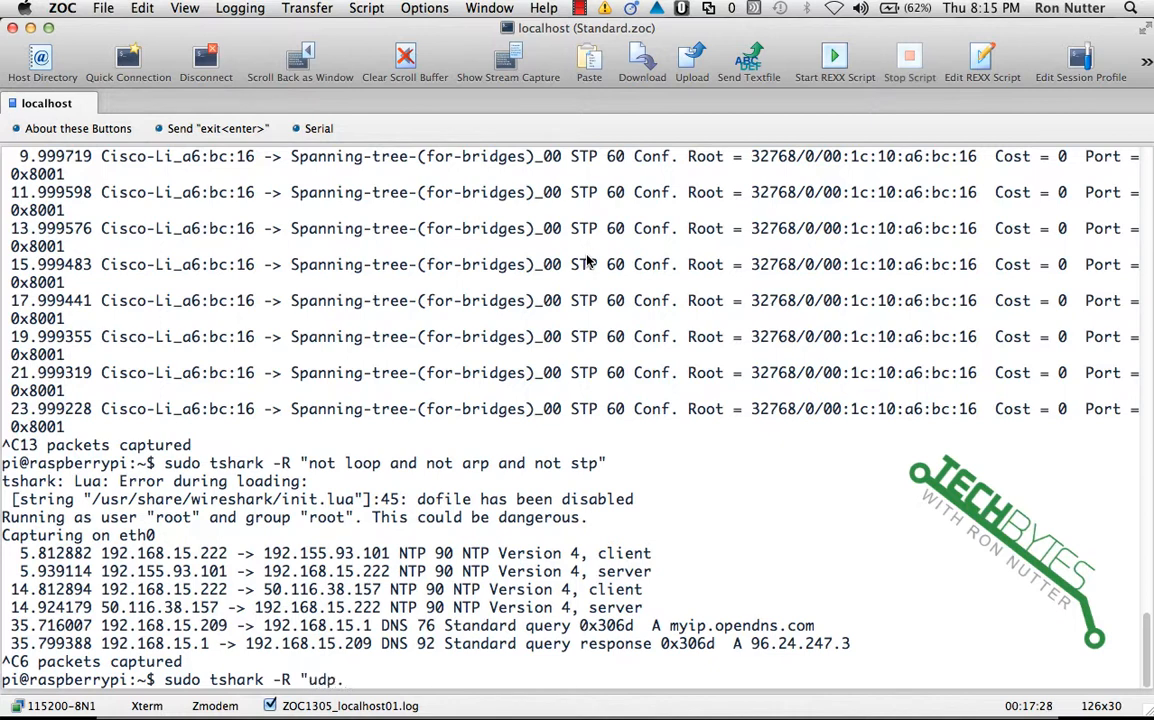
{"action": "type", "text": "port"}
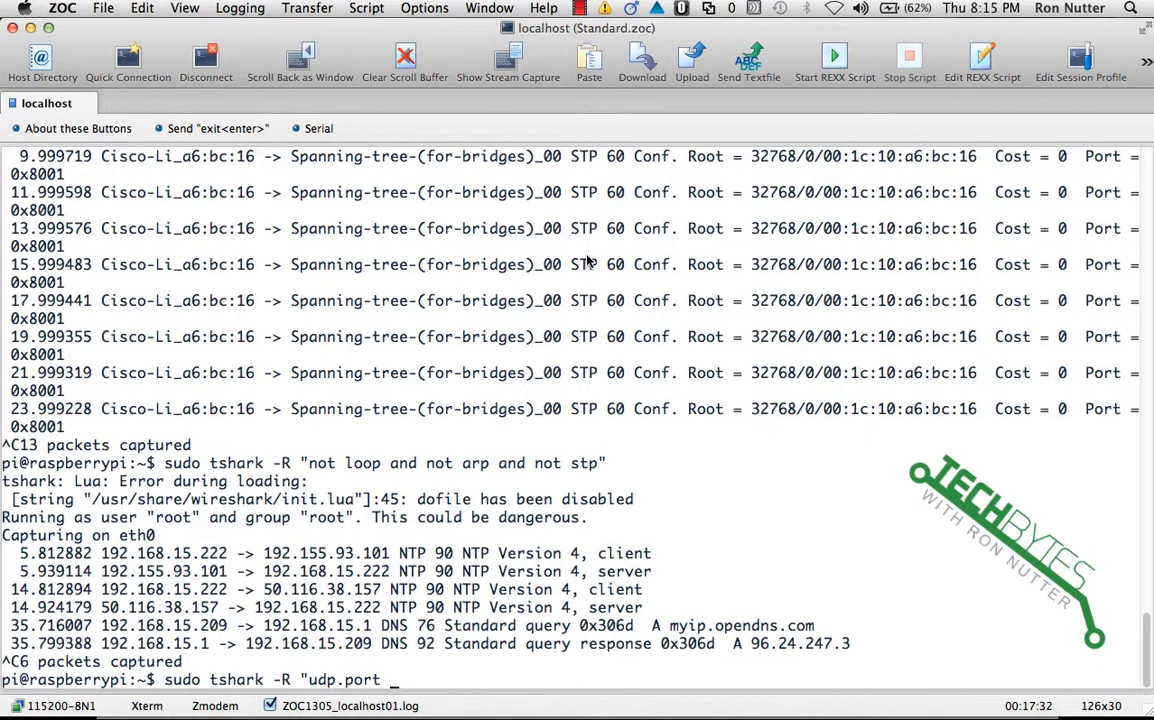
{"action": "type", "text": "= 53"}
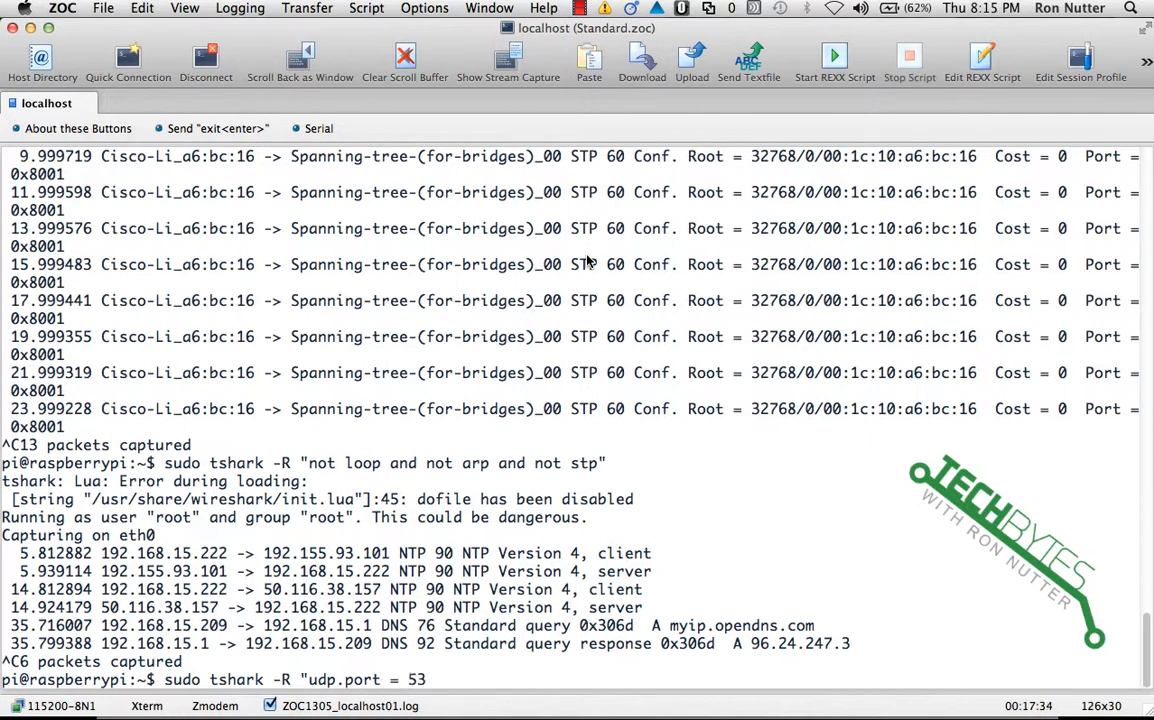
{"action": "type", "text": "o"}
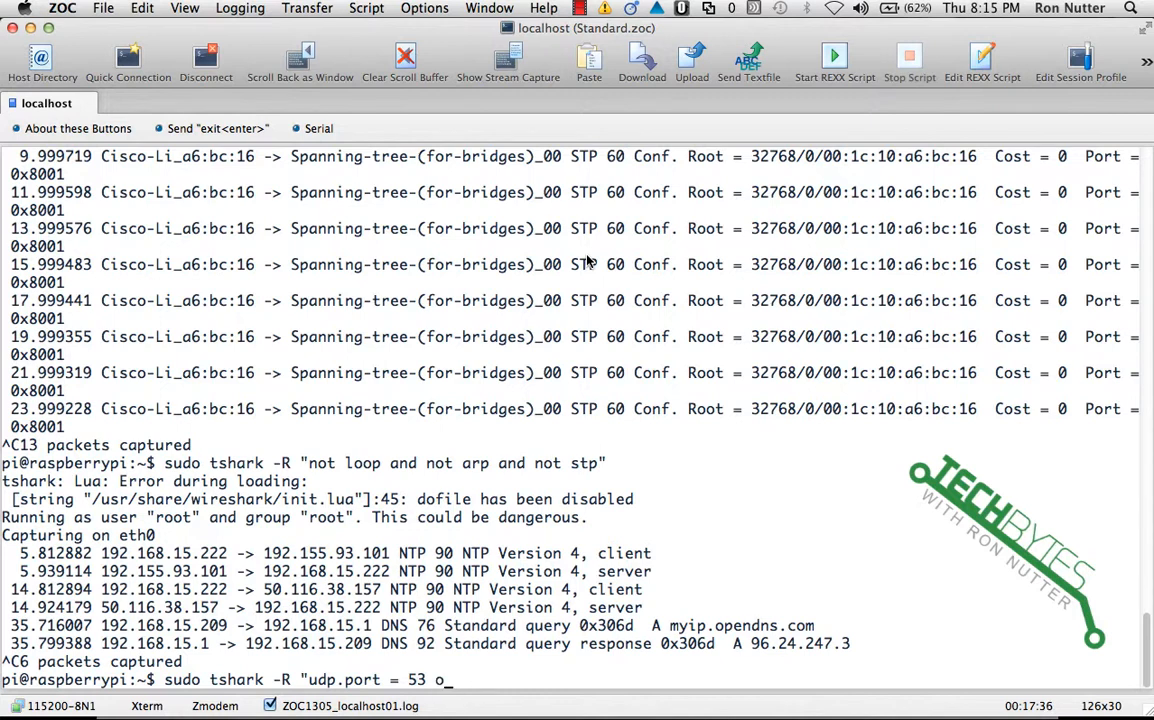
{"action": "type", "text": "r tcp.port = 53"}
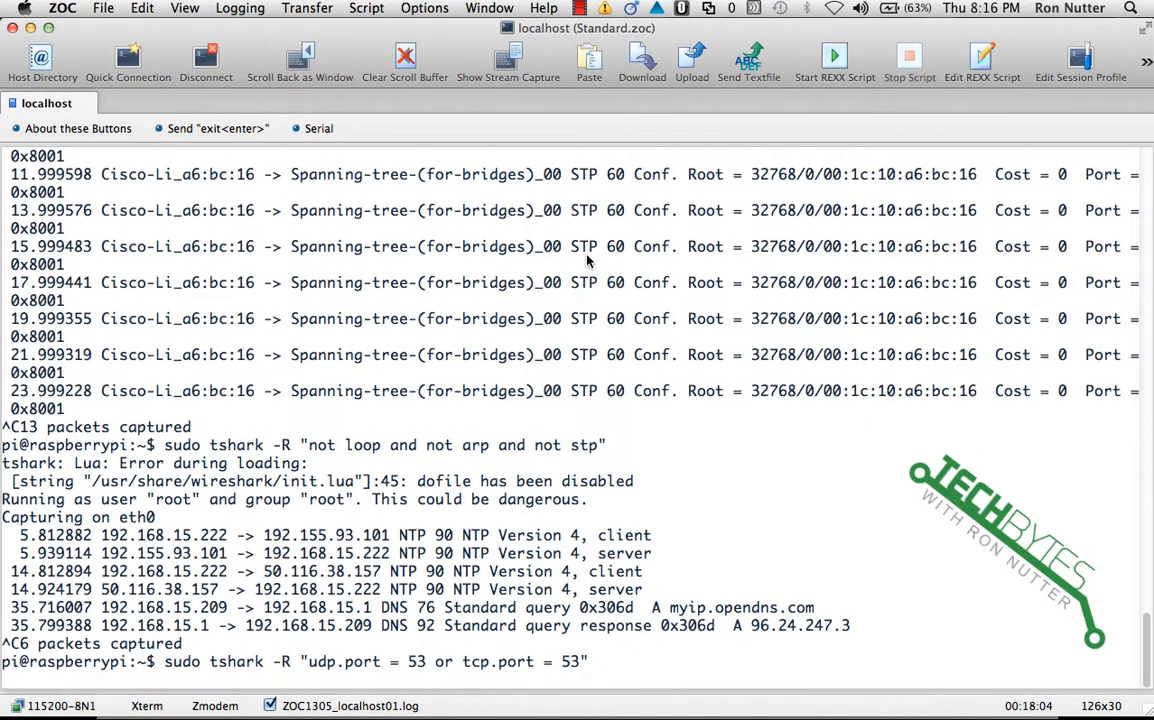
- Run the port 53 DNS filter command and check tshark's output
{"action": "key", "text": "Return"}
{"action": "type", "text": "sudo tshark -R \"udp.port == 53 or tcp.port == 53\""}
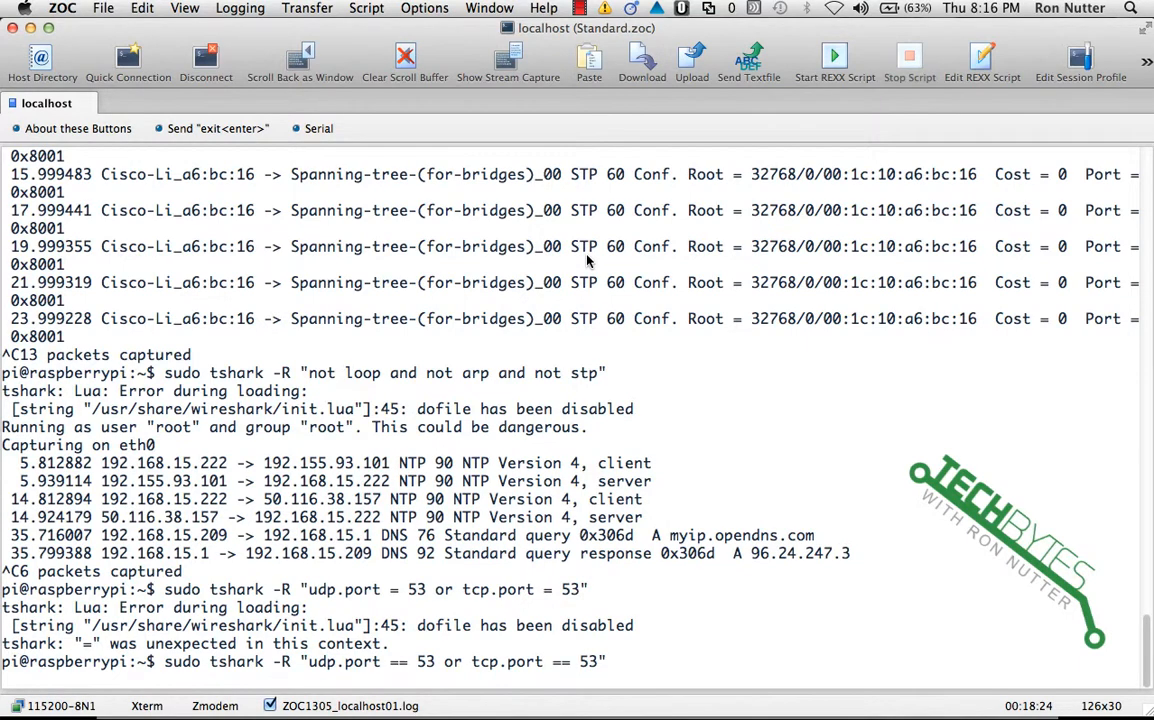
{"action": "scroll", "scroll_direction": "down", "scroll_amount": 3}
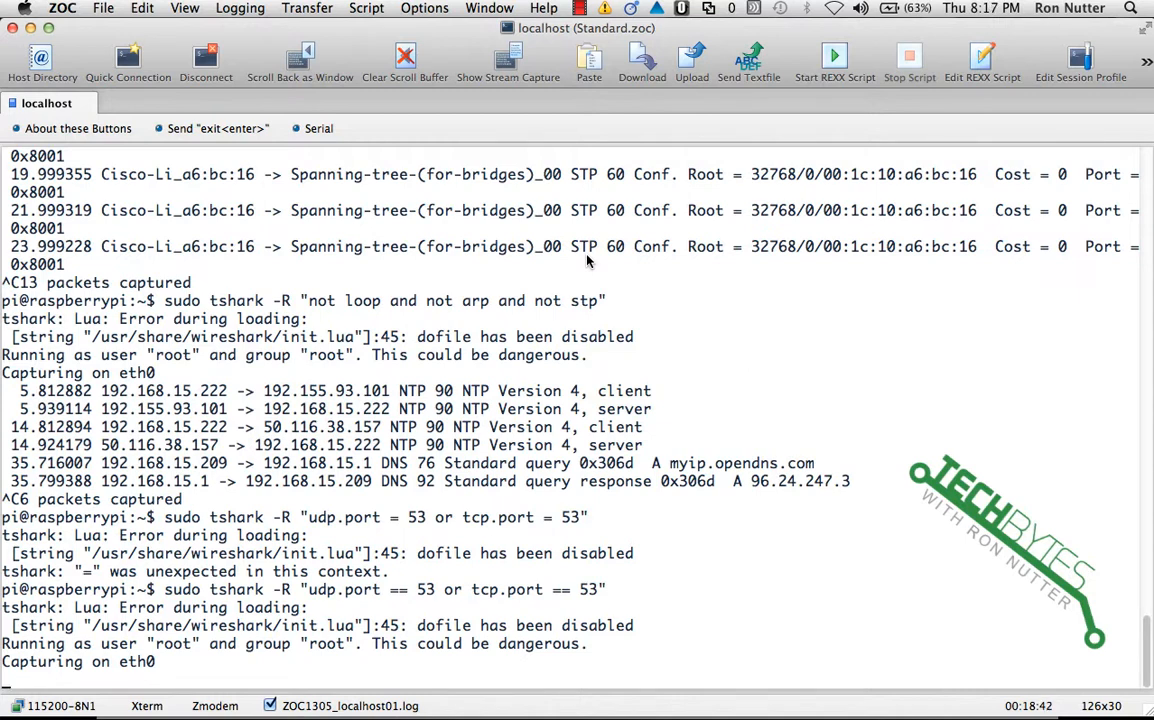
{"action": "mouse_move", "coordinate": [570, 279]}
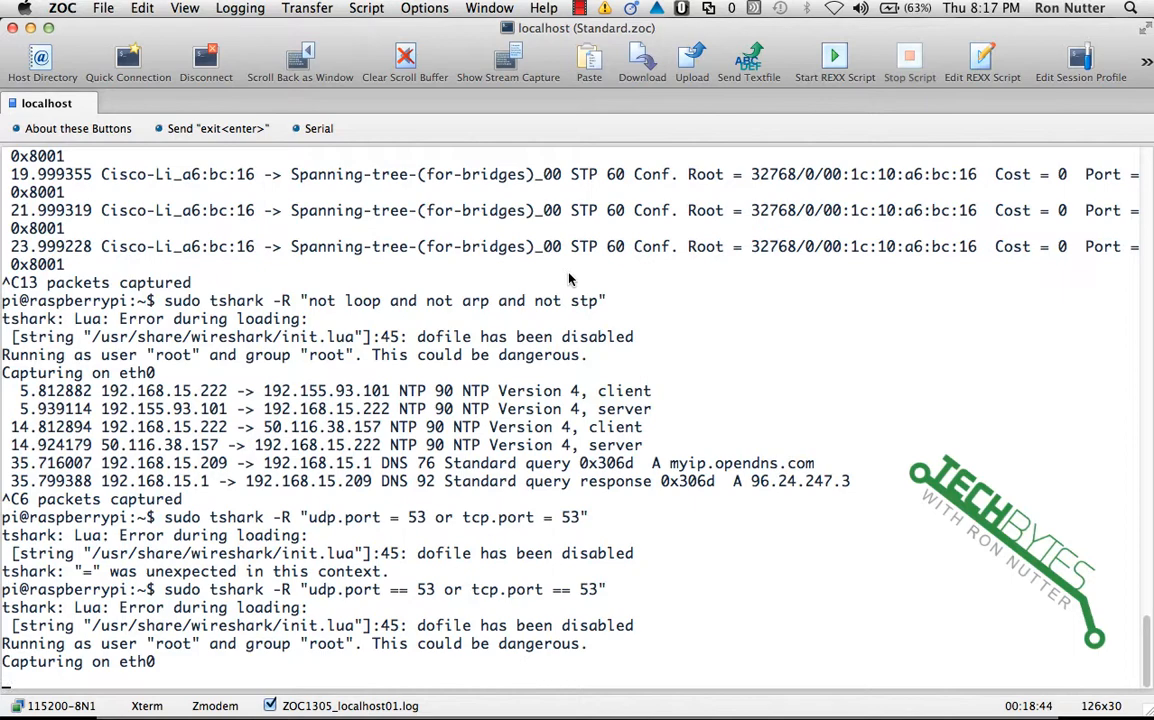
{"action": "mouse_move", "coordinate": [217, 675]}
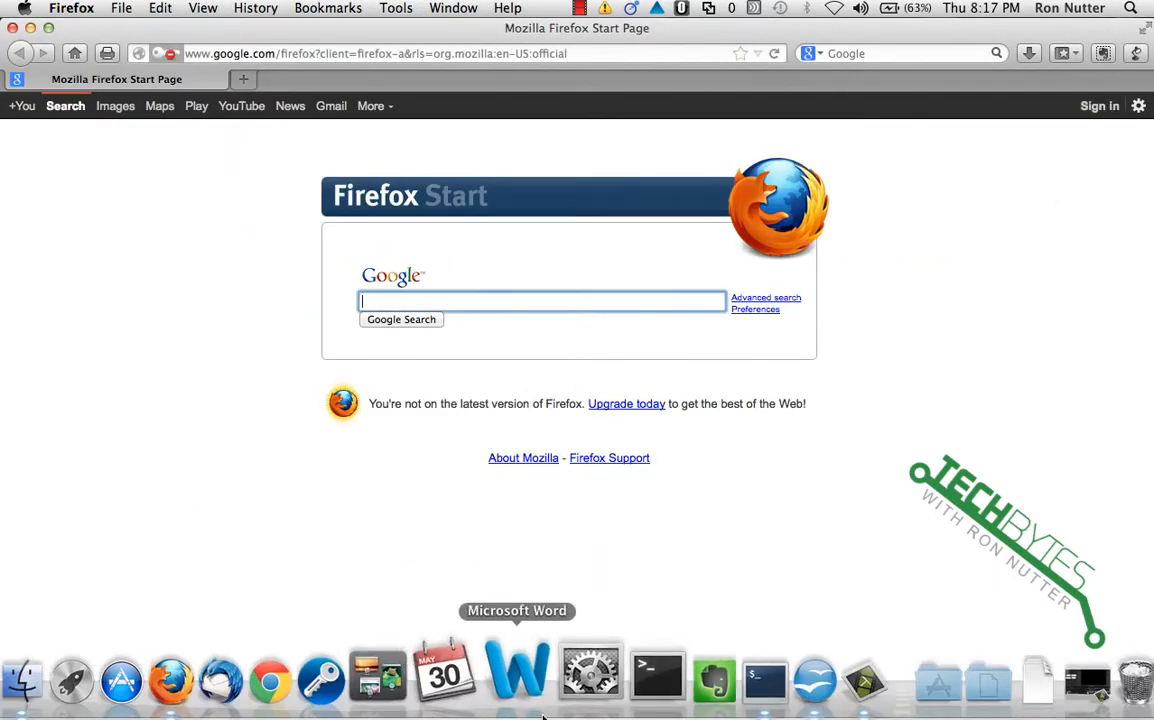
- Return to the ZOC session and scroll through the 56 captured DNS queries and responses
{"action": "left_click", "coordinate": [717, 678]}
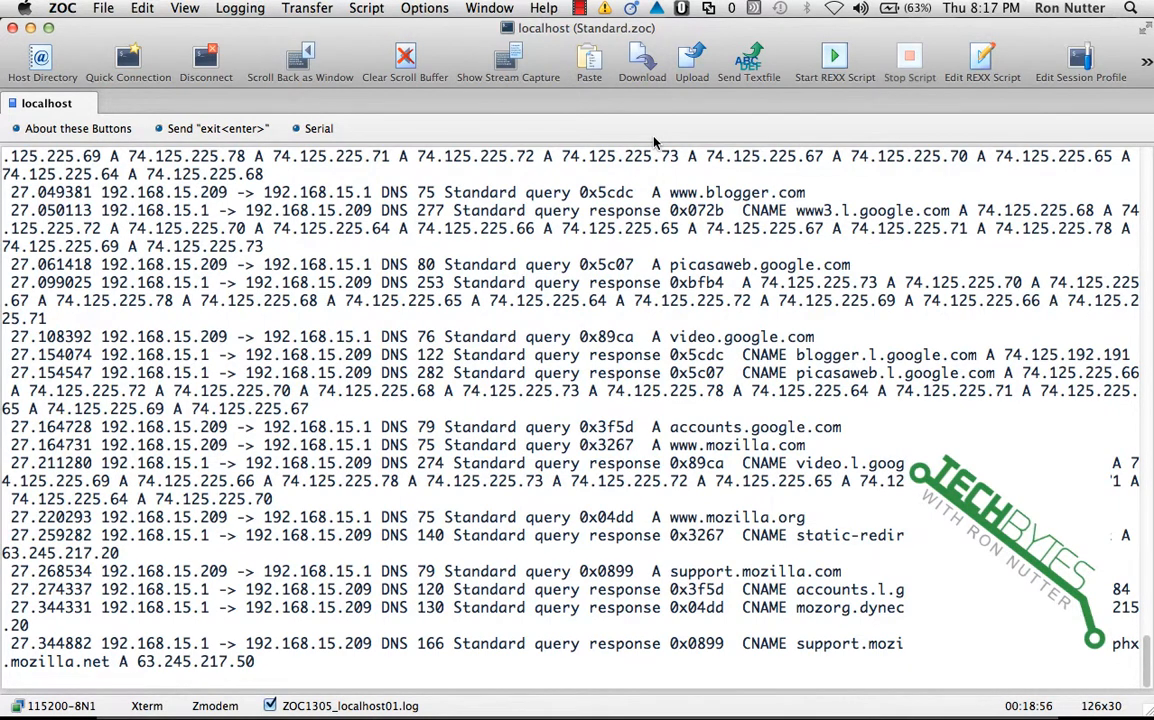
{"action": "mouse_move", "coordinate": [662, 224]}
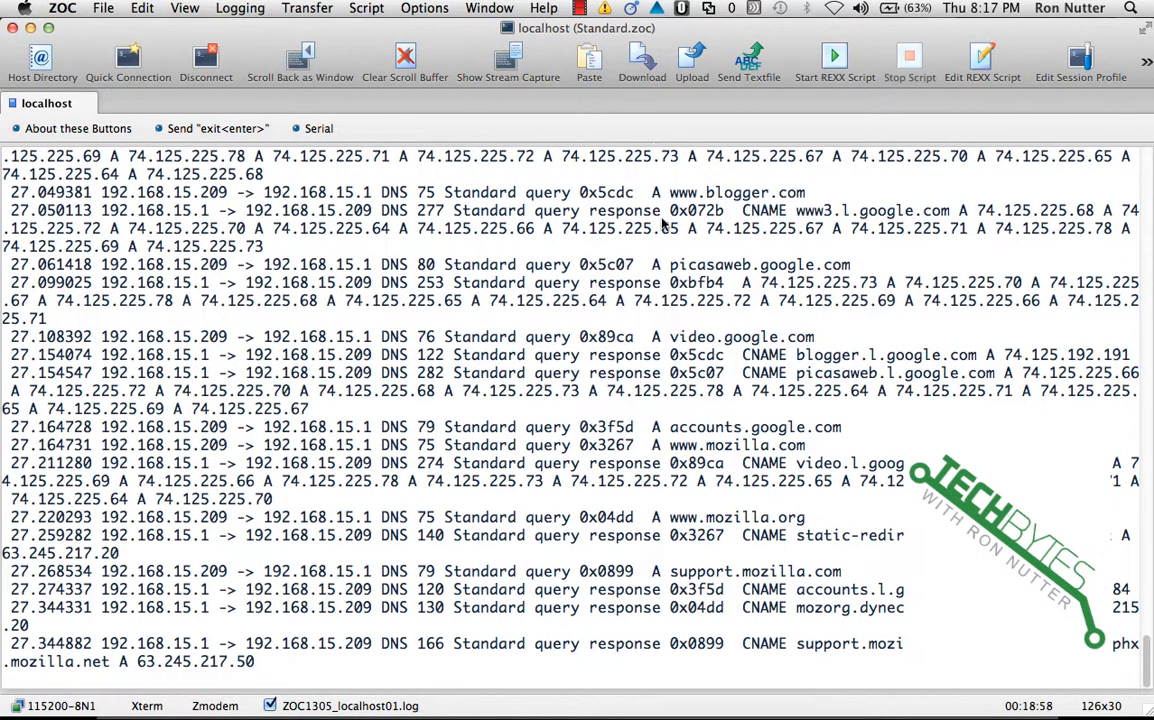
{"action": "mouse_move", "coordinate": [632, 420]}
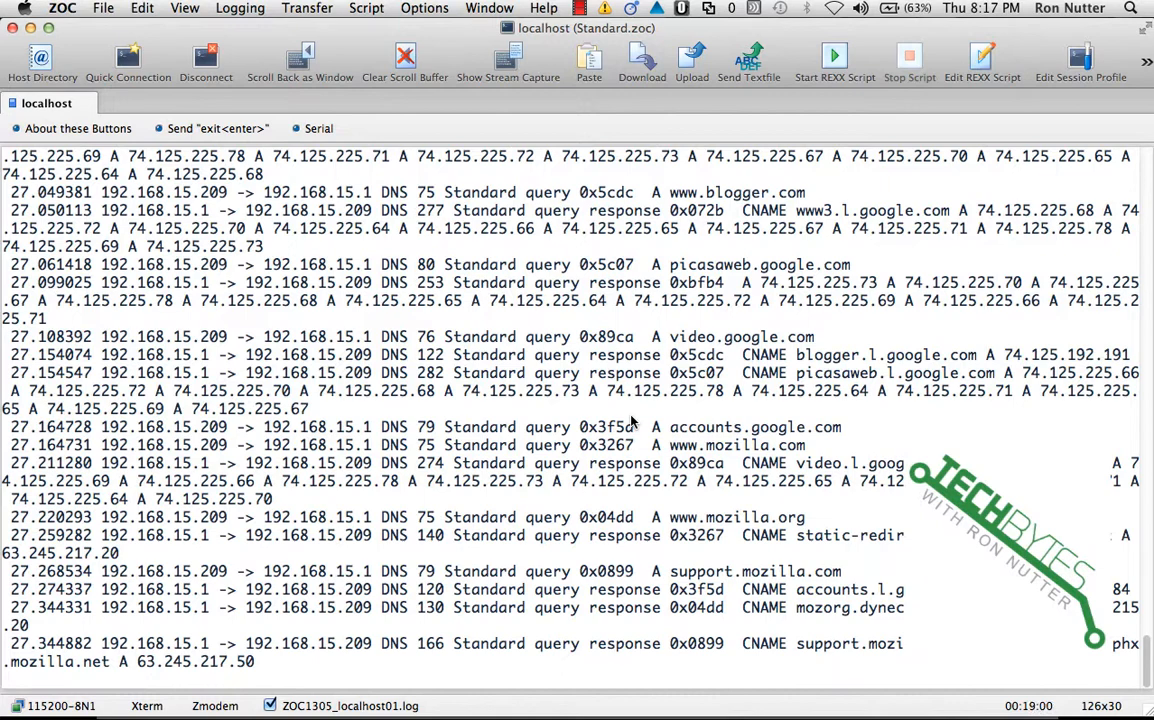
{"action": "scroll", "scroll_direction": "down", "scroll_amount": 3}
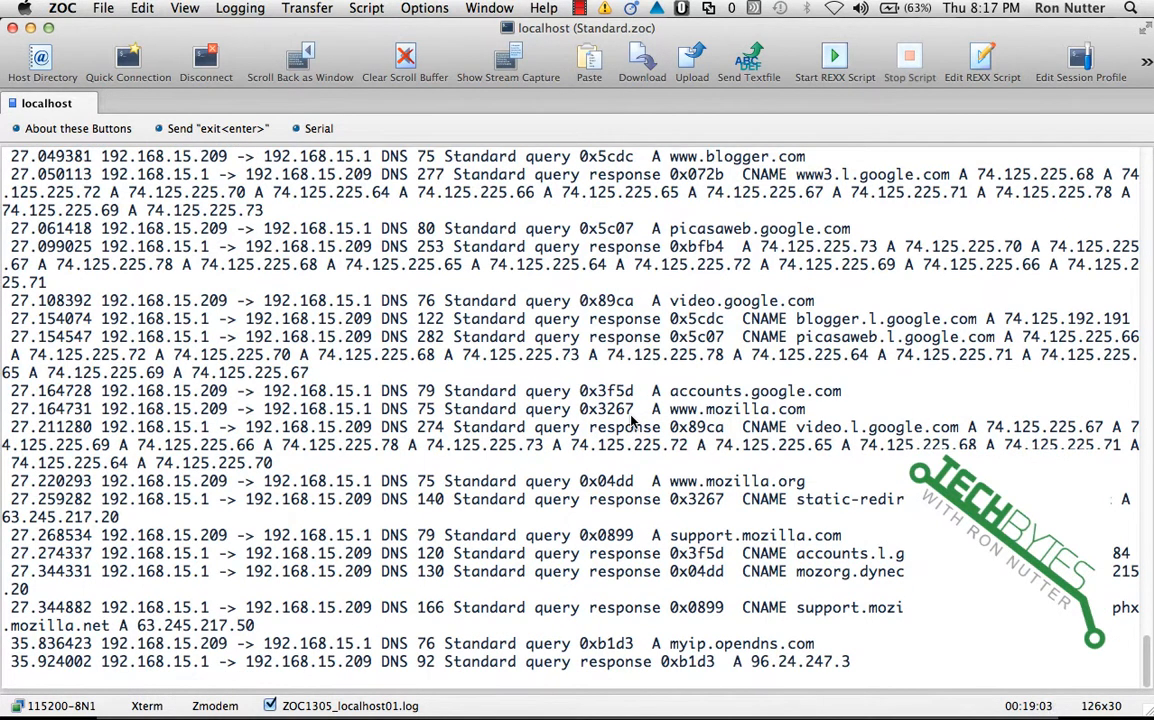
{"action": "scroll", "scroll_direction": "down", "scroll_amount": 3}
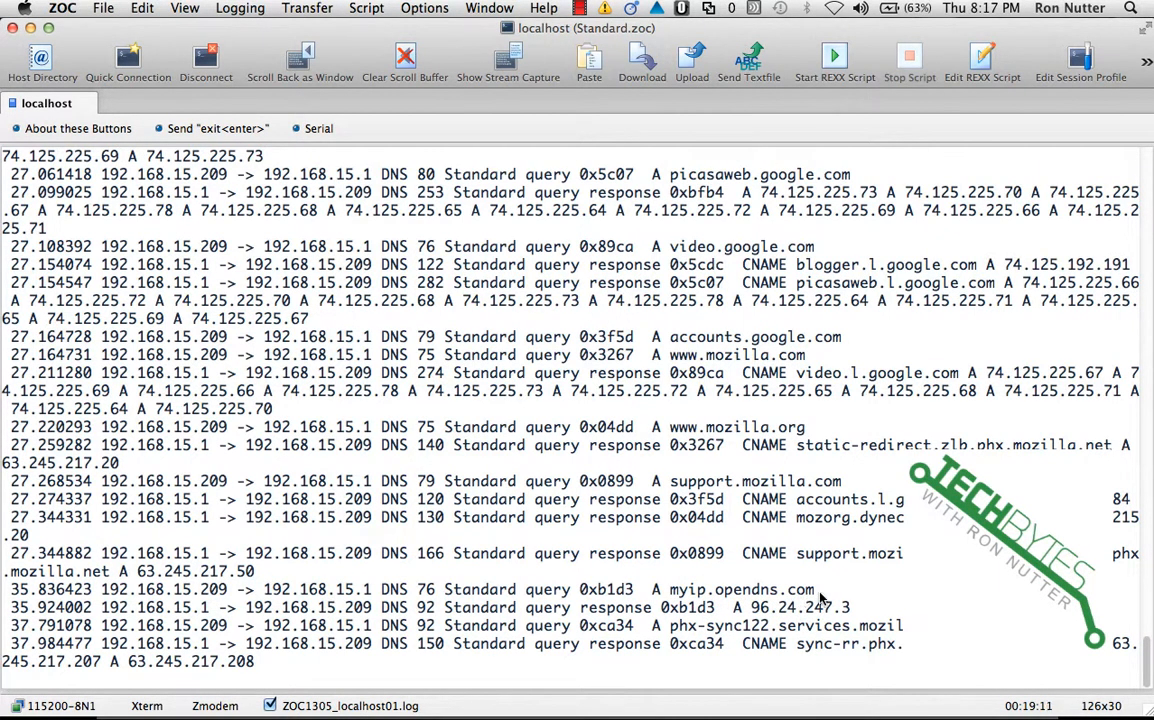
{"action": "mouse_move", "coordinate": [762, 607]}
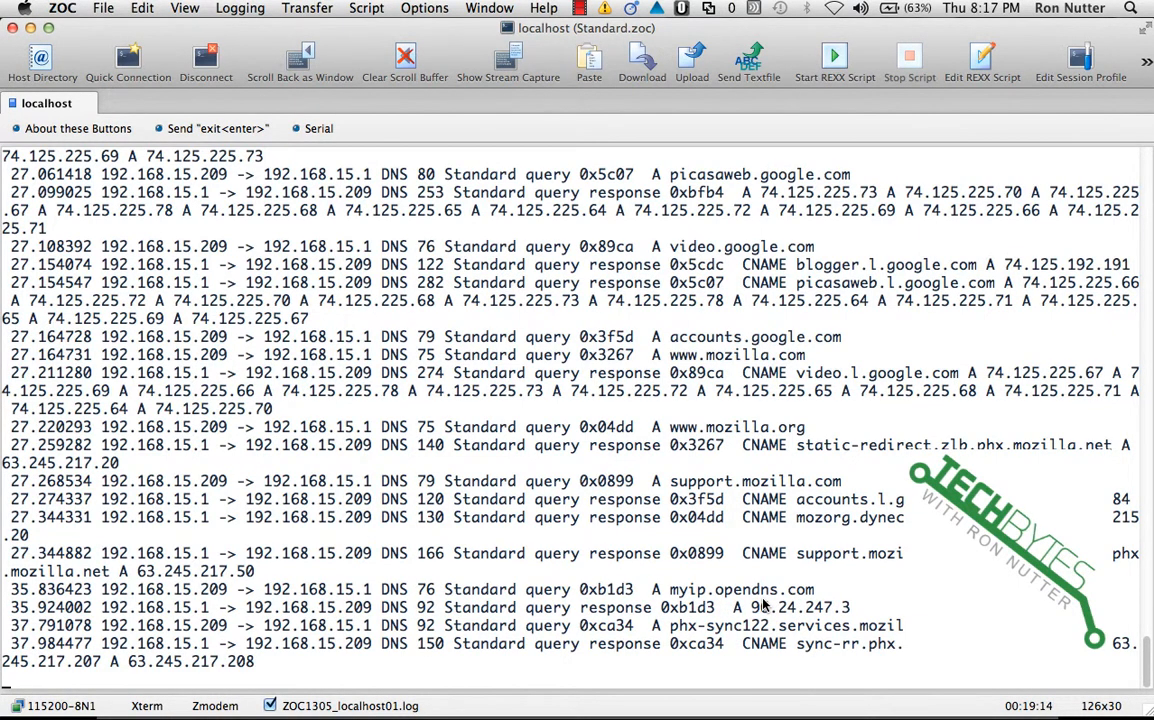
{"action": "scroll", "scroll_direction": "down", "scroll_amount": 3}
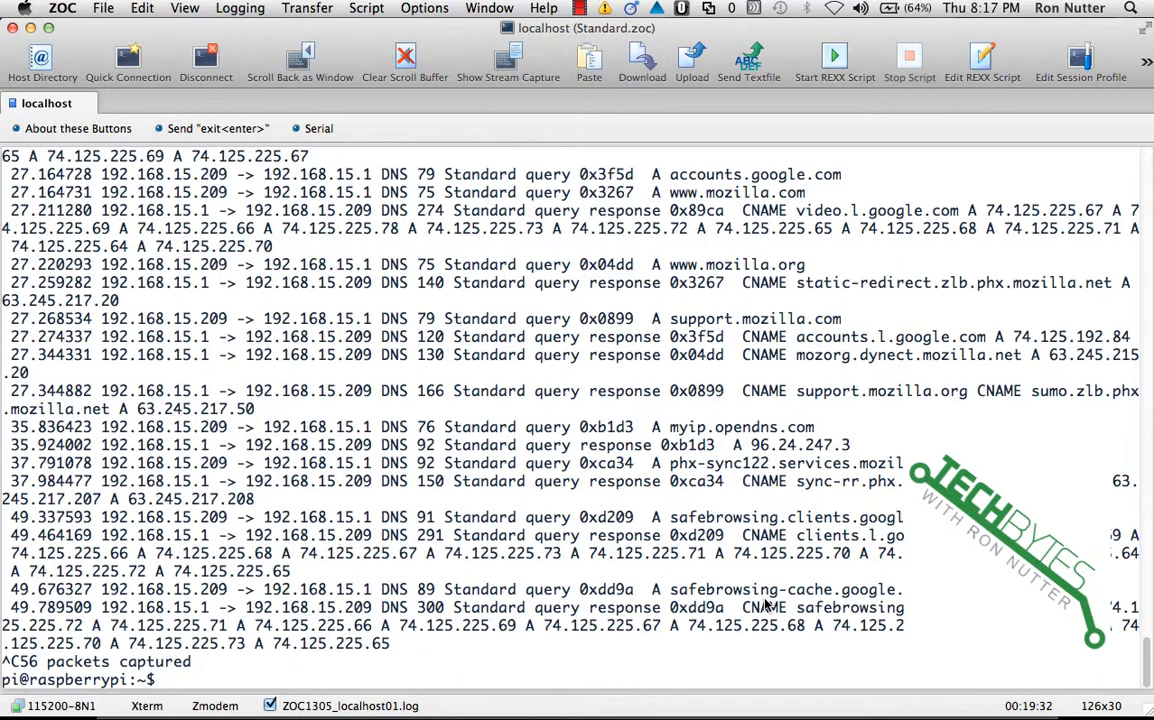
- Run sudo tshark -R "ip.addr == 8.8.8.8" to capture traffic for 8.8.8.8
{"action": "type", "text": "sudo t"}
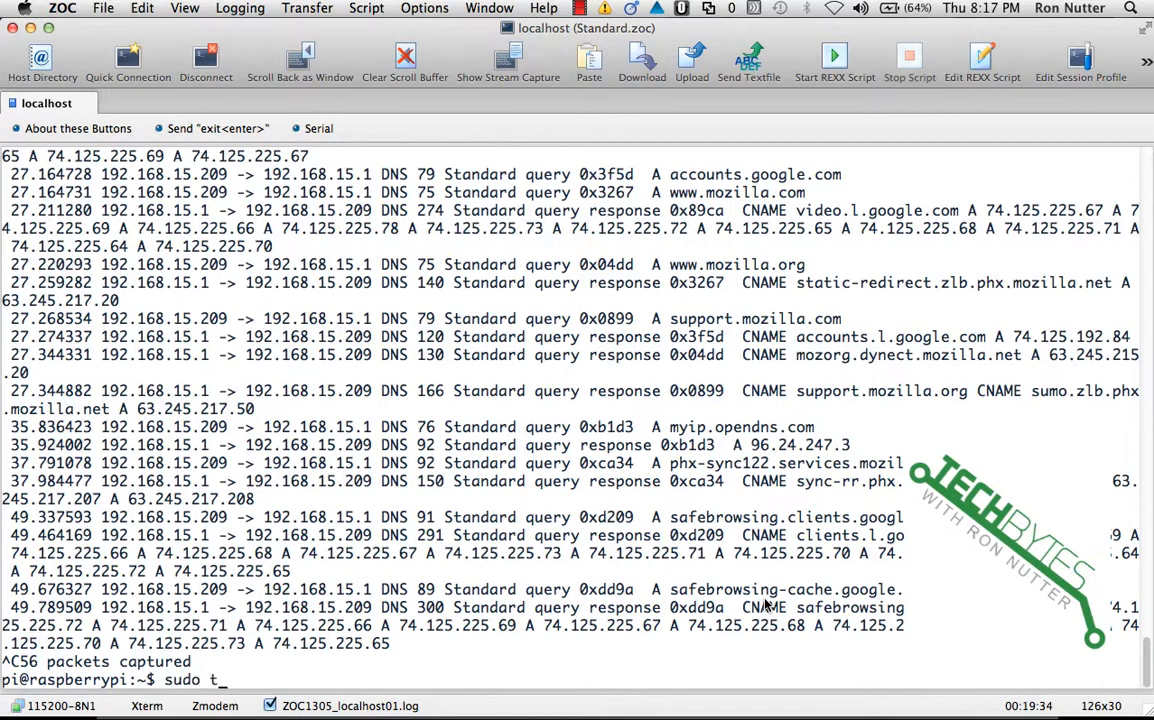
{"action": "type", "text": "shark"}
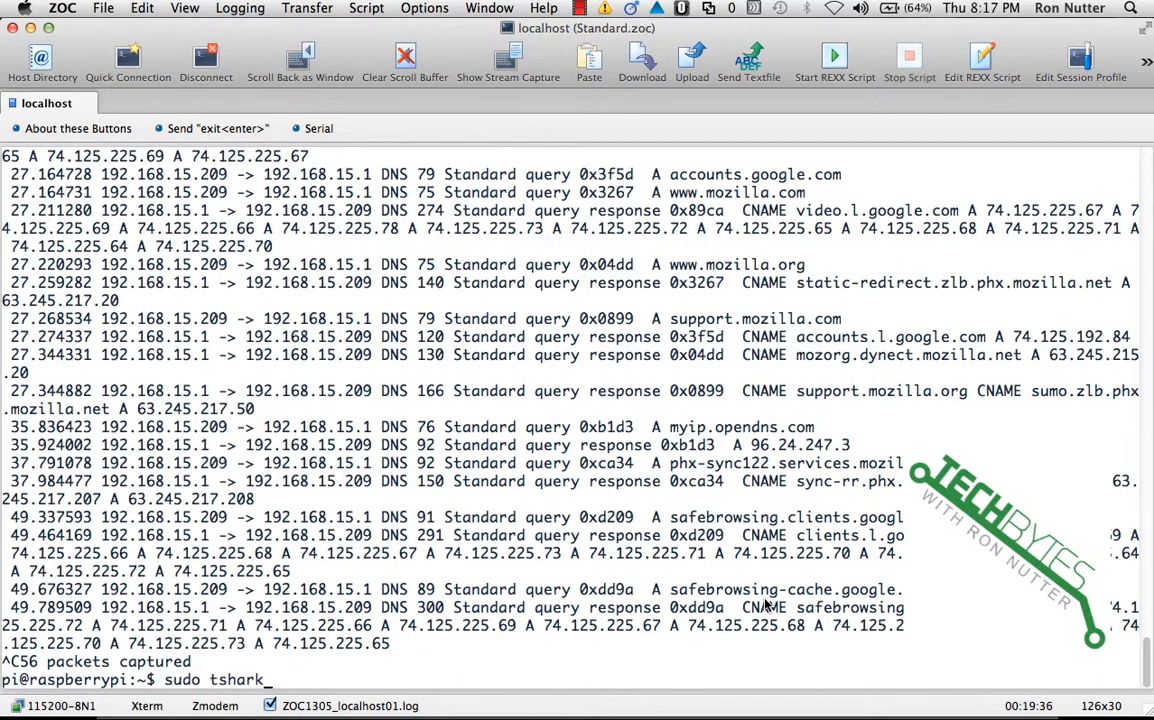
{"action": "type", "text": "-R"}
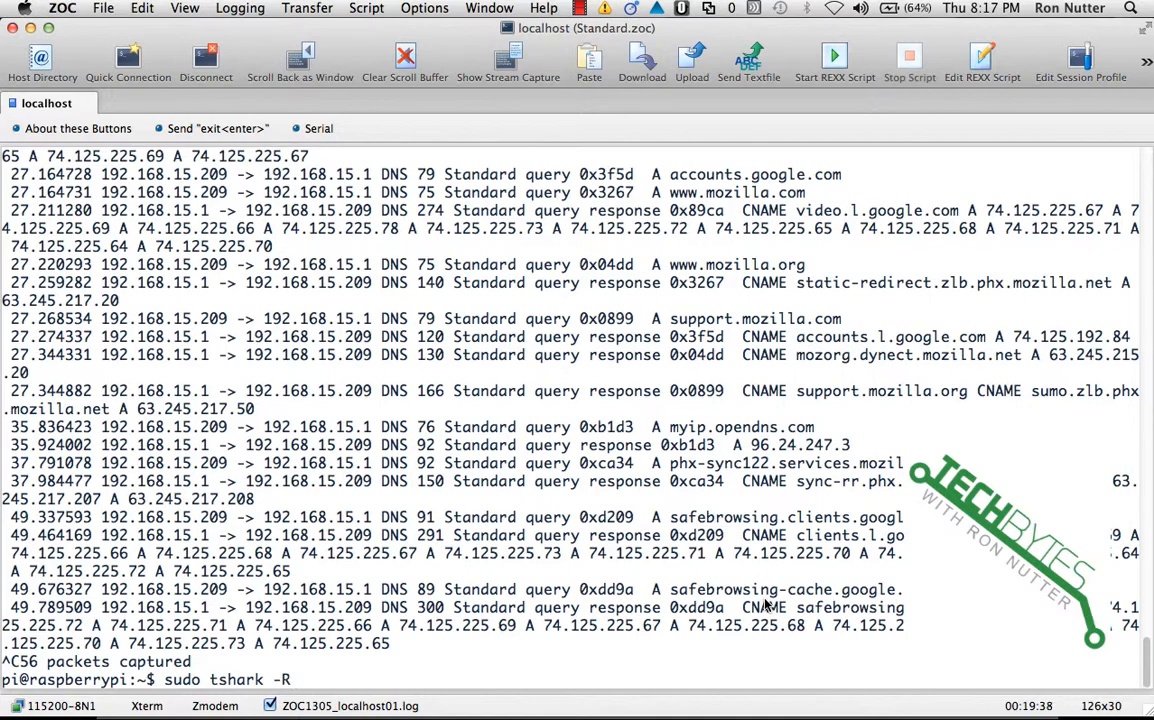
{"action": "type", "text": "\""}
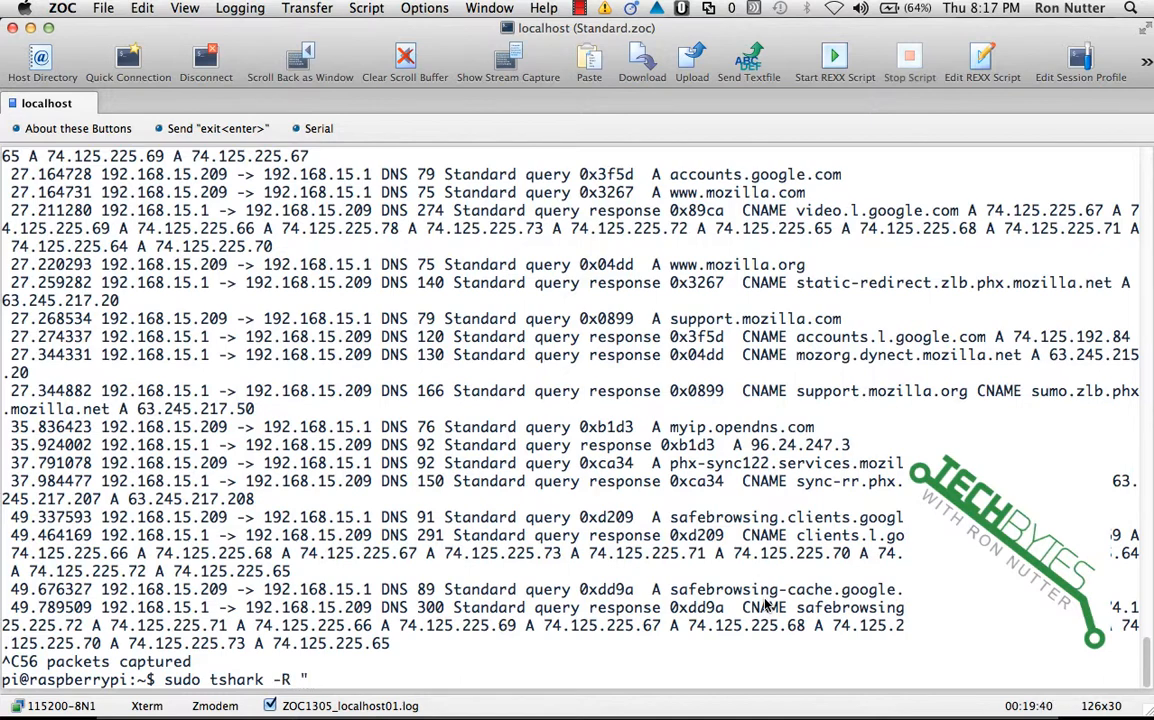
{"action": "type", "text": "ip.addr"}
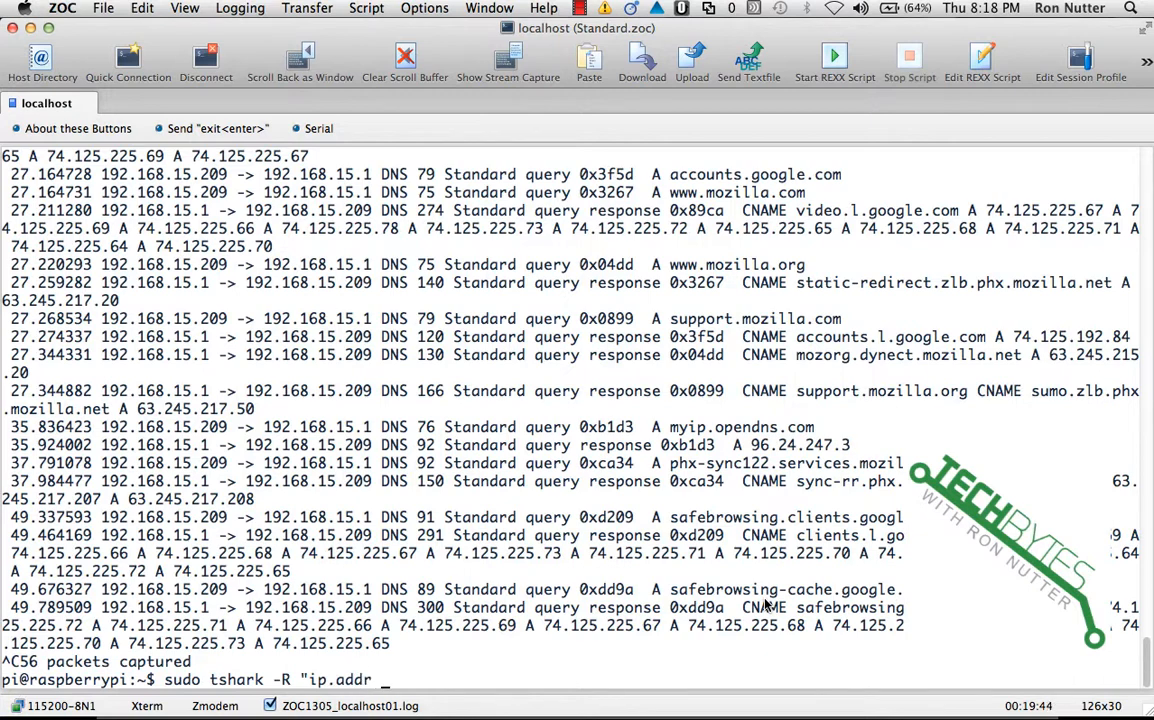
{"action": "type", "text": "="}
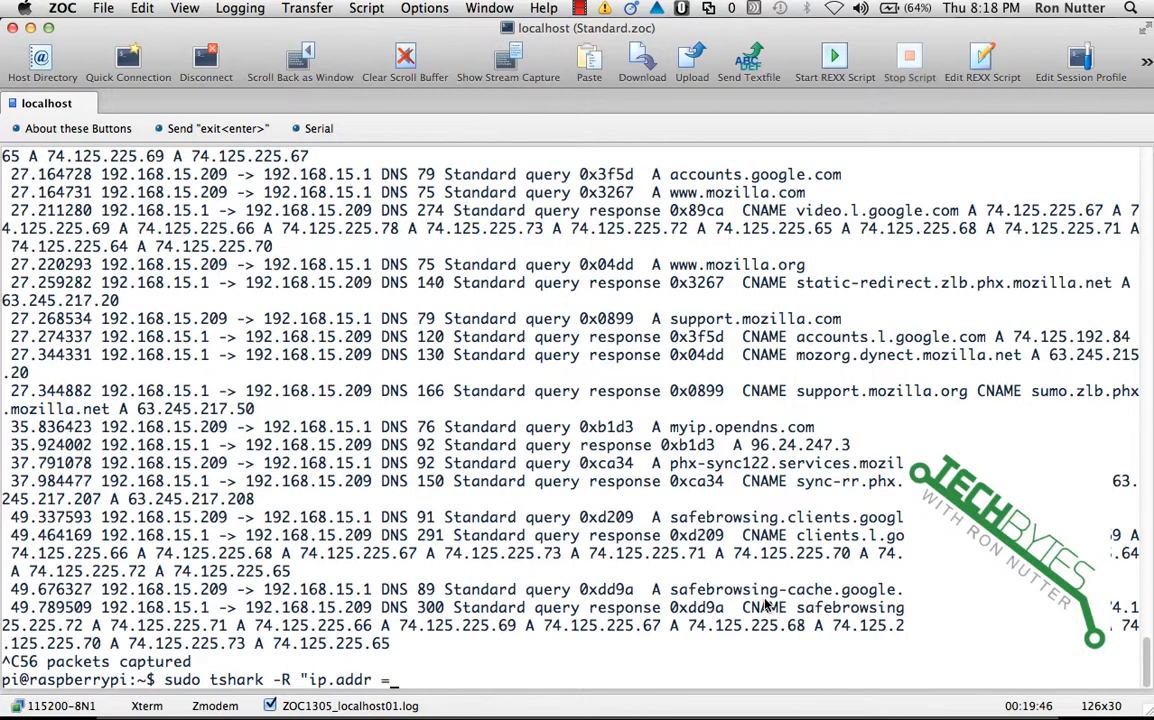
{"action": "type", "text": "="}
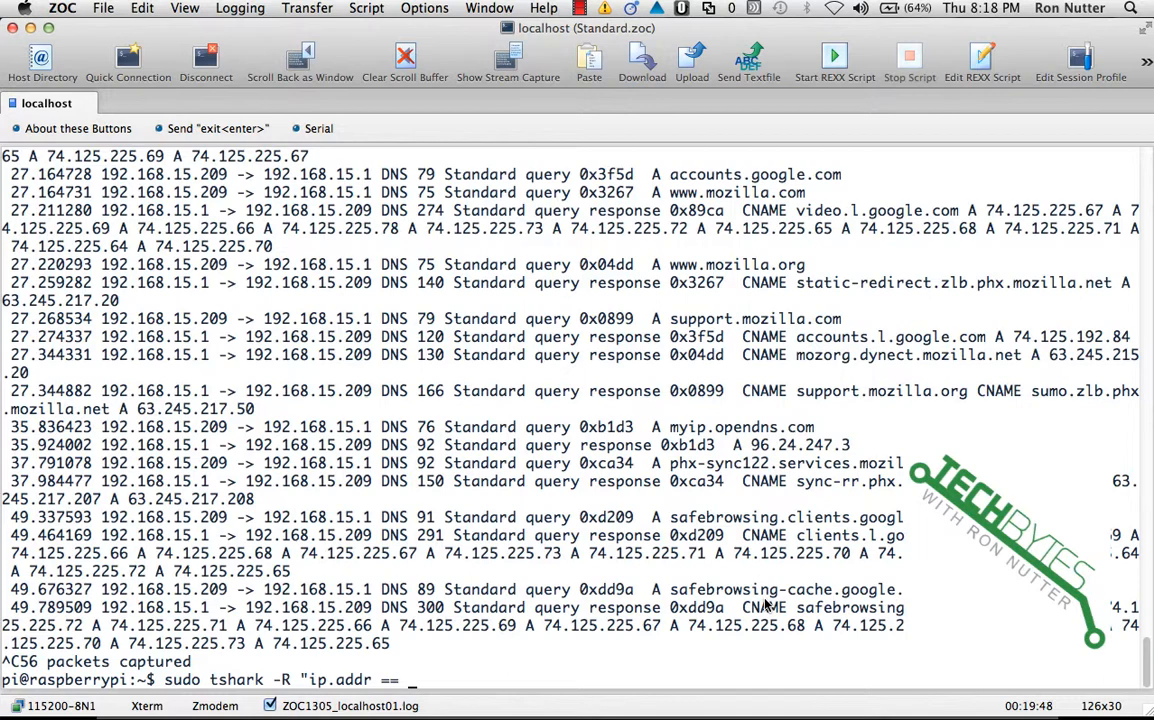
{"action": "type", "text": "8.8.8.8"}
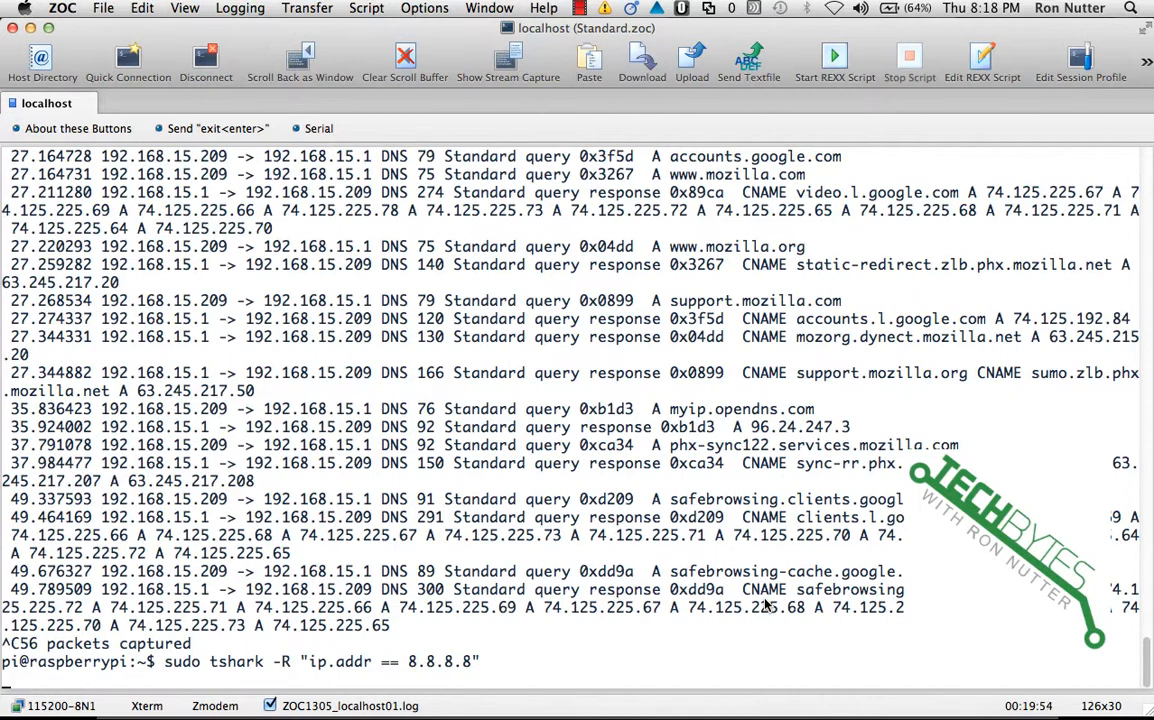
{"action": "key", "text": "Return"}
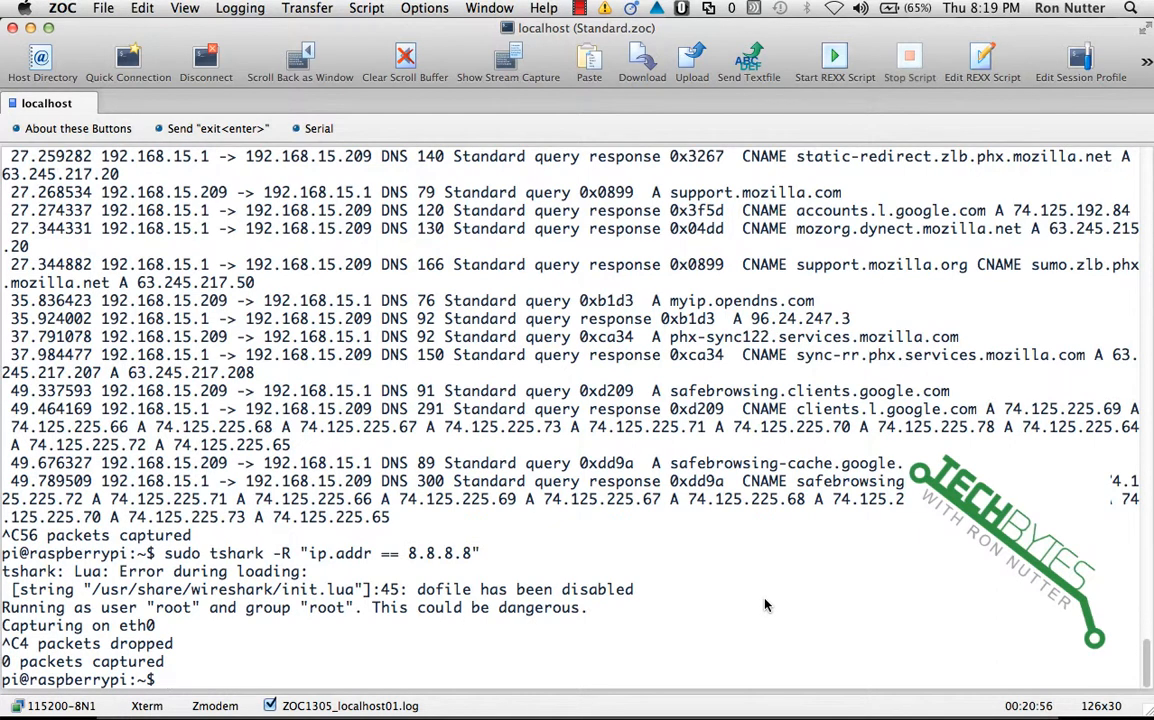
- Run sudo tshark with no filter and scroll through loopback, ARP, spanning-tree and NTP packets
{"action": "type", "text": "t"}
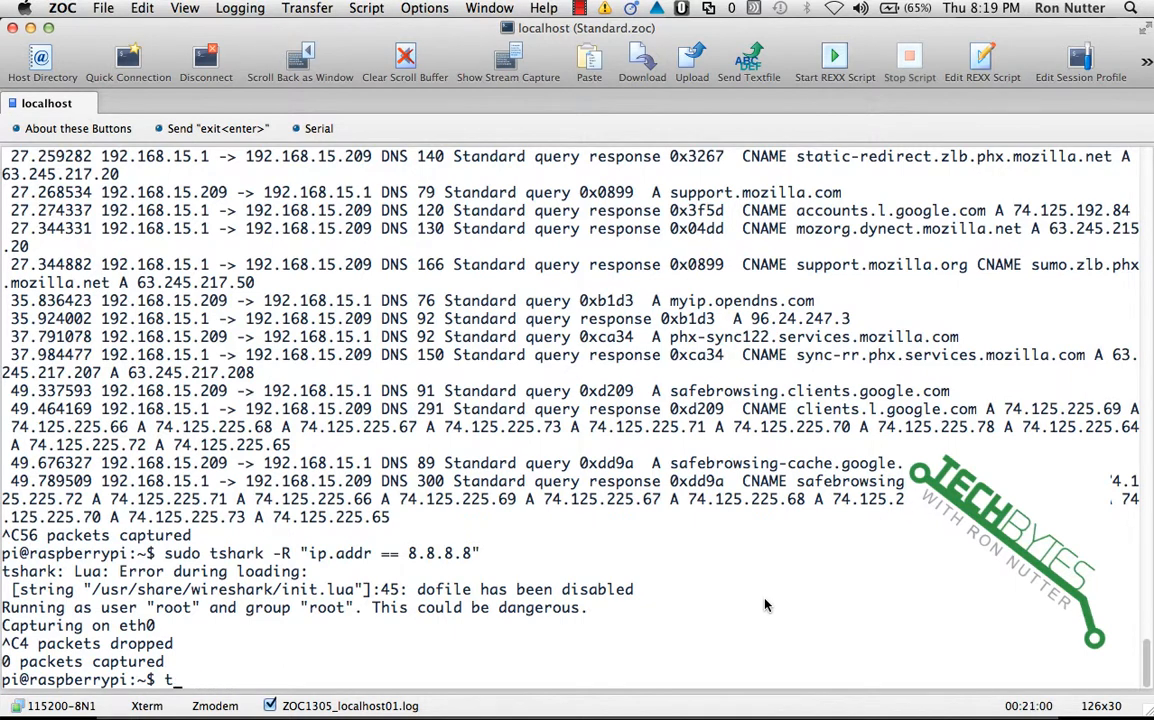
{"action": "type", "text": "sudo tshark"}
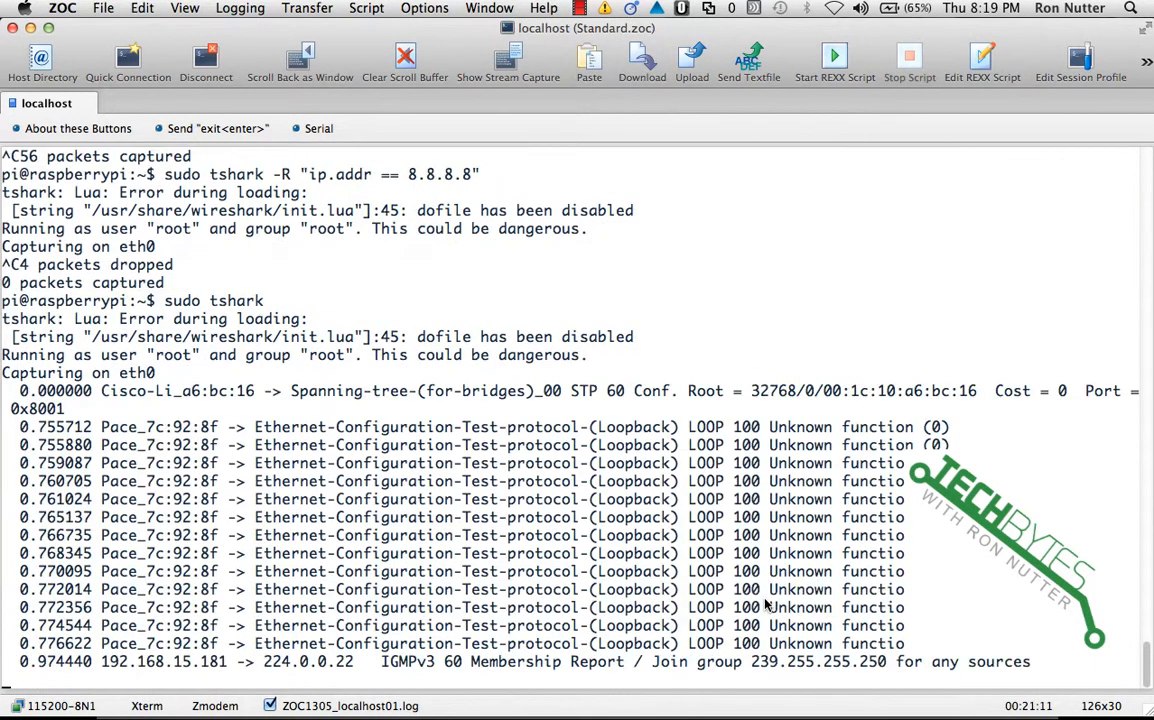
{"action": "scroll", "scroll_direction": "down", "scroll_amount": 3}
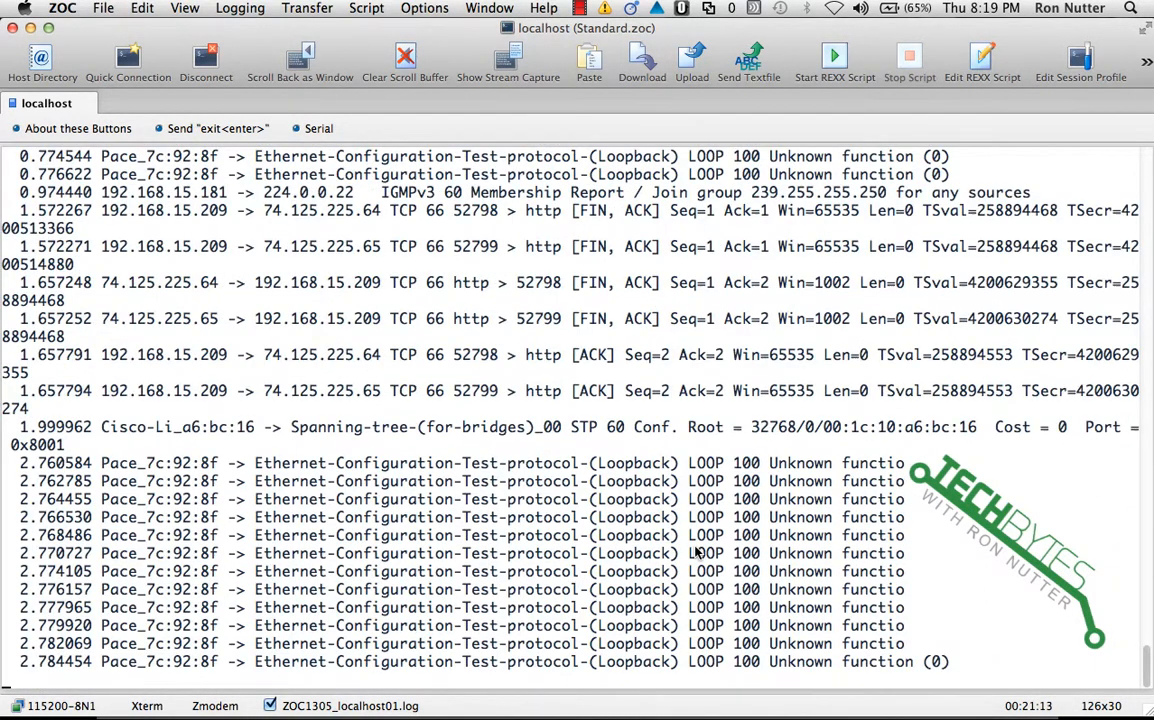
{"action": "scroll", "scroll_direction": "down", "scroll_amount": 3}
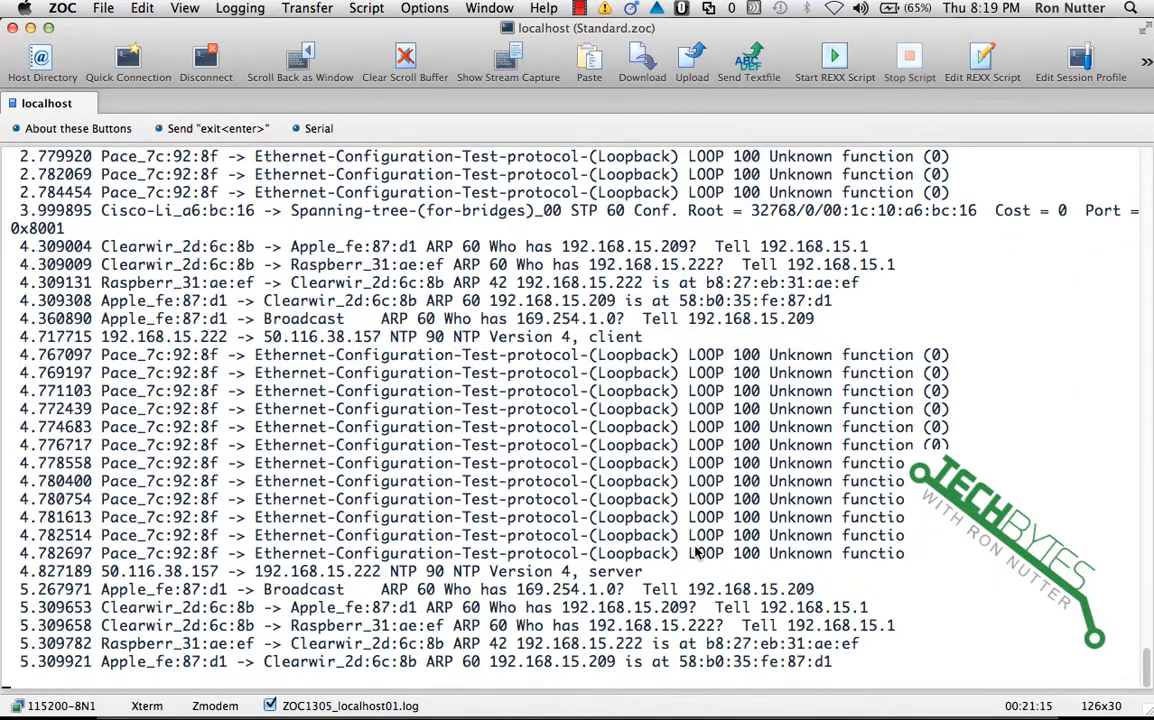
{"action": "scroll", "scroll_direction": "down", "scroll_amount": 3}
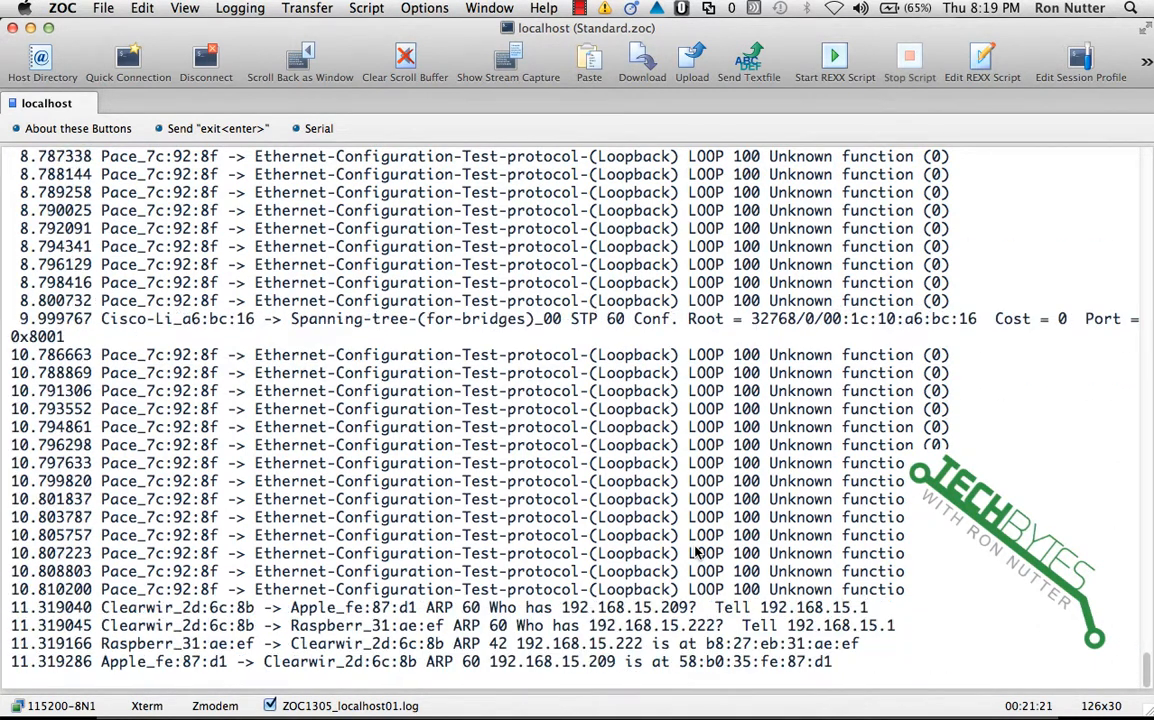
{"action": "scroll", "scroll_direction": "down", "scroll_amount": 3}
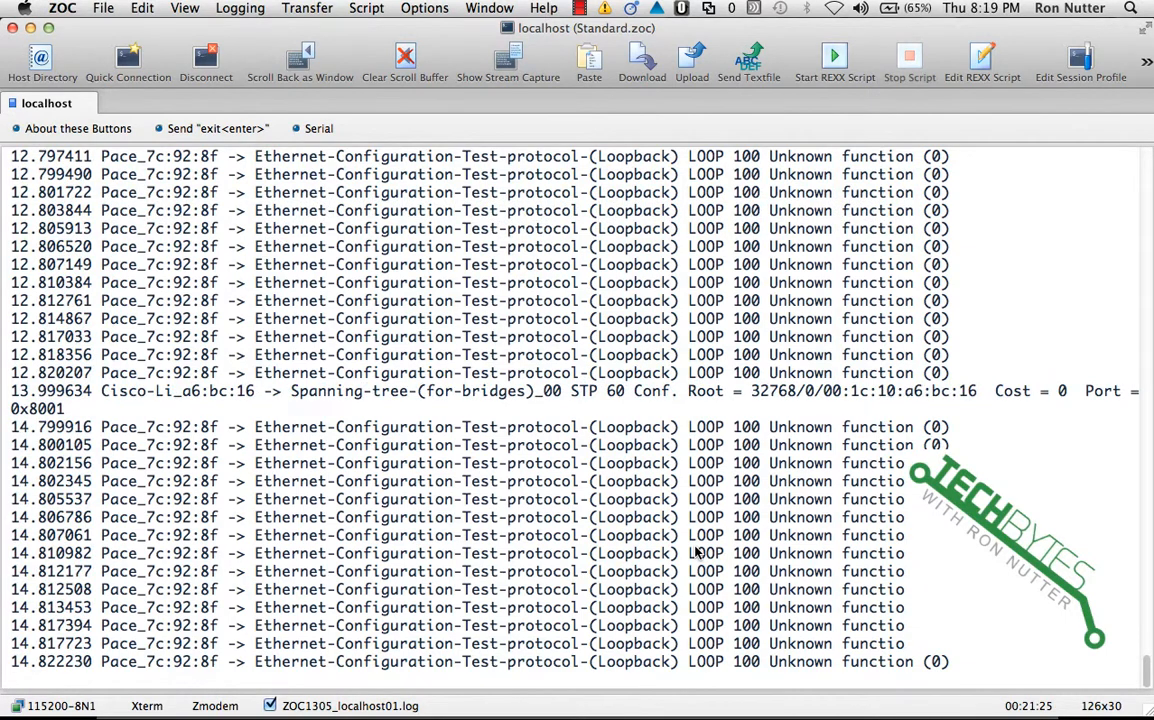
{"action": "scroll", "scroll_direction": "down", "scroll_amount": 3}
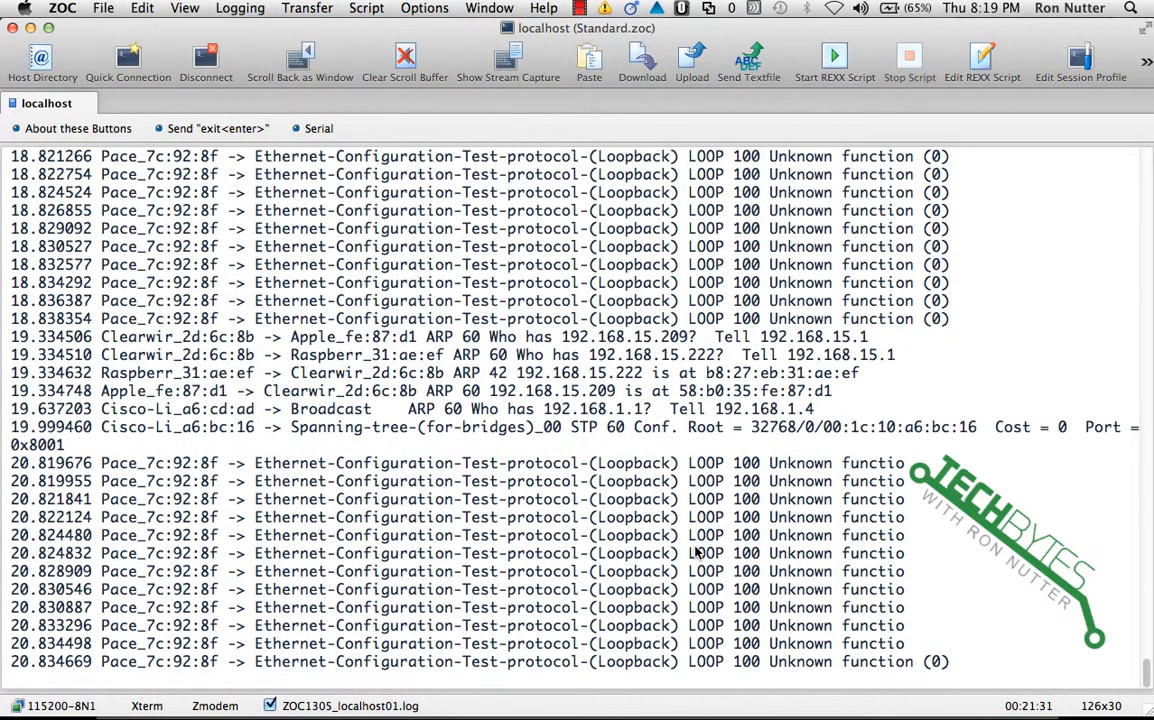
{"action": "scroll", "scroll_direction": "down", "scroll_amount": 3}
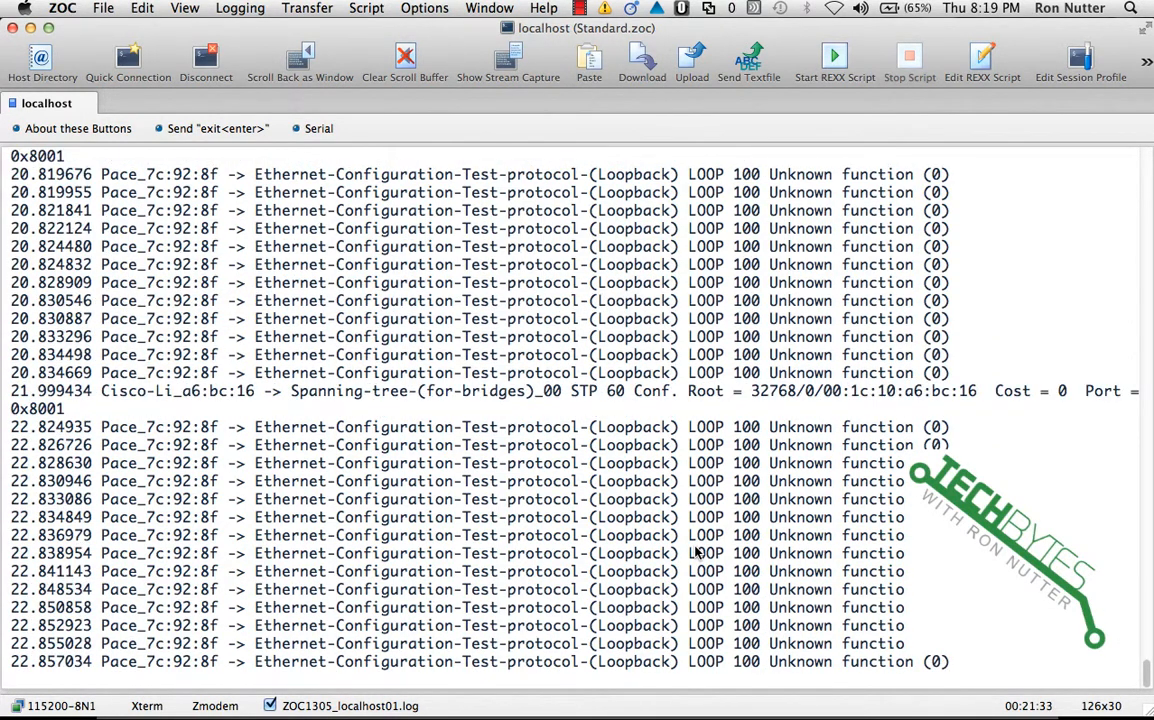